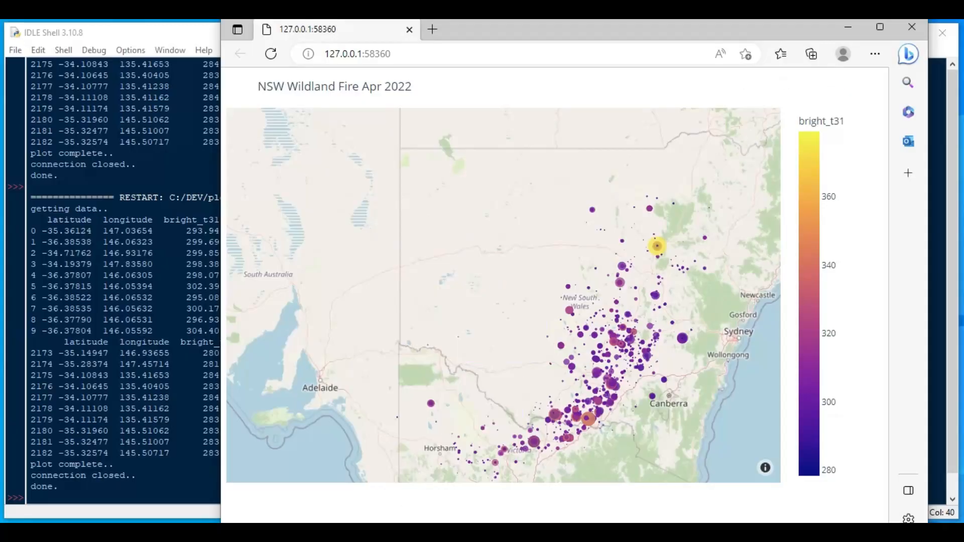
Close the Edge window showing the Plotly NSW fire map
left_click(915, 26)
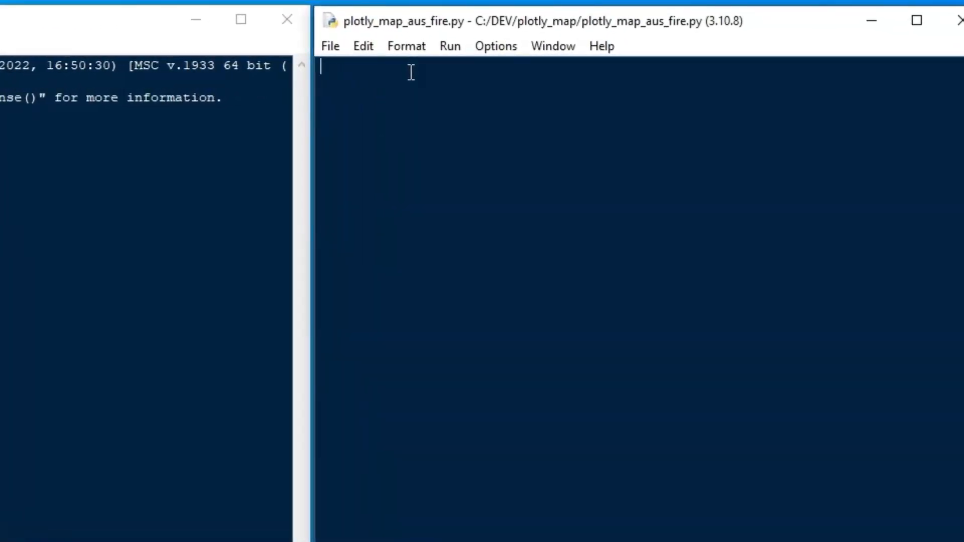
Import plotly.express as px, pandas as pd, and sqlite3
type("impo")
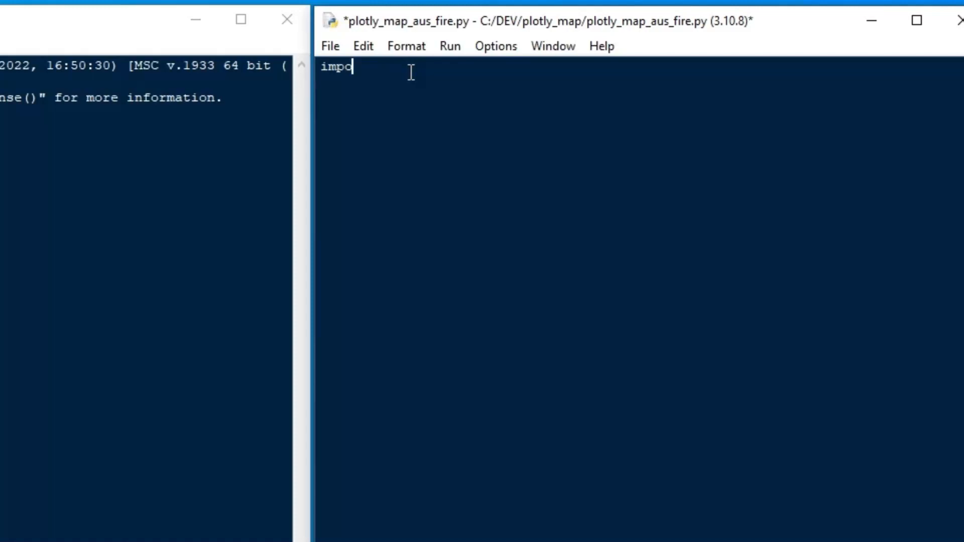
type("rt plotly")
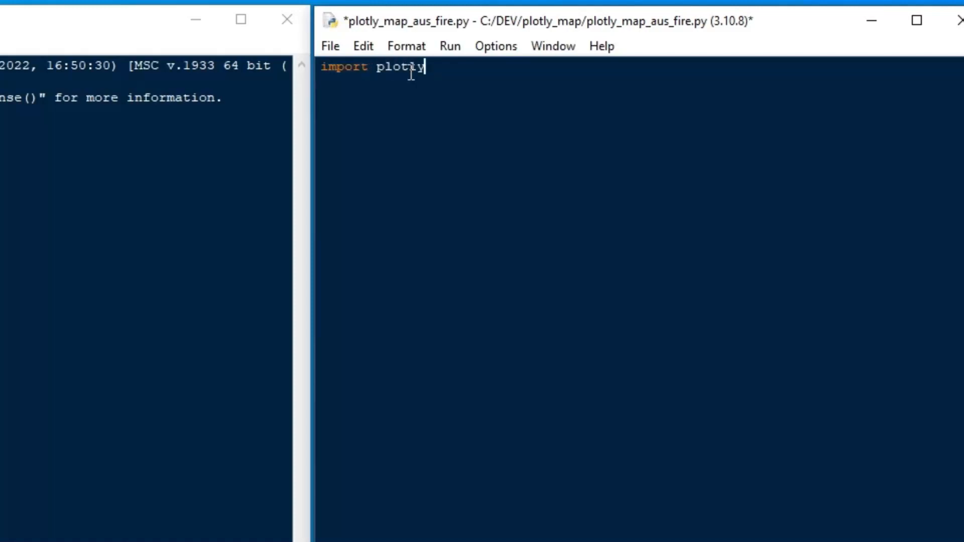
type(".express")
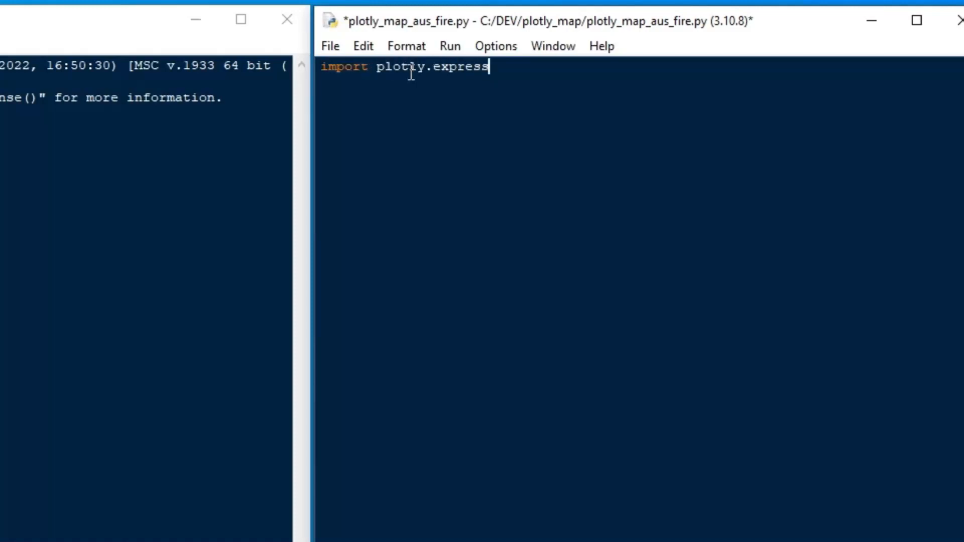
type("as px")
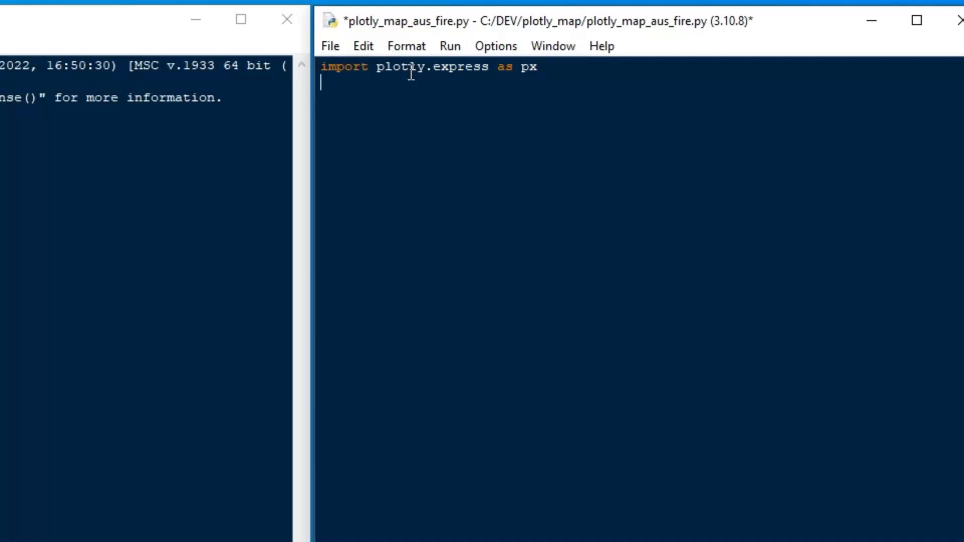
type("import")
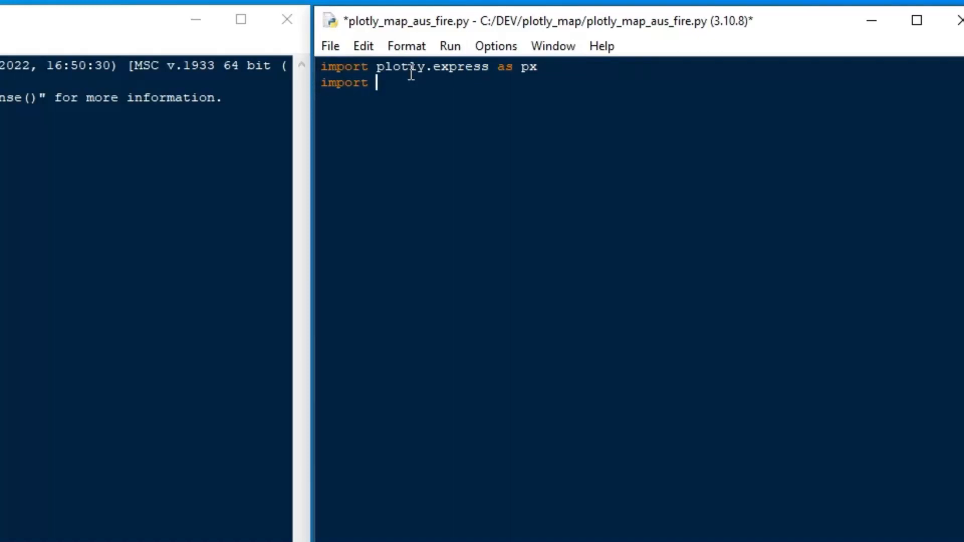
type("pandas as pd")
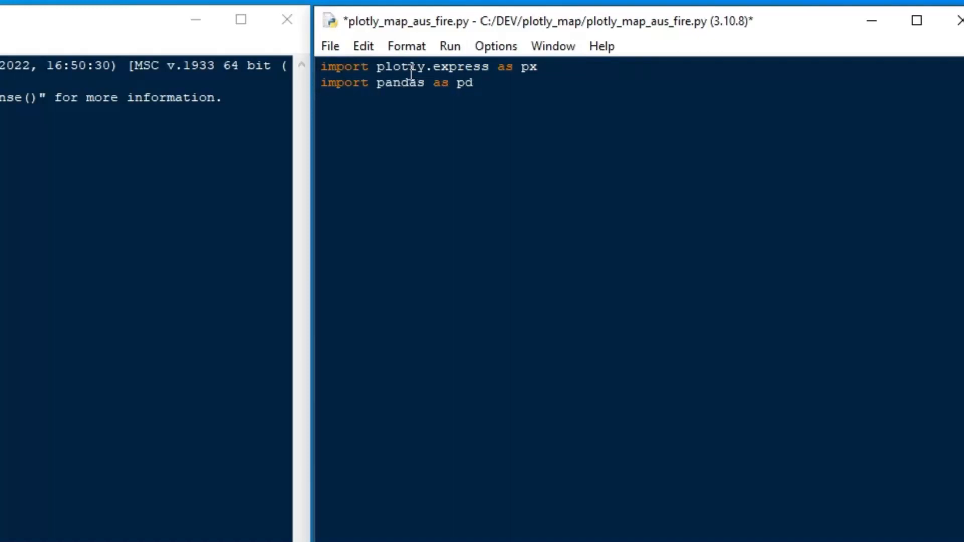
type("import")
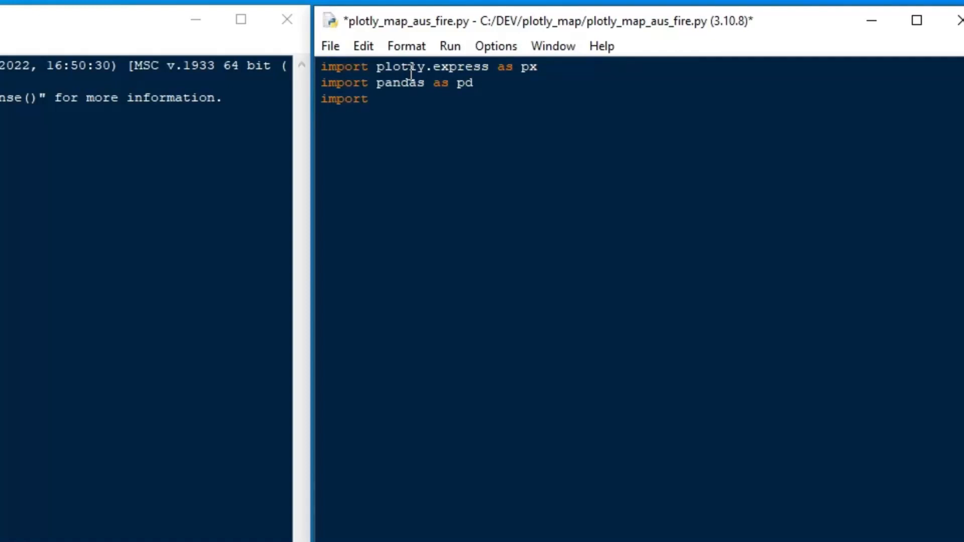
type("sqlite")
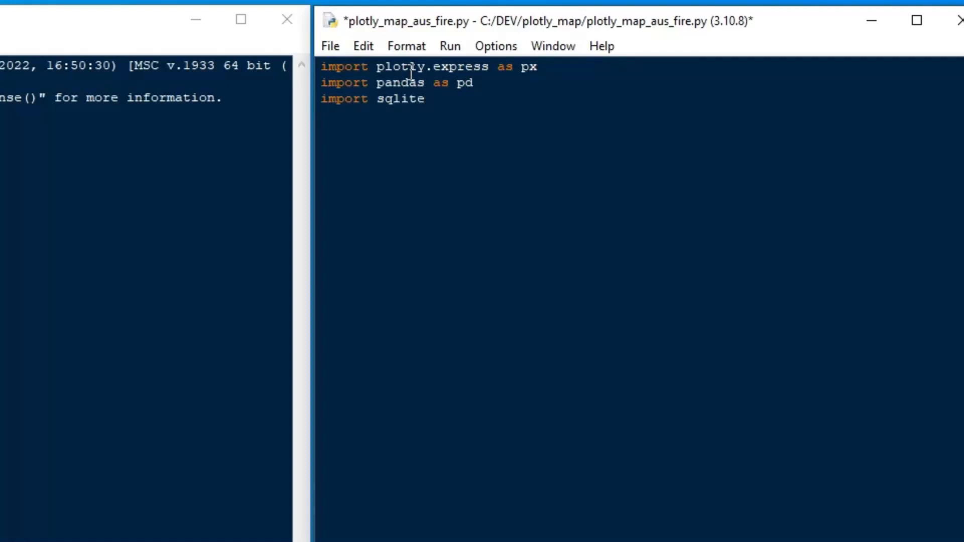
type("3")
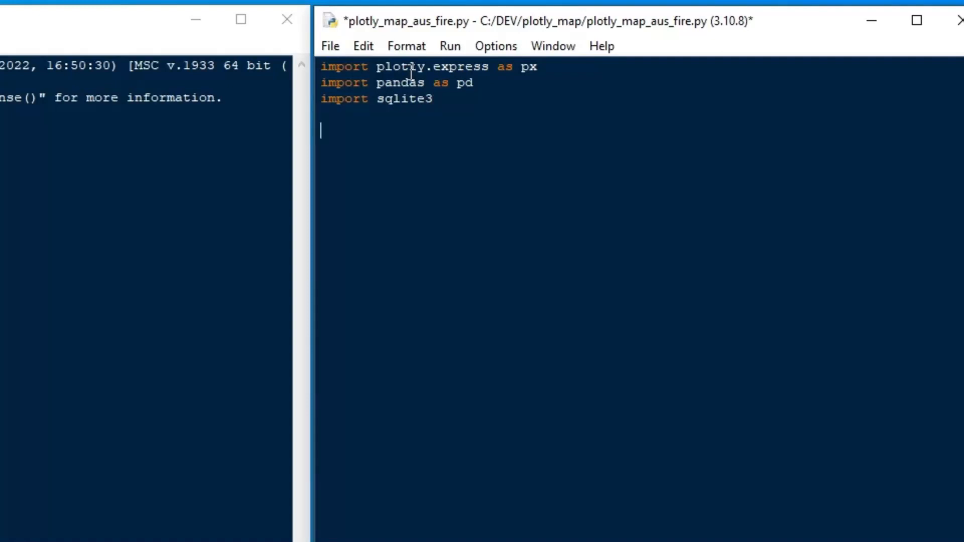
Print 'getting data..' and begin the filename variable line
type("print")
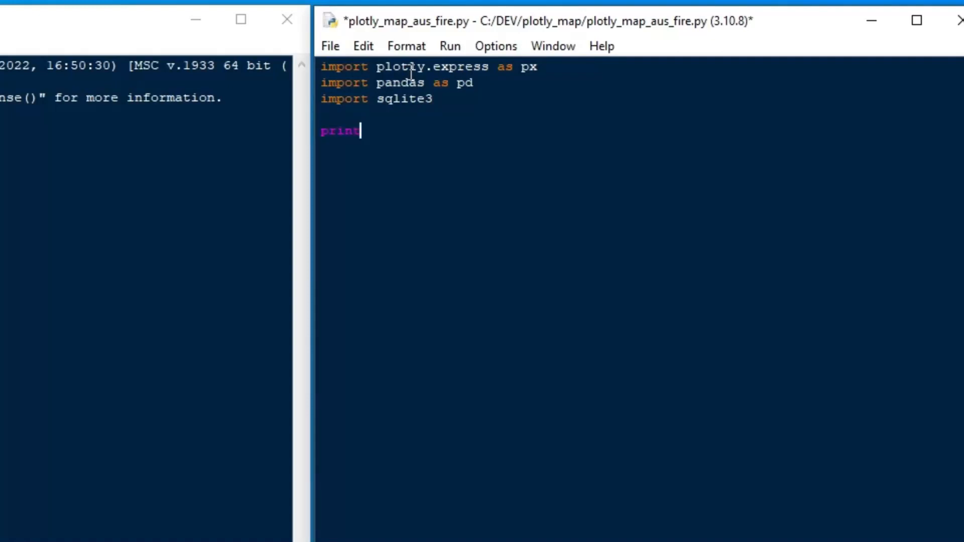
type("('getting")
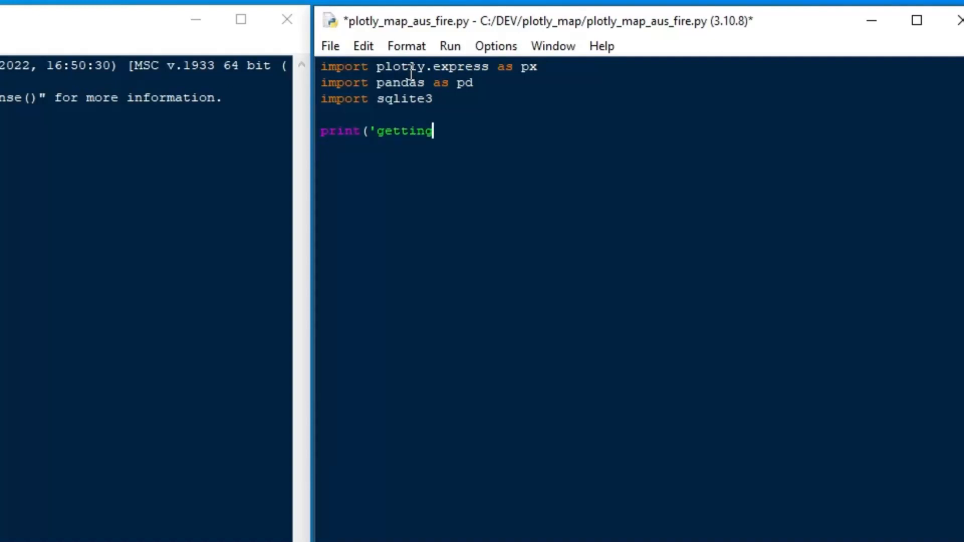
type("data..')")
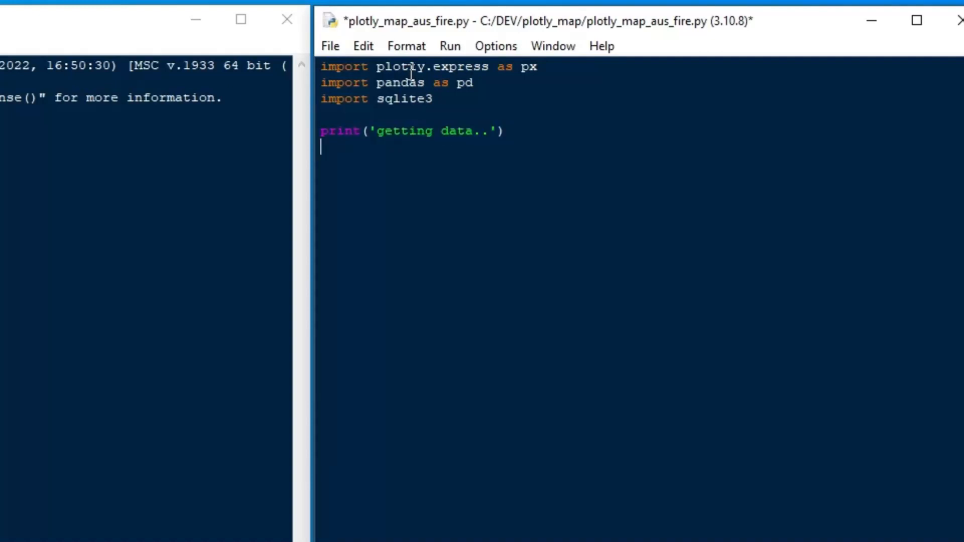
type("filename")
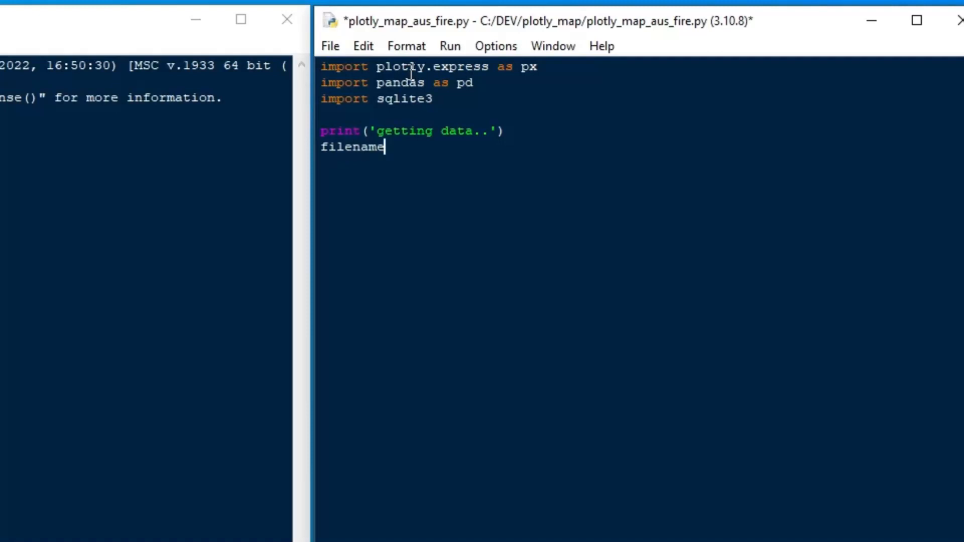
Assign filename the raw path r"C:\dev\hotspot\fire_db.db"
type("=")
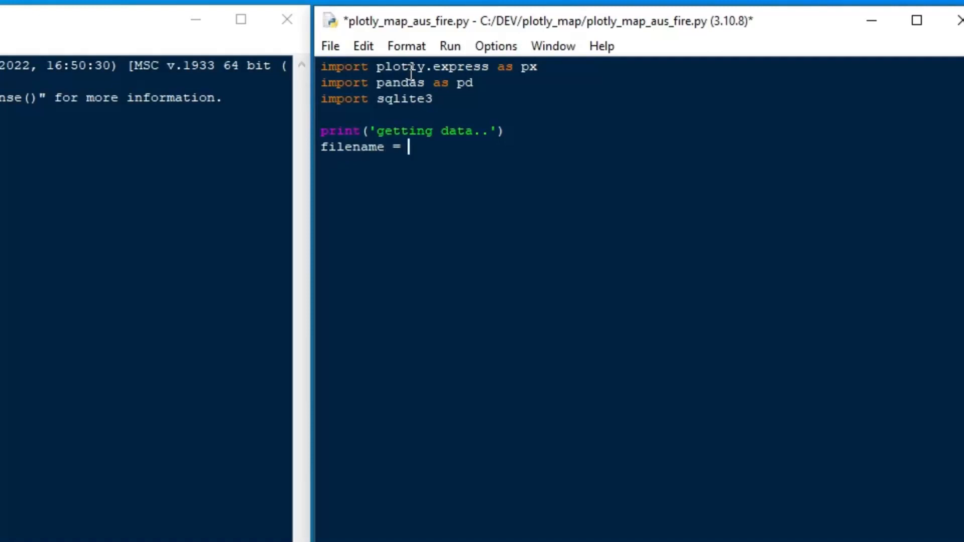
type("r\"C")
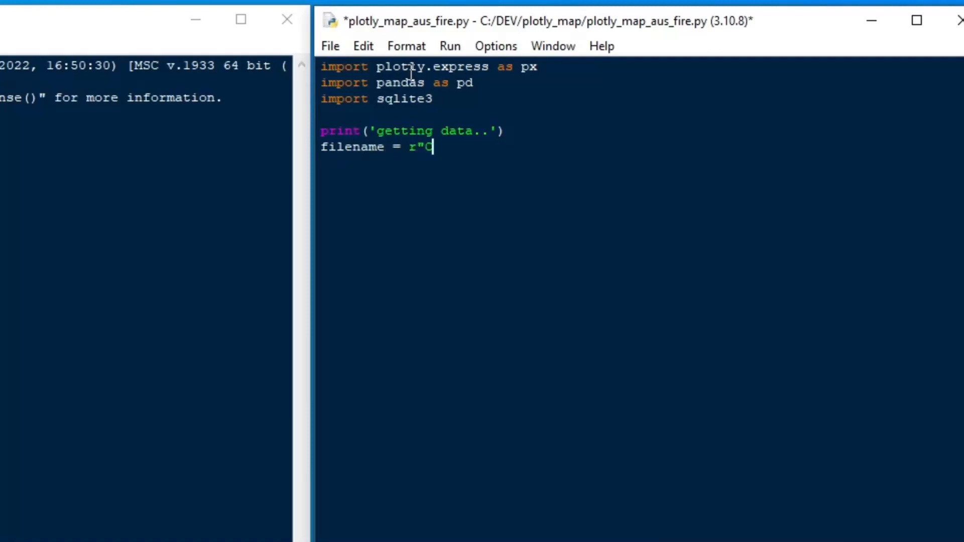
type(":\\")
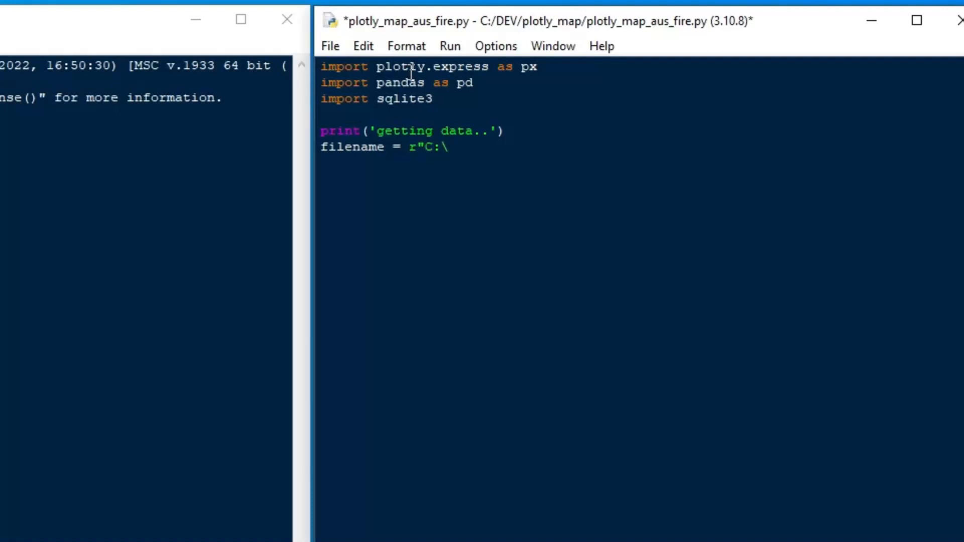
type("dev\\")
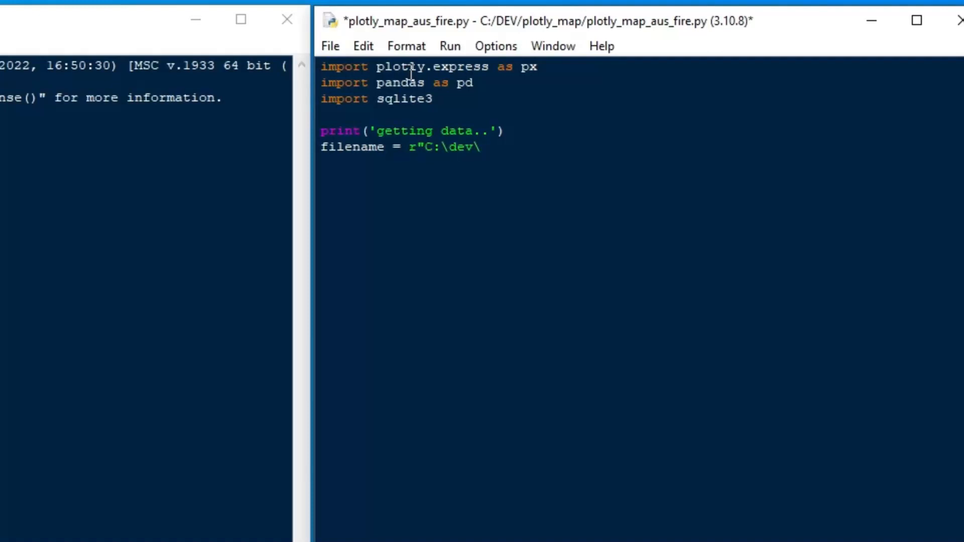
type("hotspot")
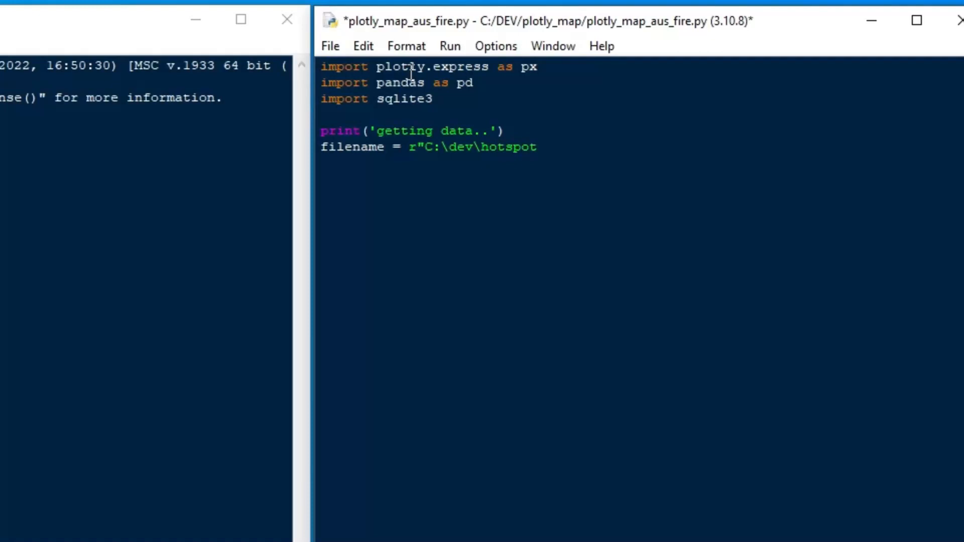
type("\\")
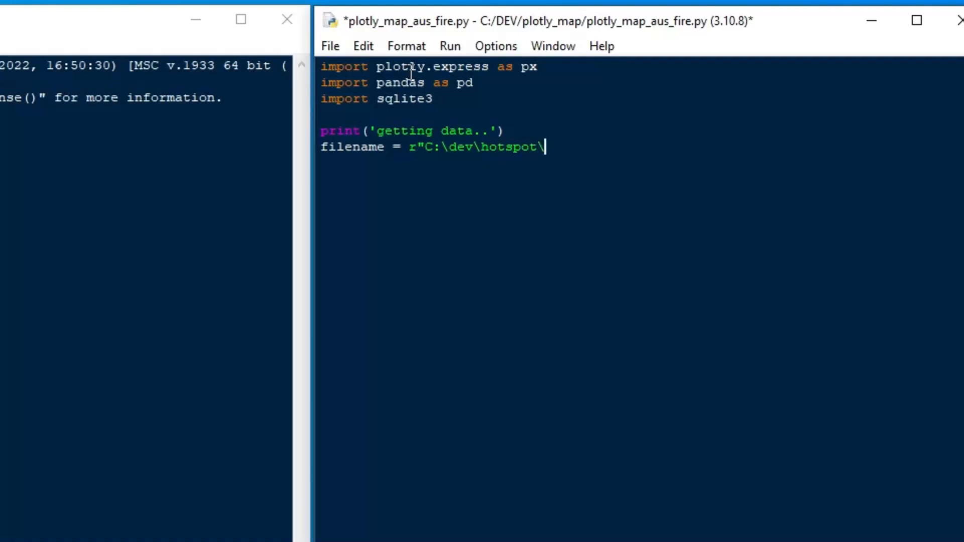
type("fire")
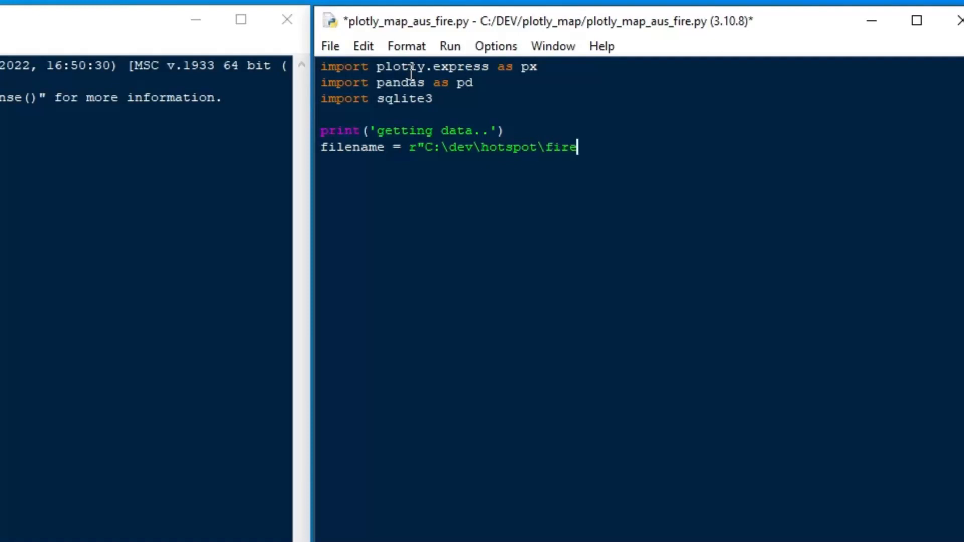
type("_db.db")
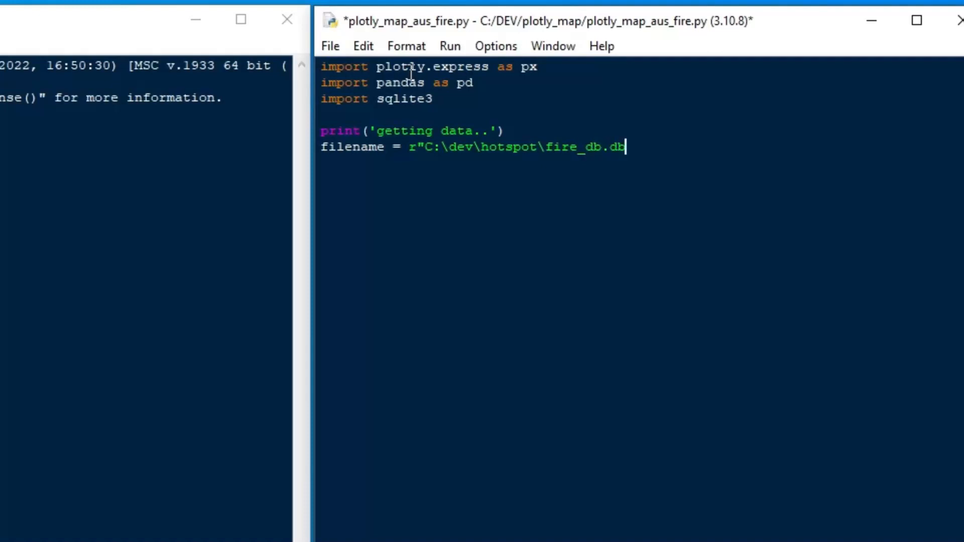
type("\"")
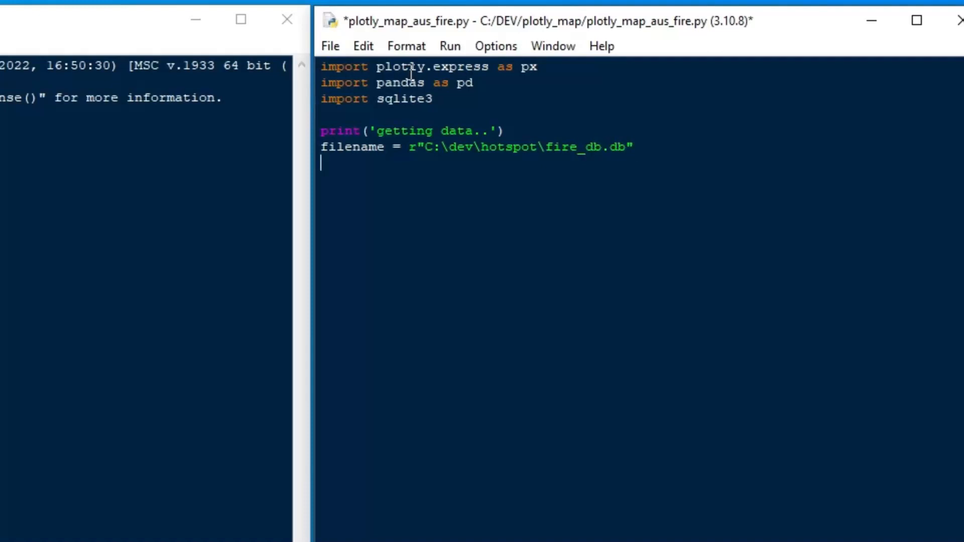
Start the sql string selecting latitude, longitude and bright_t31
type("sql")
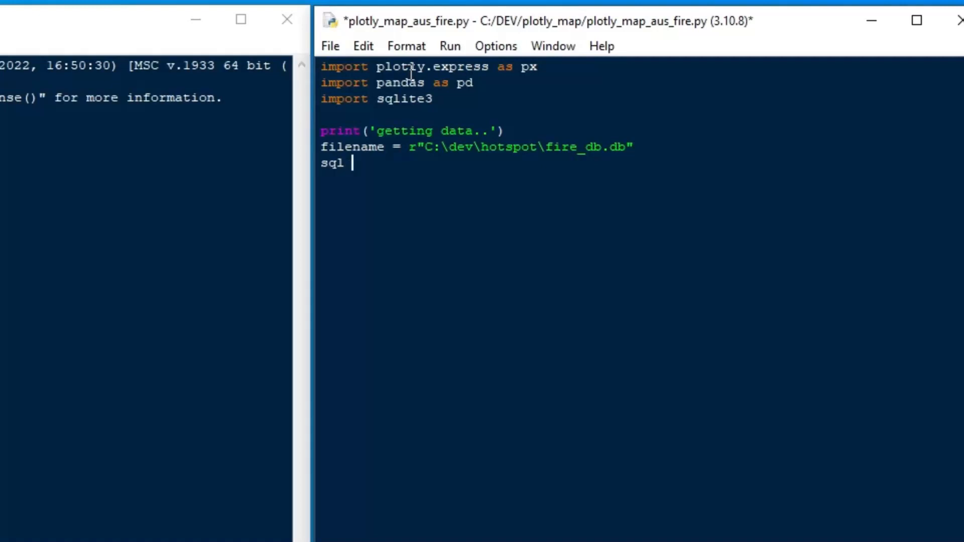
type("= (")
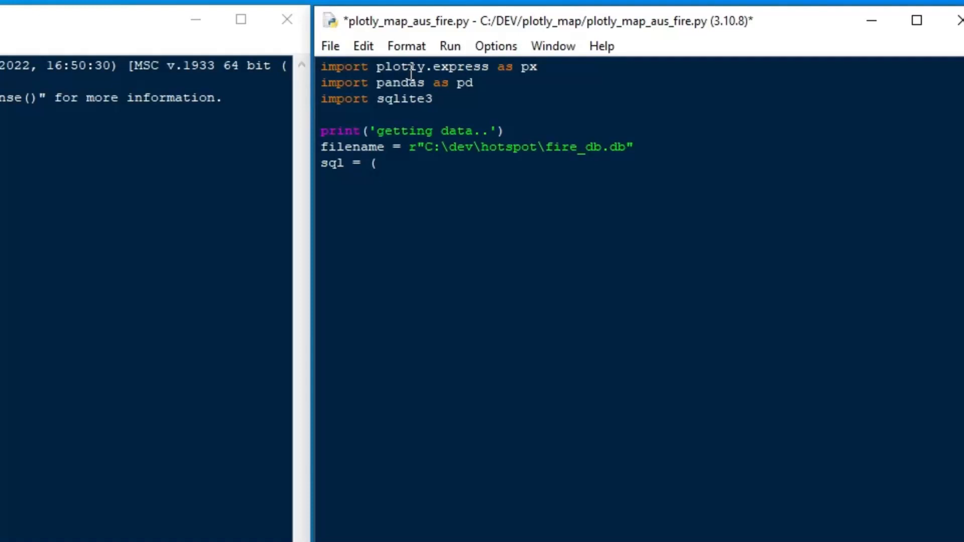
type("\"S")
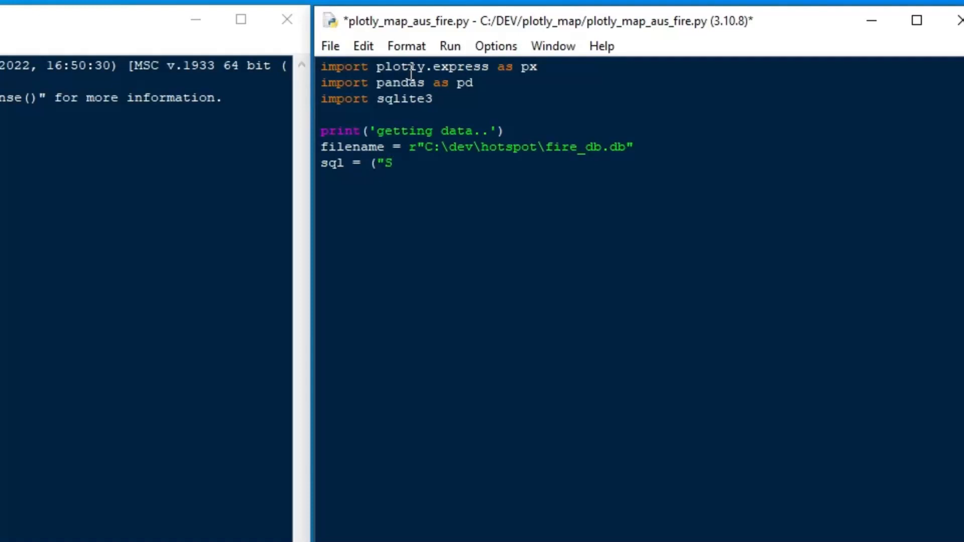
type("elect distinct")
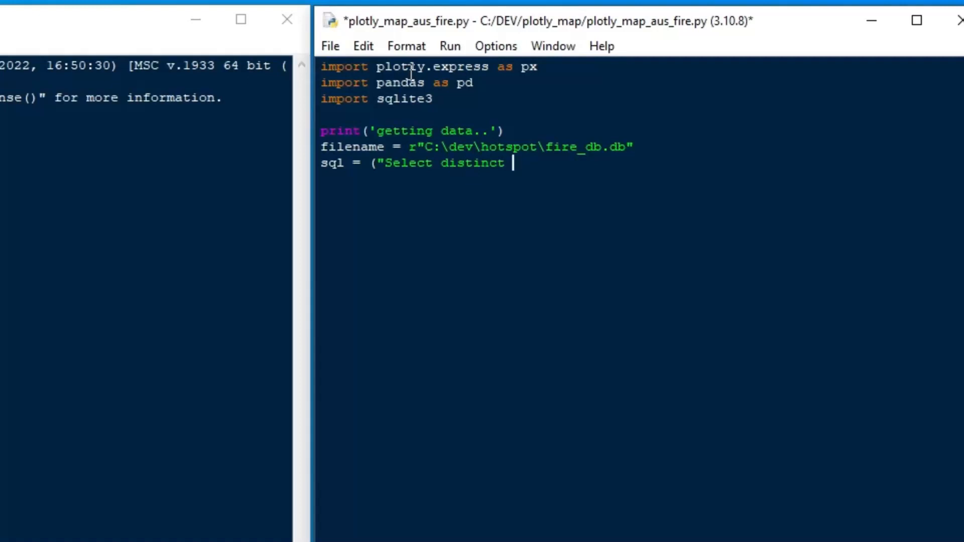
type("latitu")
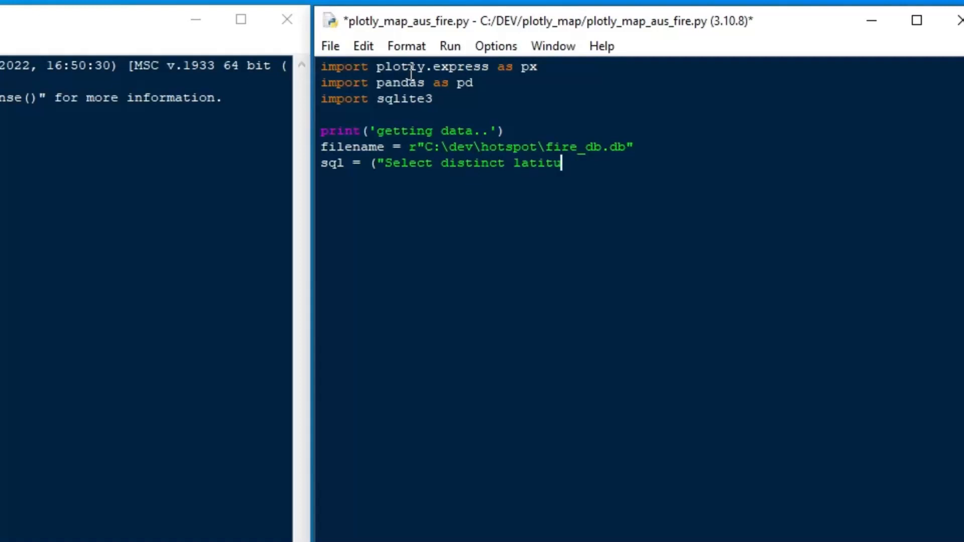
type("de,")
type("\" lon")
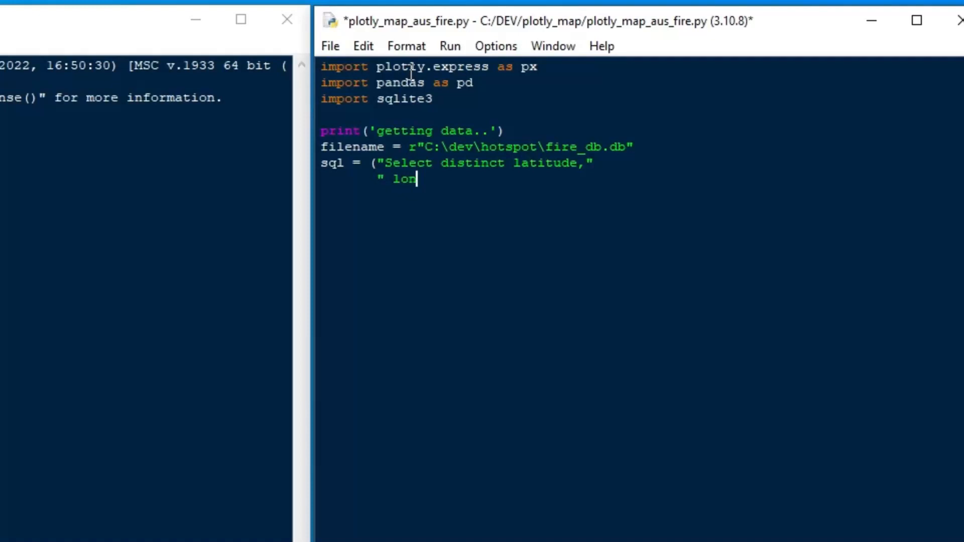
type("gitude")
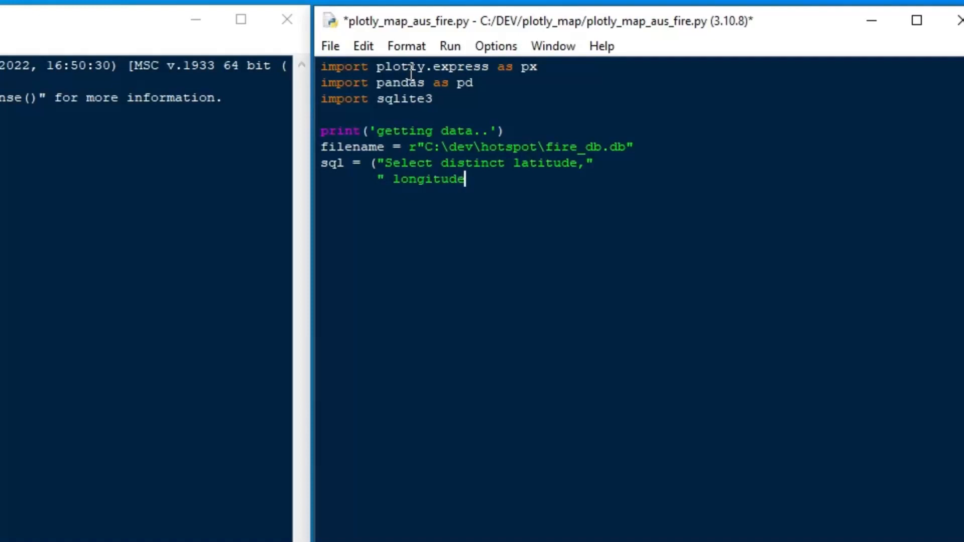
type(",\"")
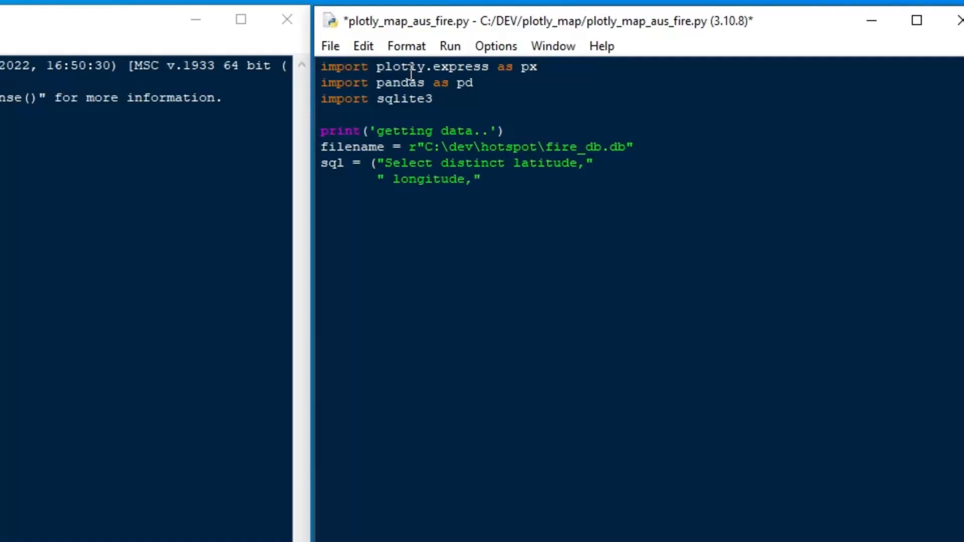
type("\" b")
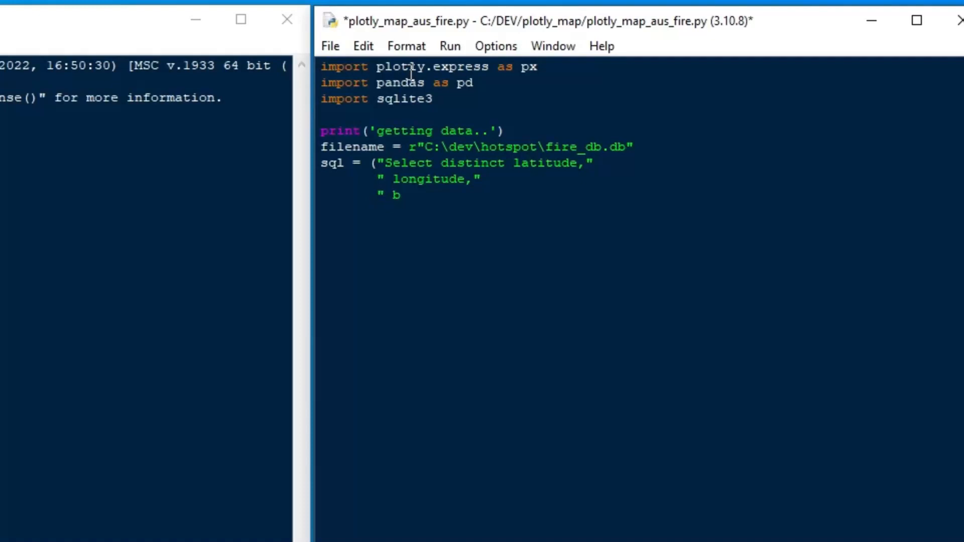
type("right_t")
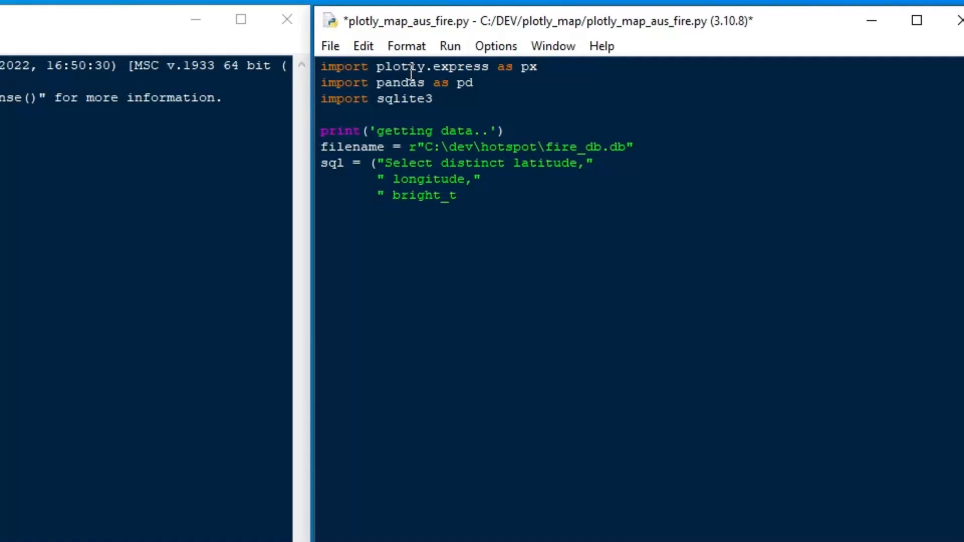
type("31")
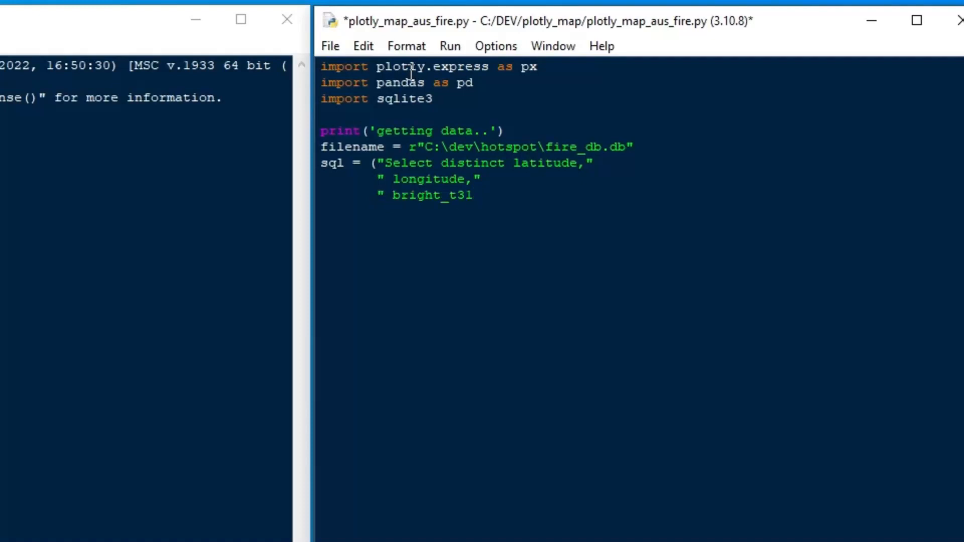
type(",")
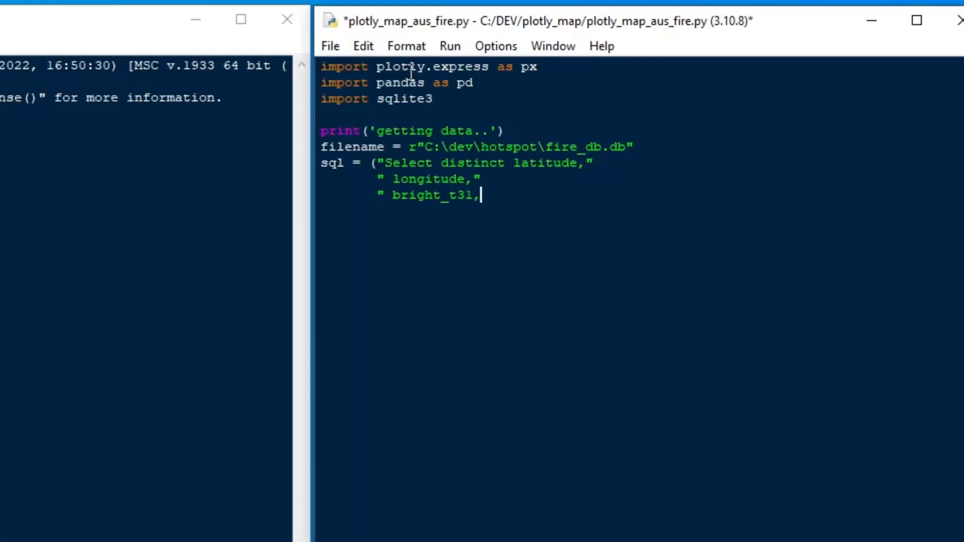
key("enter")
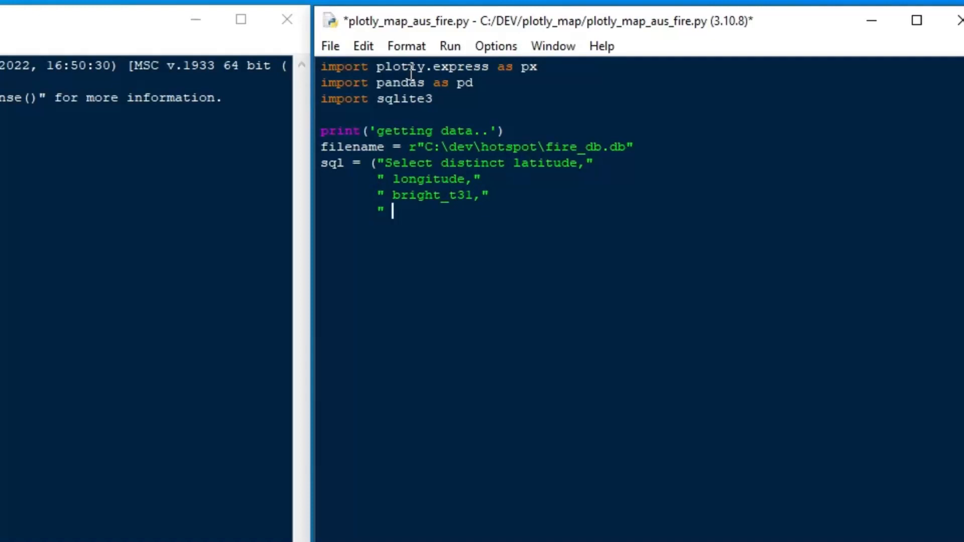
Add frp and acq_date columns and the from suomi_c2 clause
type("frp,")
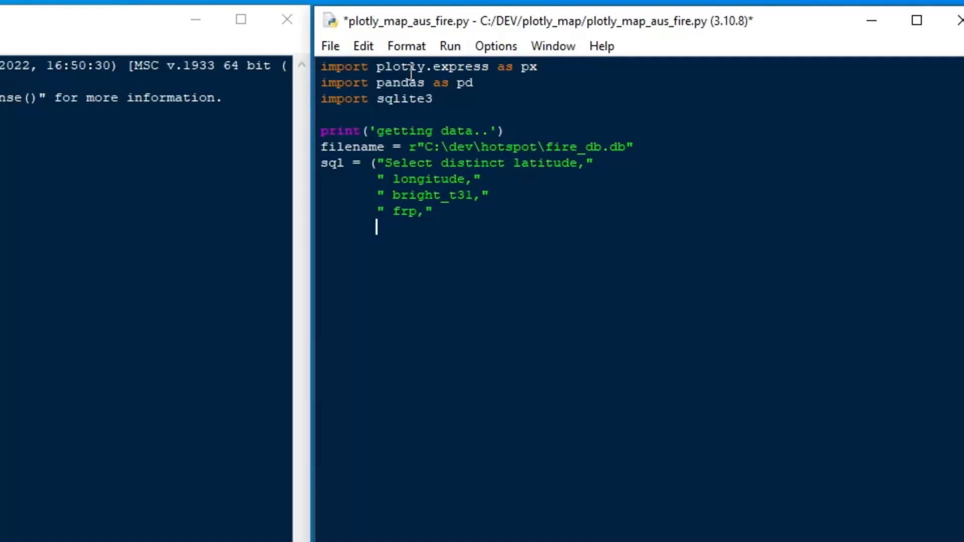
type("\"")
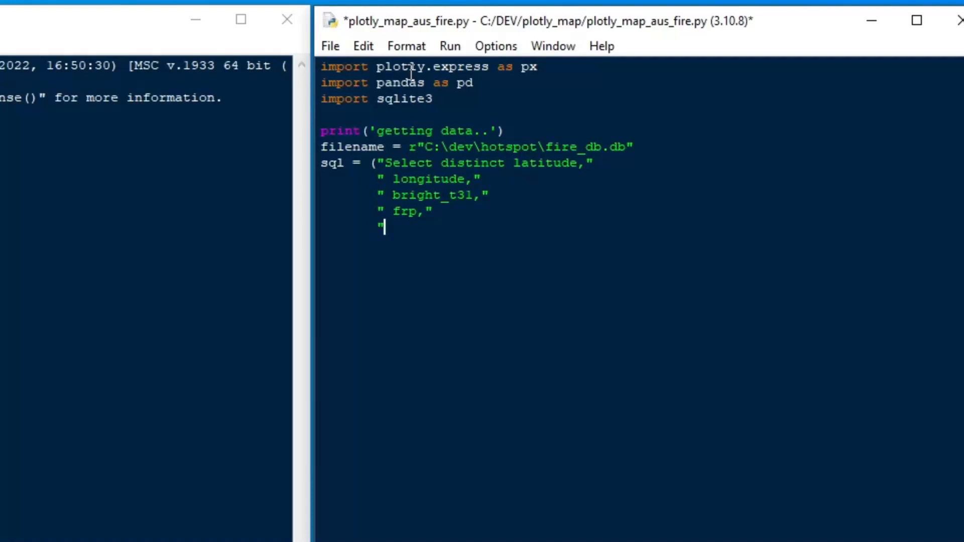
type("acq")
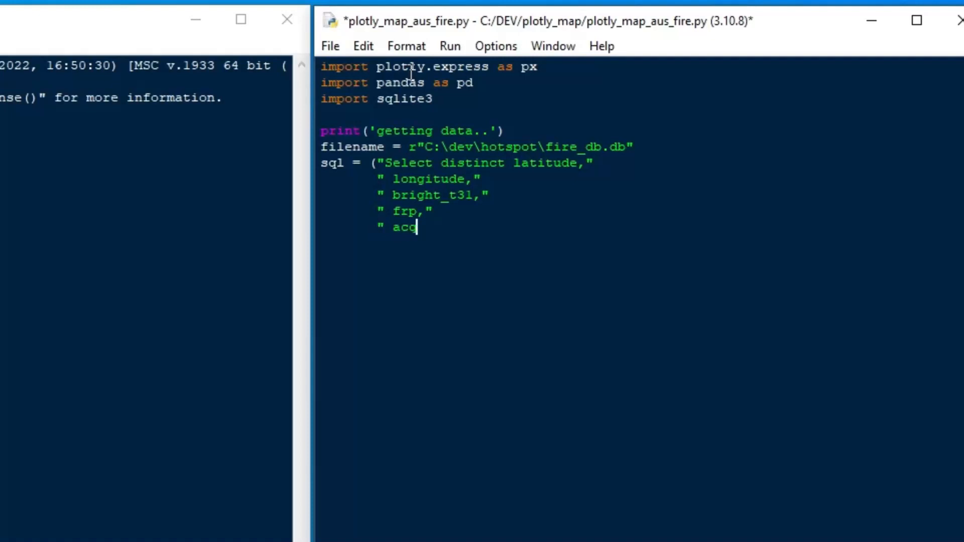
type("_date")
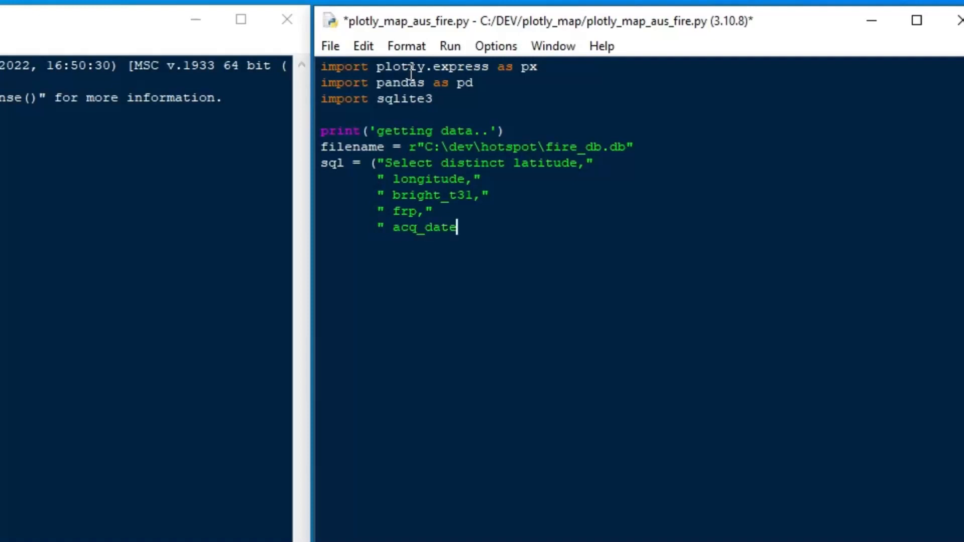
type(",\"")
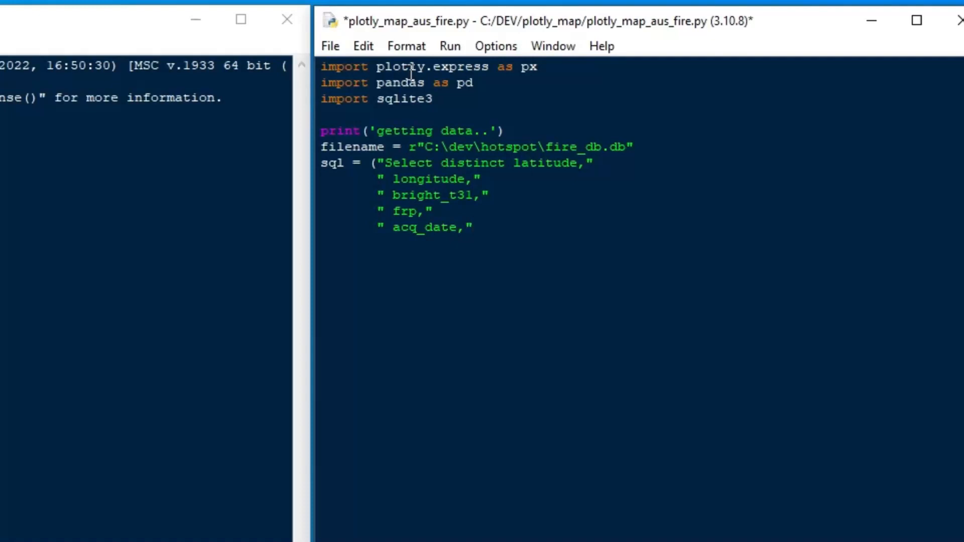
type("\" from")
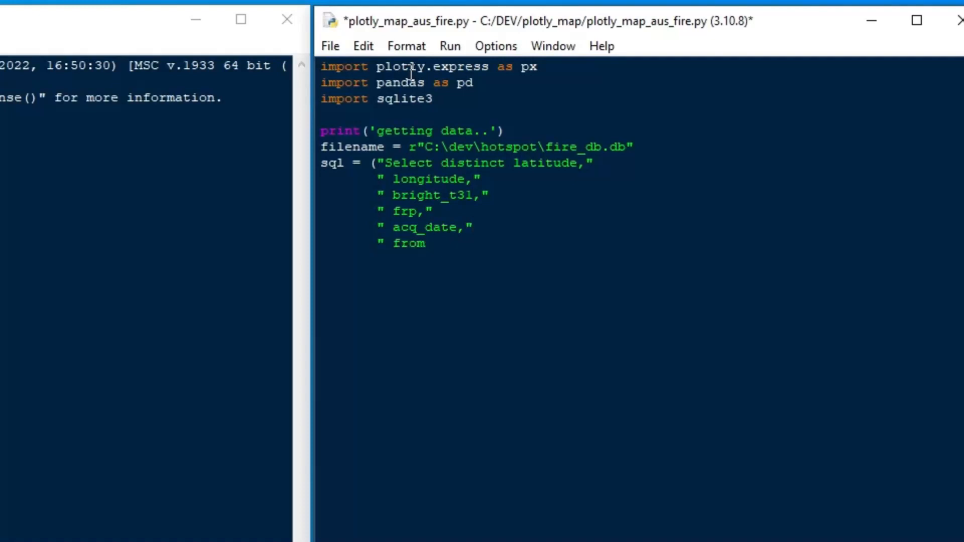
type("suomi")
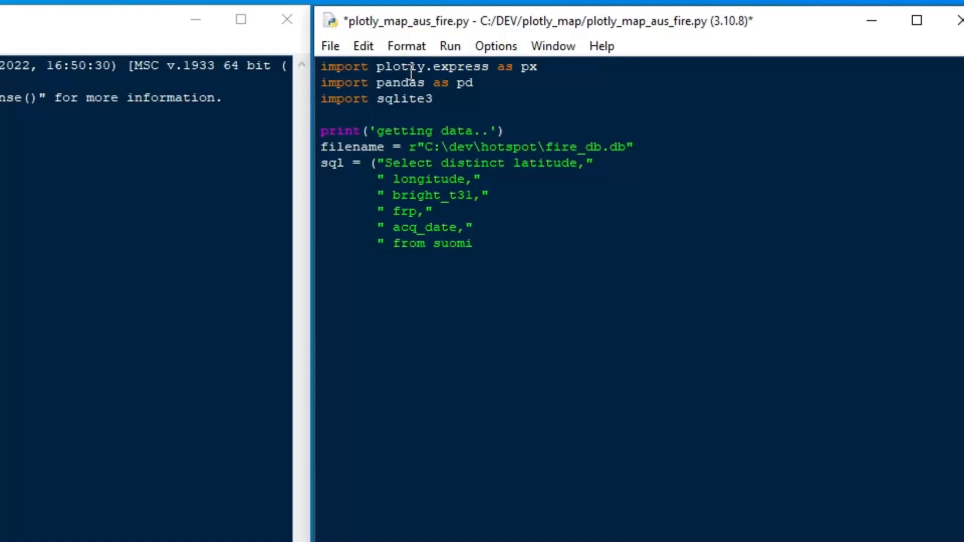
type("_c2")
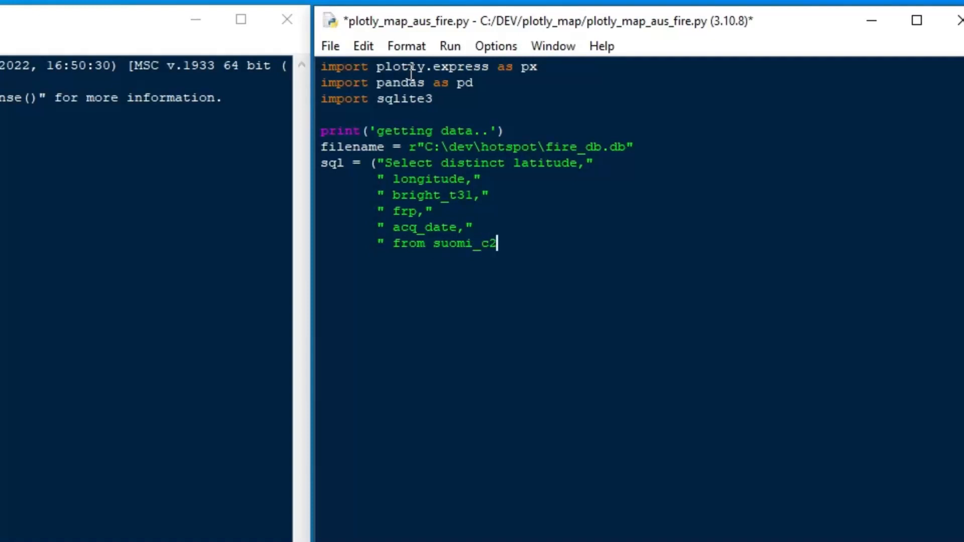
key("enter")
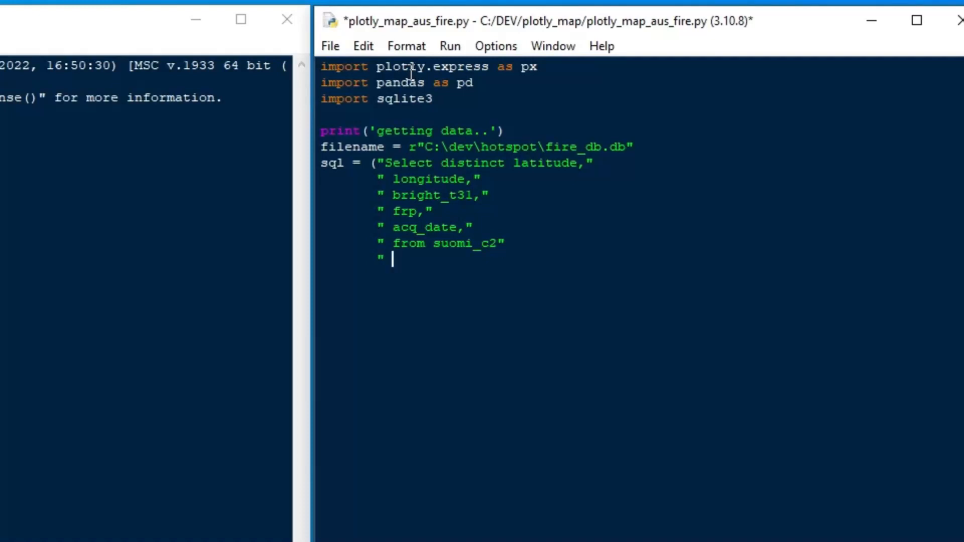
Filter the query to longitude between 133.266 and 152.889
type("Where")
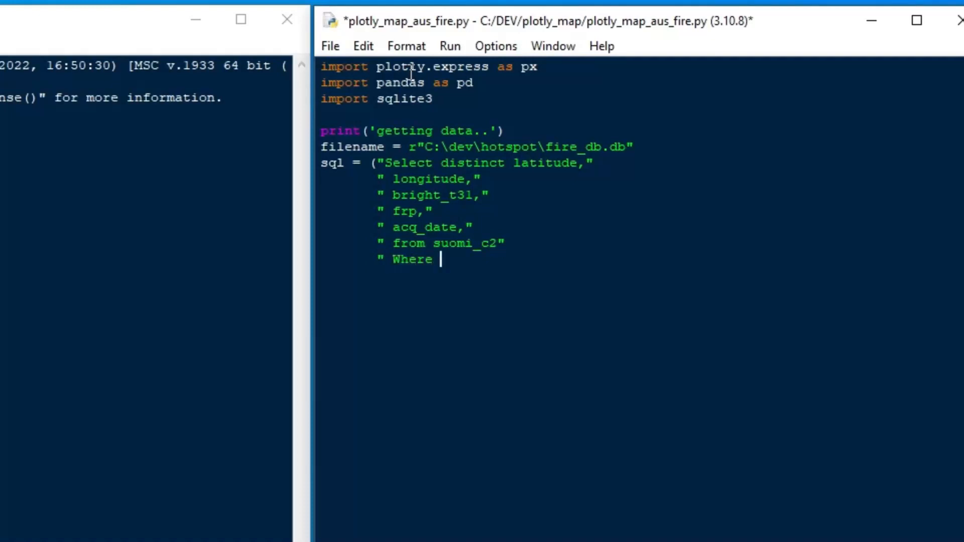
type("lon")
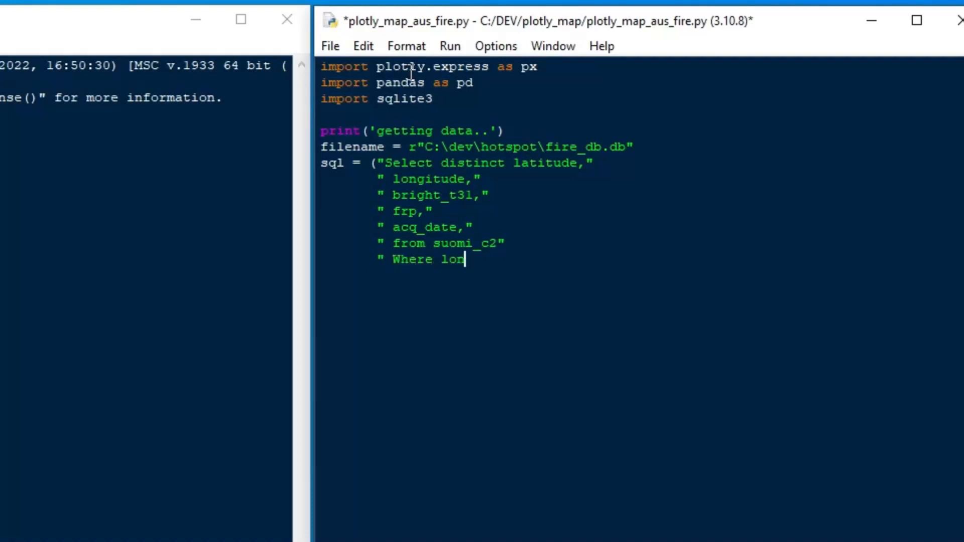
type("gitude between")
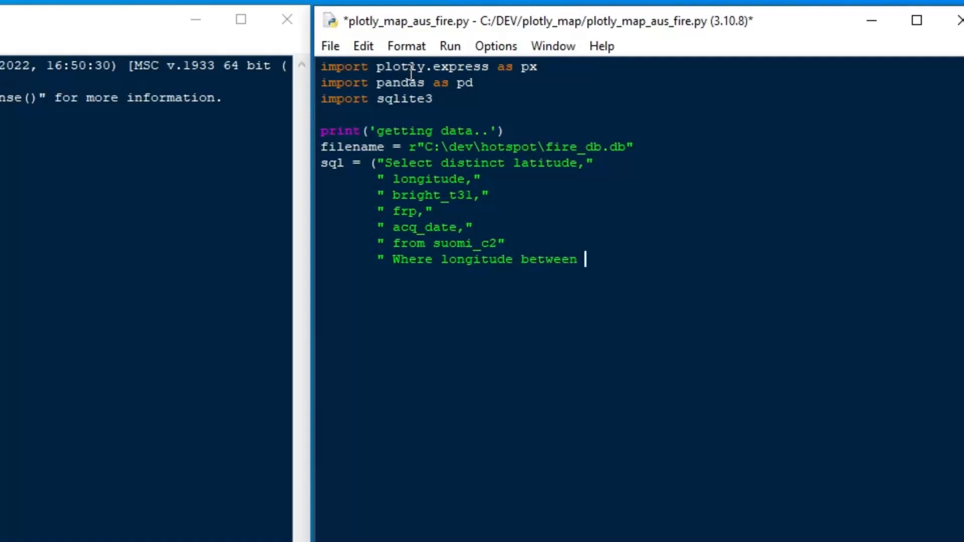
type("133.266 and")
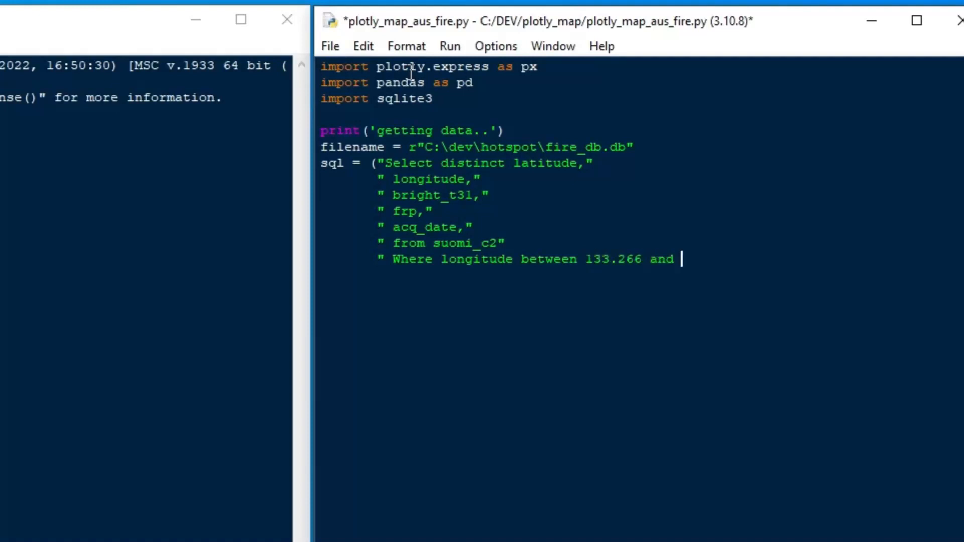
type("152.889\"")
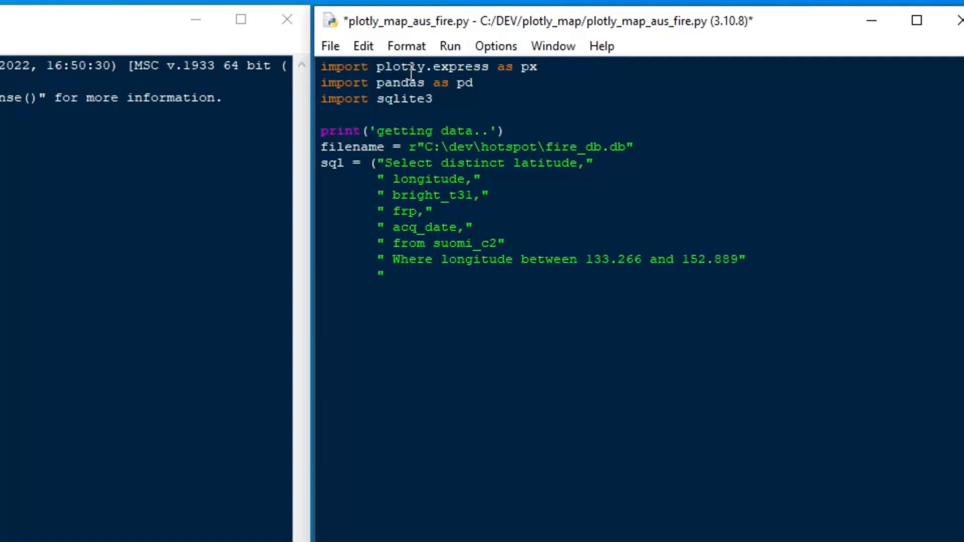
Add a latitude filter between -39.272 and -28.439
type("and l")
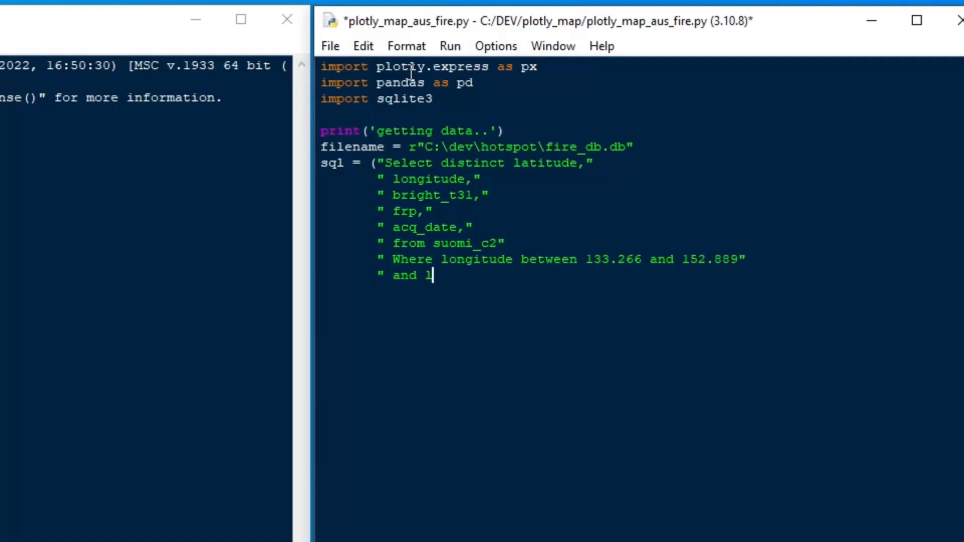
type("atitude")
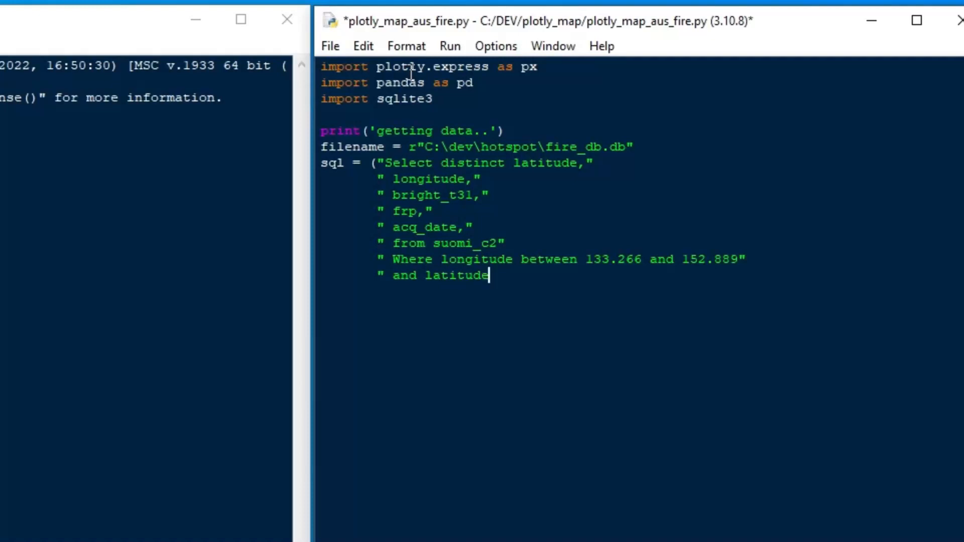
type("b")
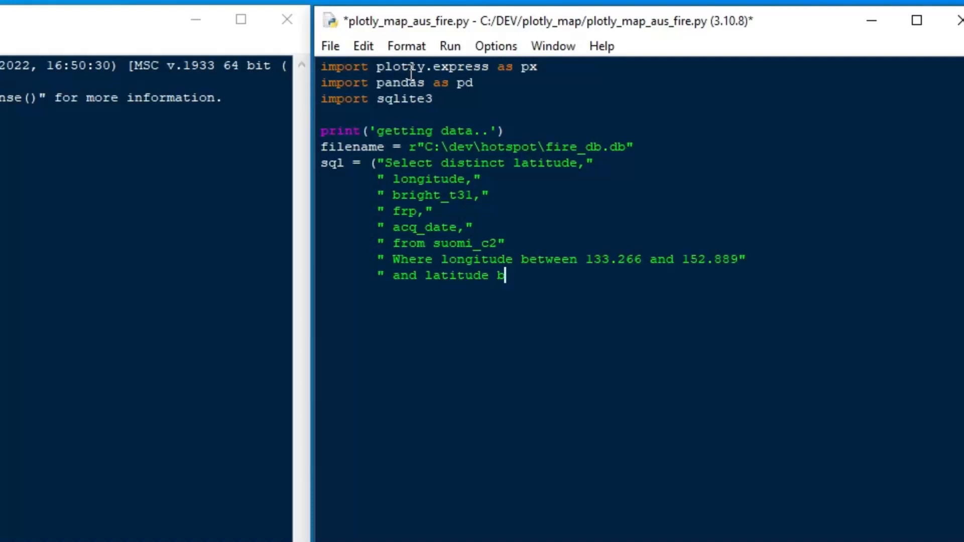
type("etween")
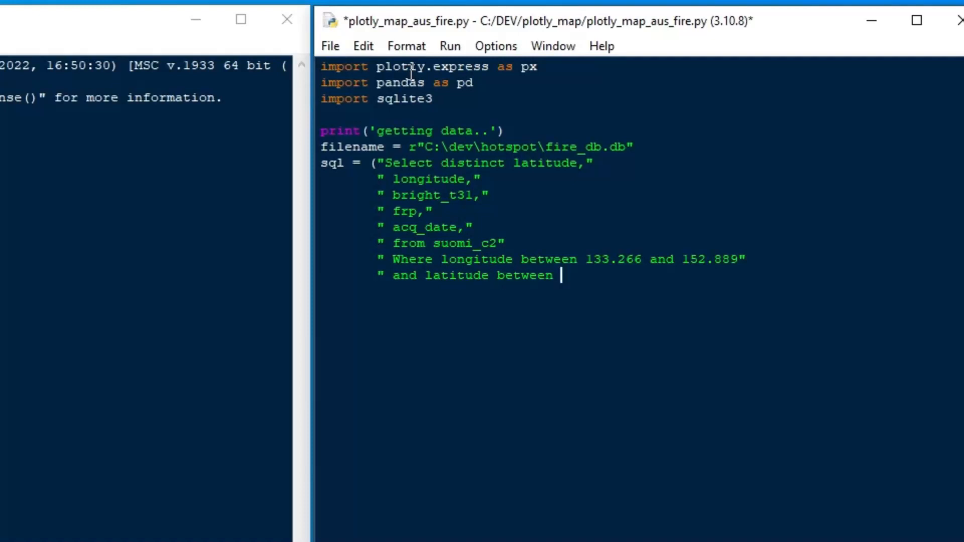
type("-")
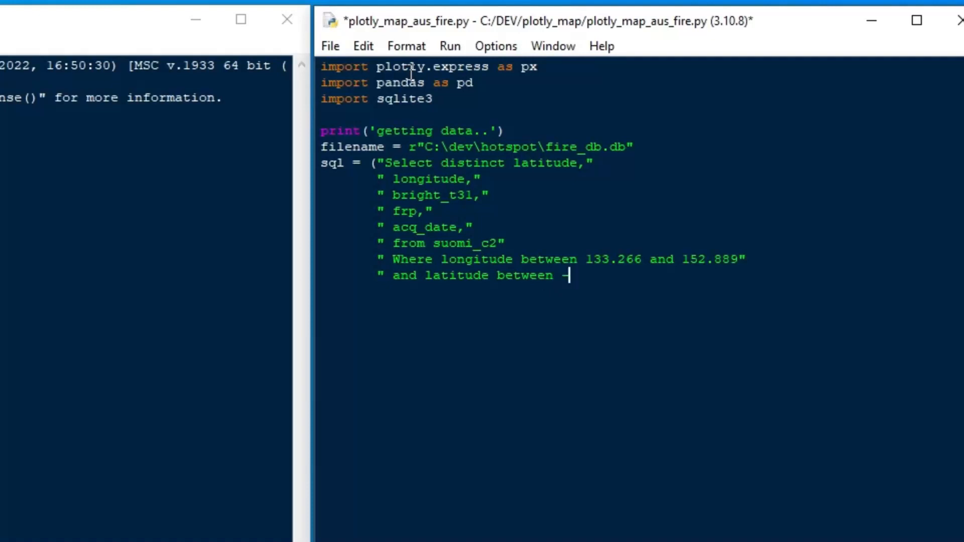
type("39")
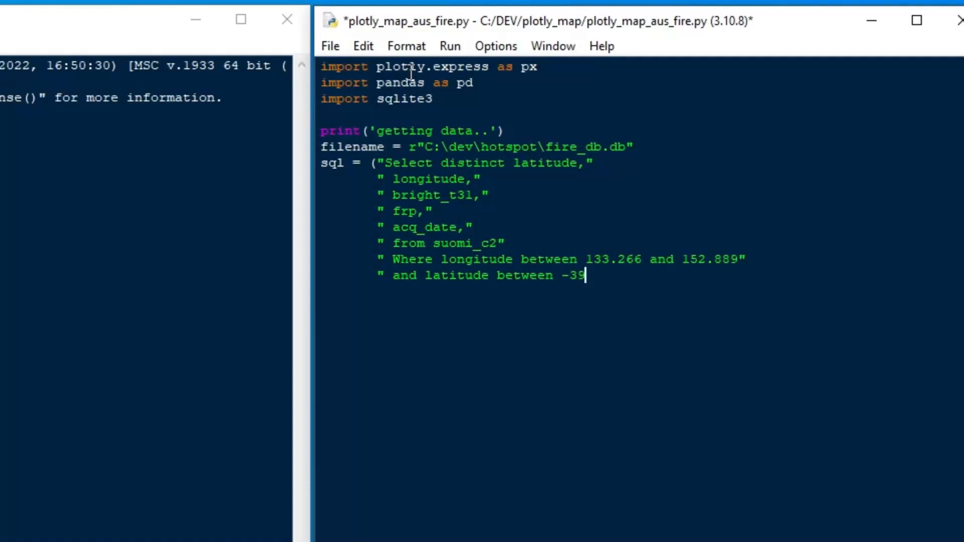
type(".272 and")
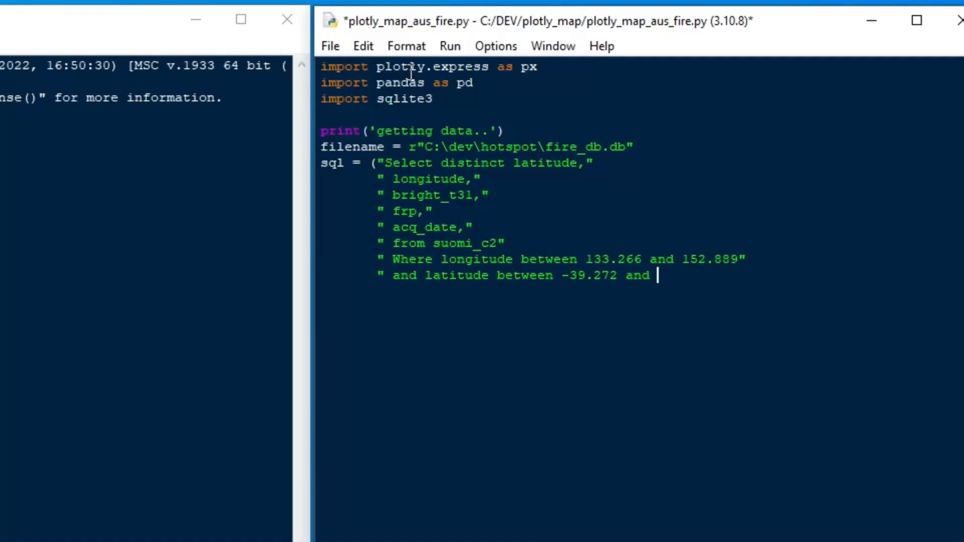
type("-28.4")
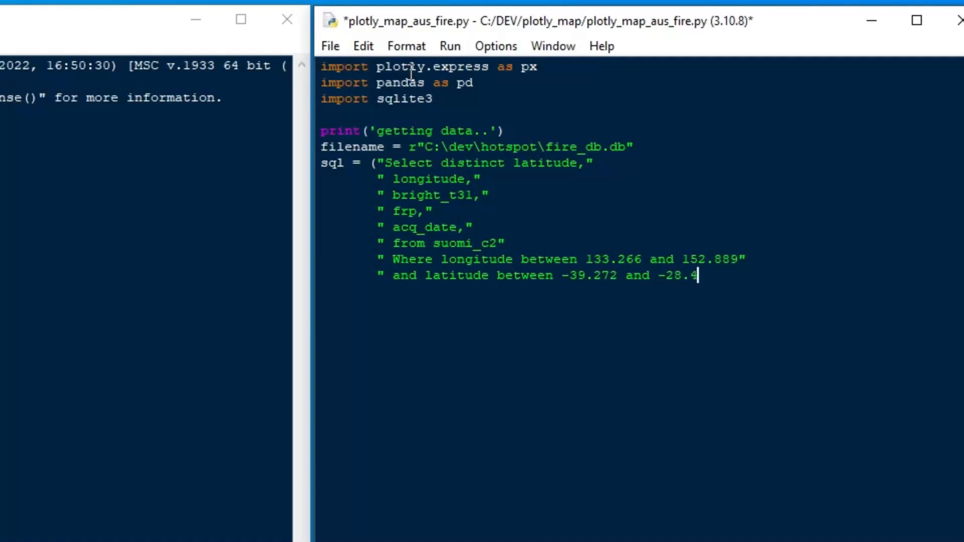
type("9")
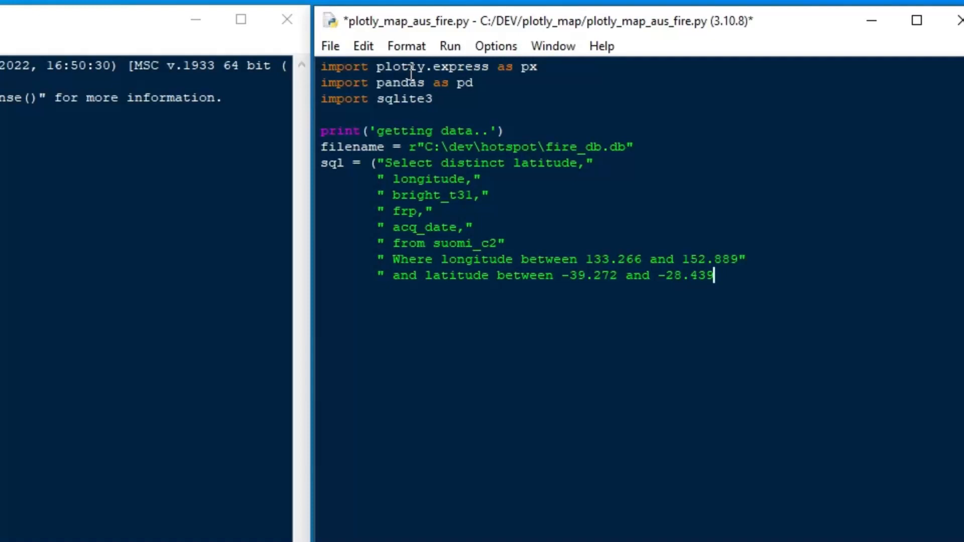
type("\"")
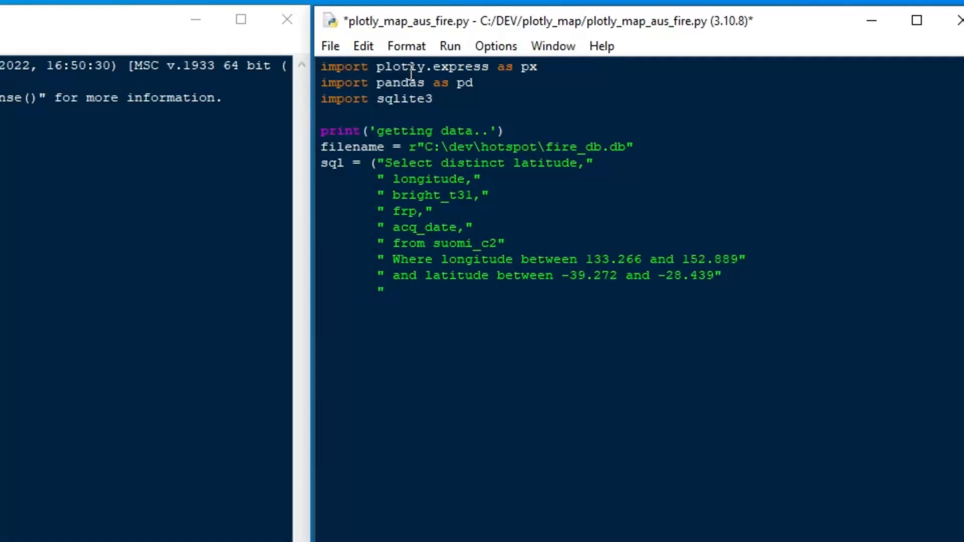
Limit acq_date to '2022-04-05' and close the SQL statement
type("and acq")
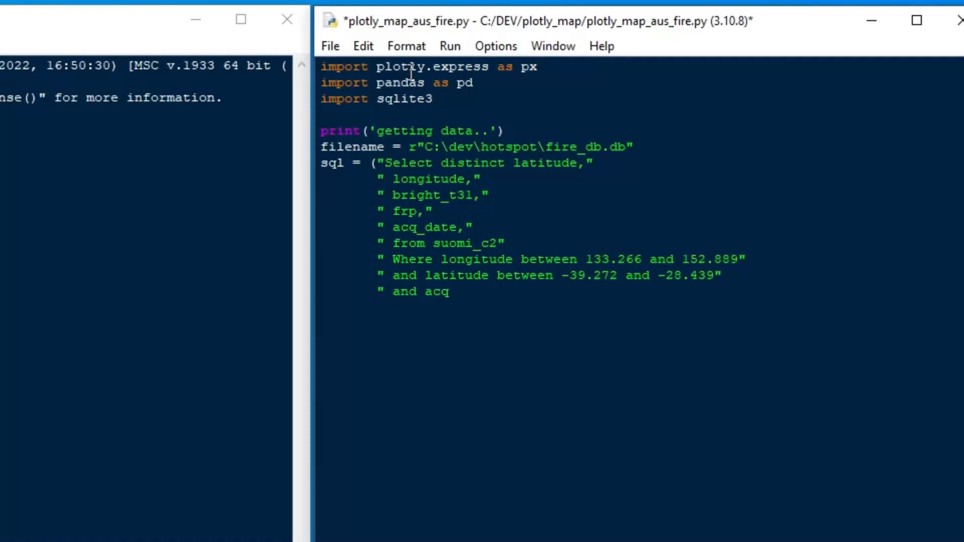
type("_date")
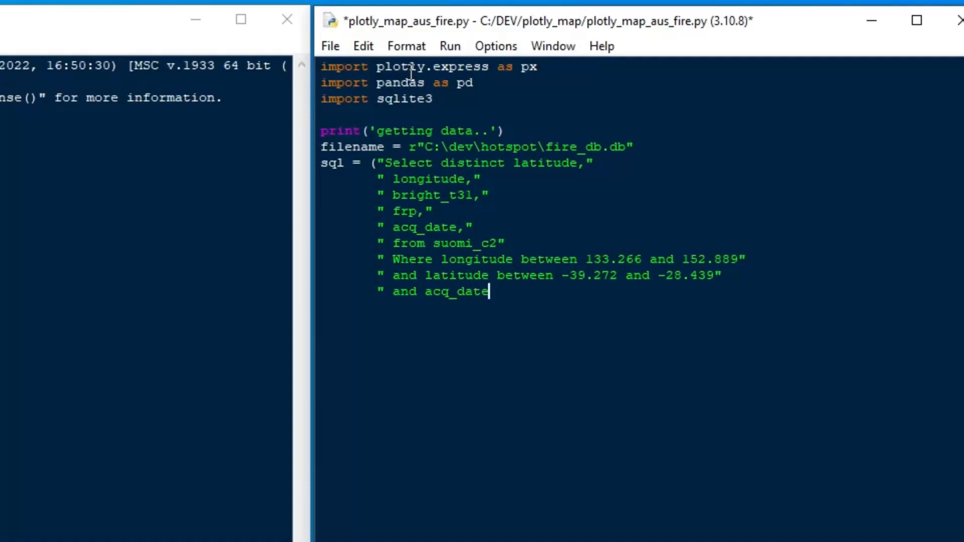
type("= ''")
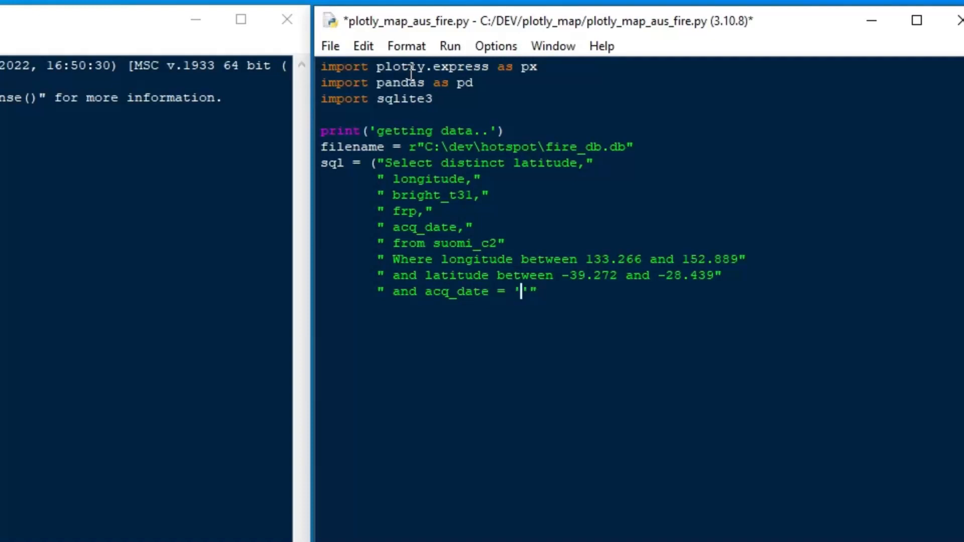
type("2022-05")
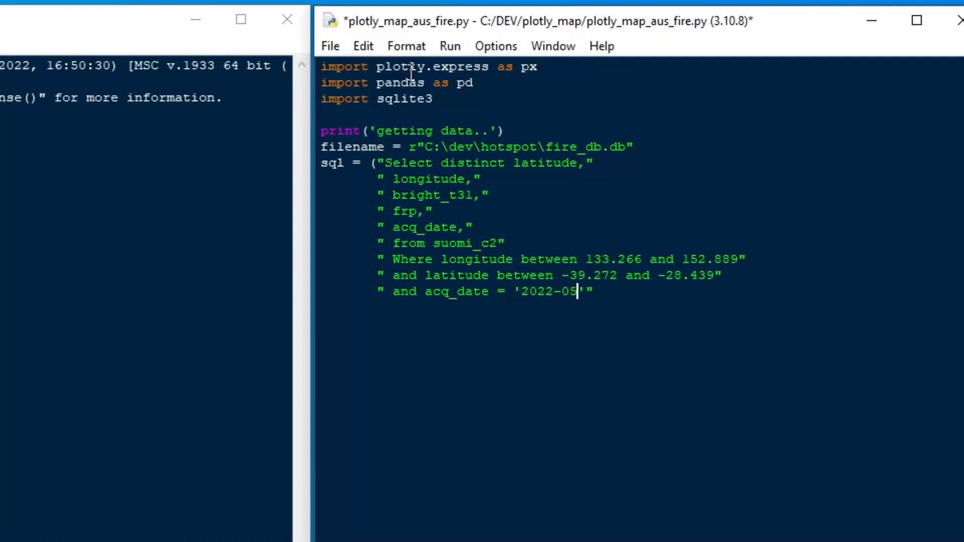
type("-05")
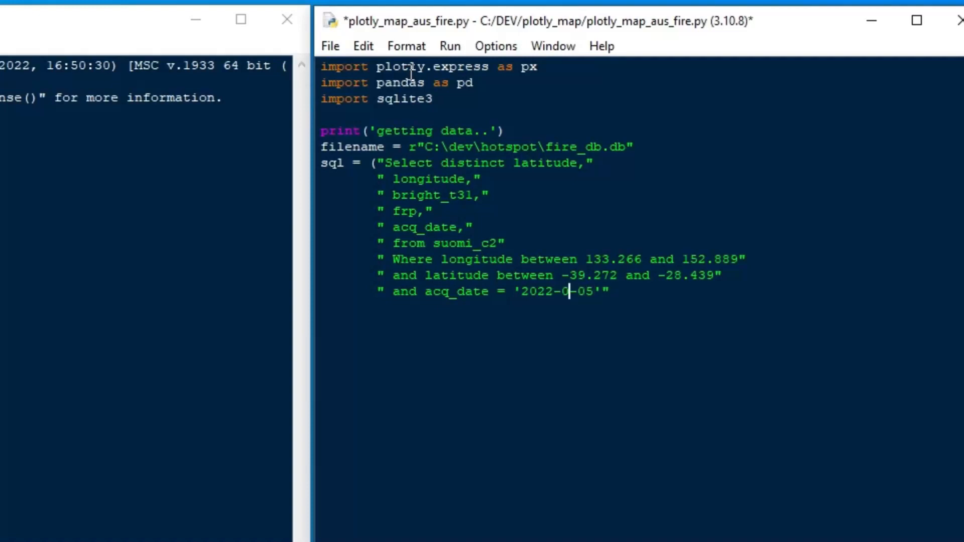
type("4")
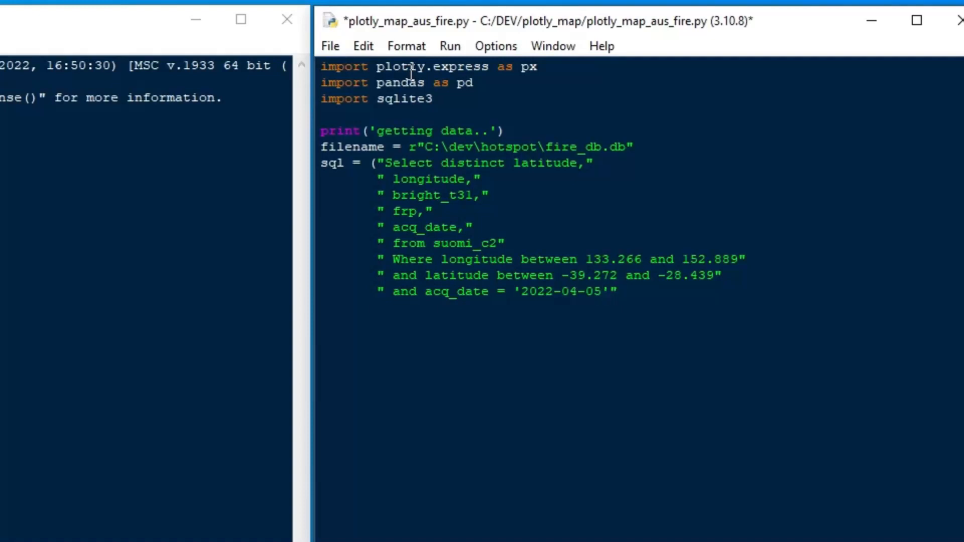
type(")")
key("Enter")
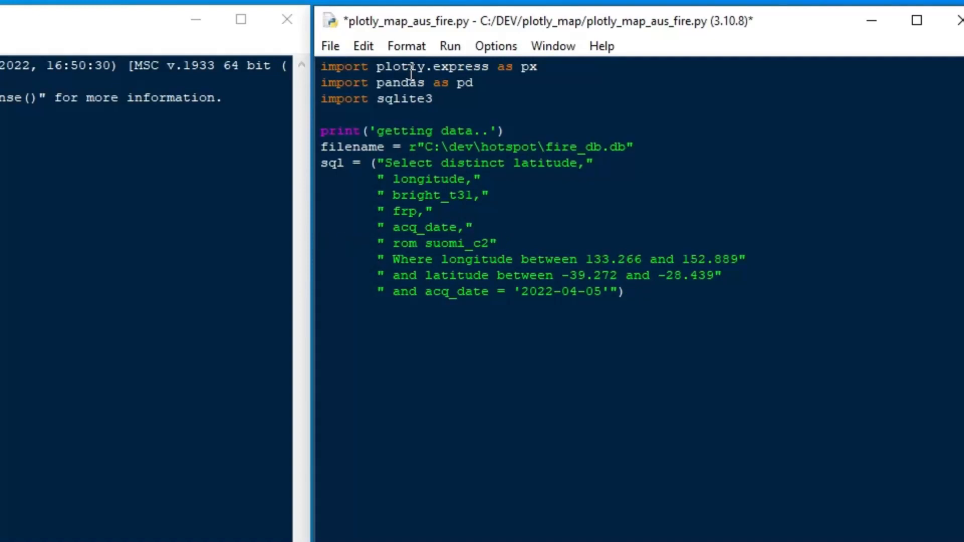
Open a try block connecting with cnn = sqlite3.connect(filename)
type("try")
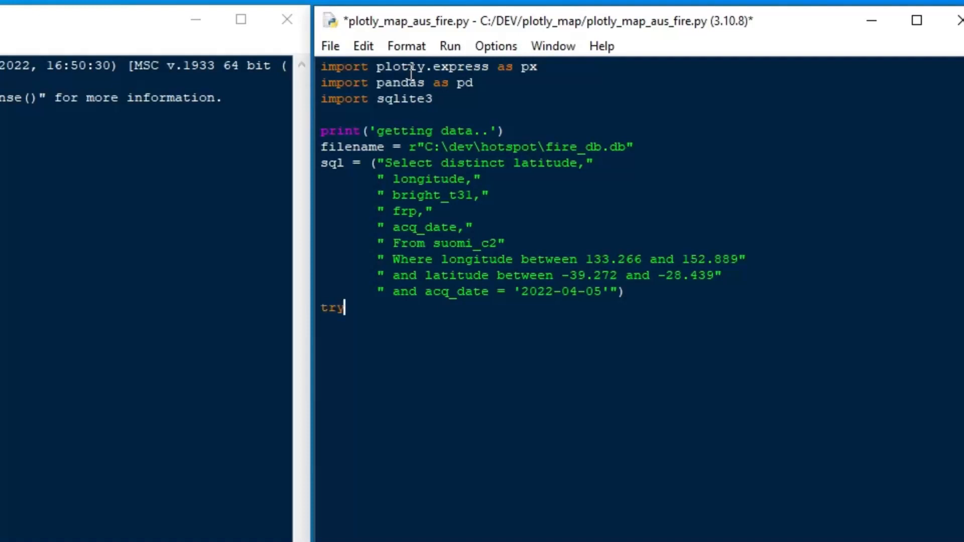
type(":")
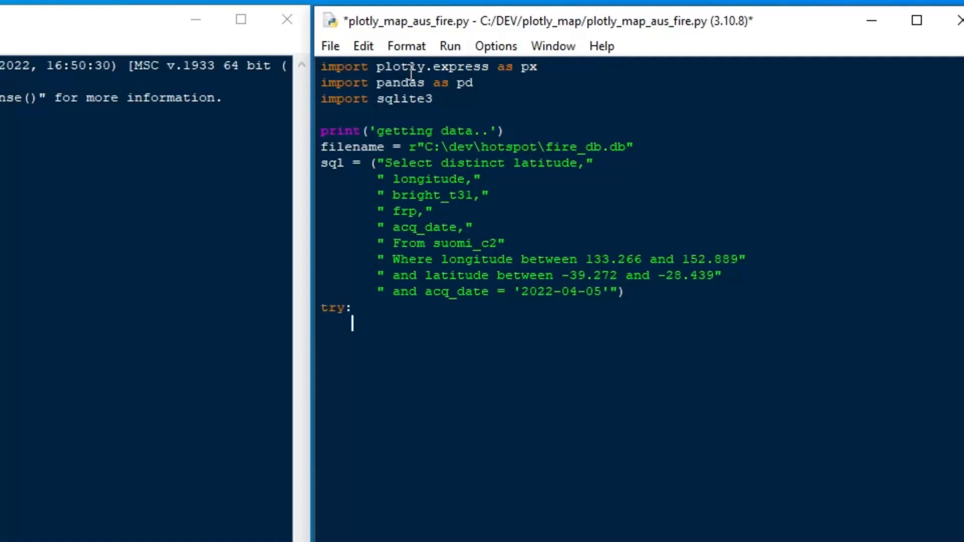
type("cnn")
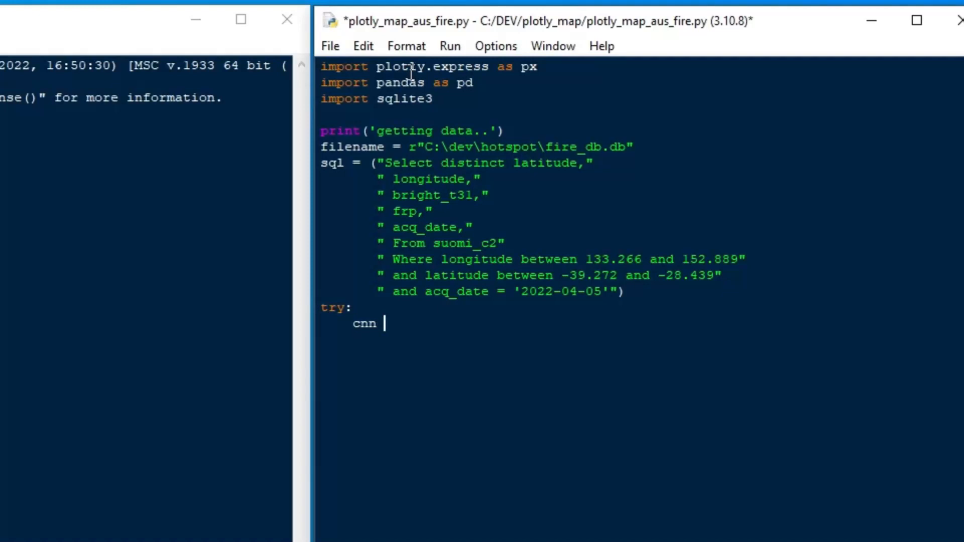
type("= sqlite3.")
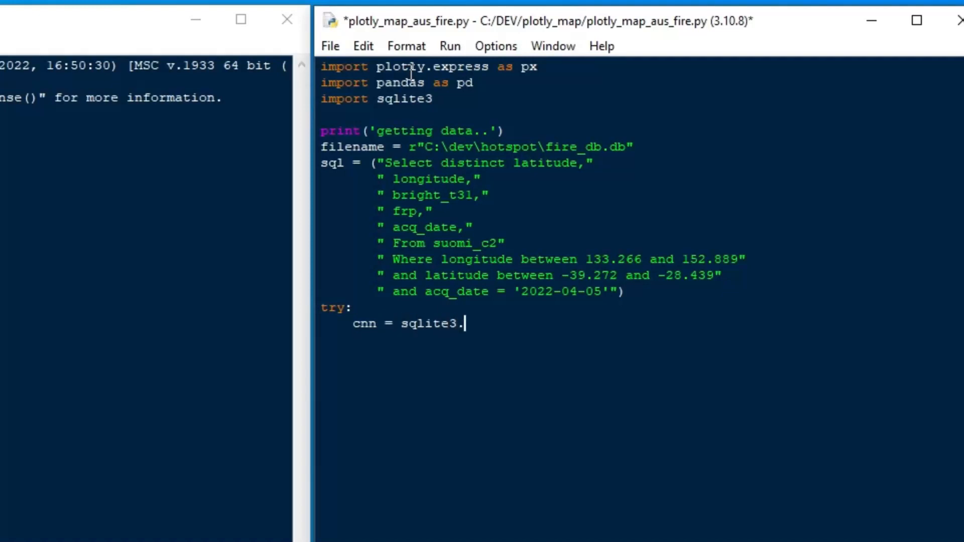
type("connect(")
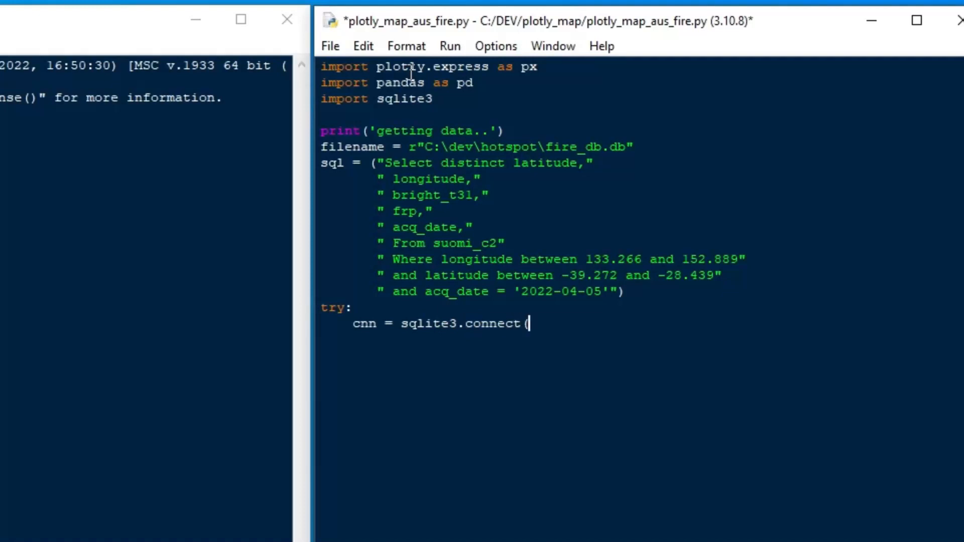
type("filename")
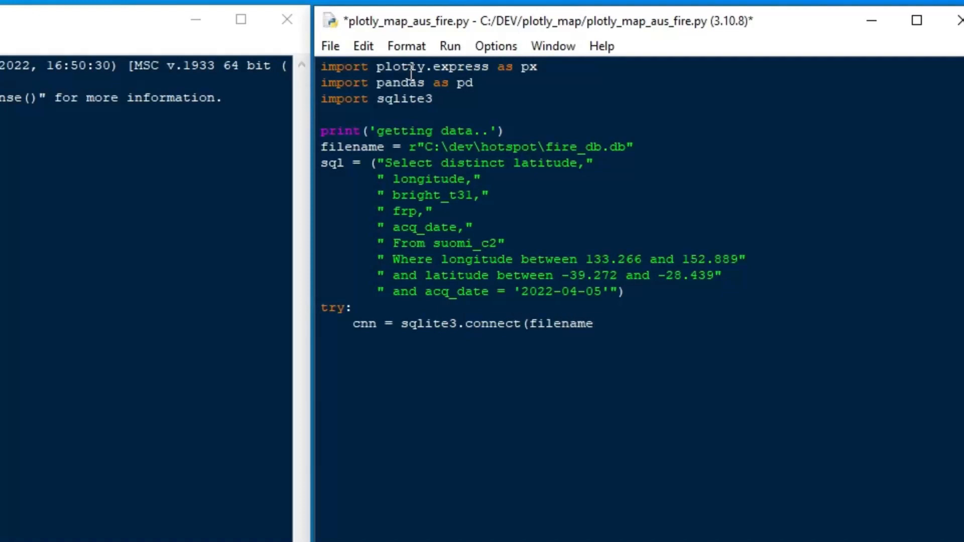
type(")")
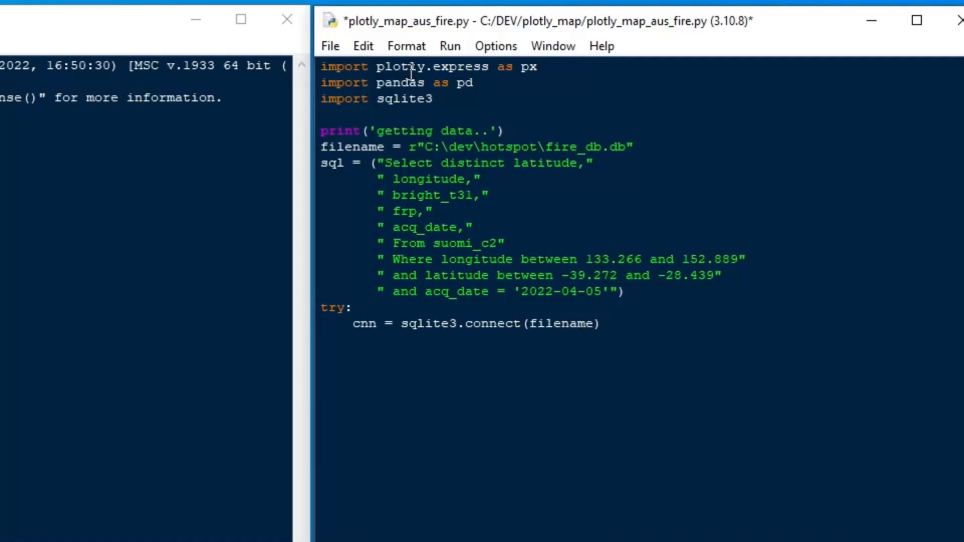
Add an except clause printing the exception, then start a finally clause
type("except")
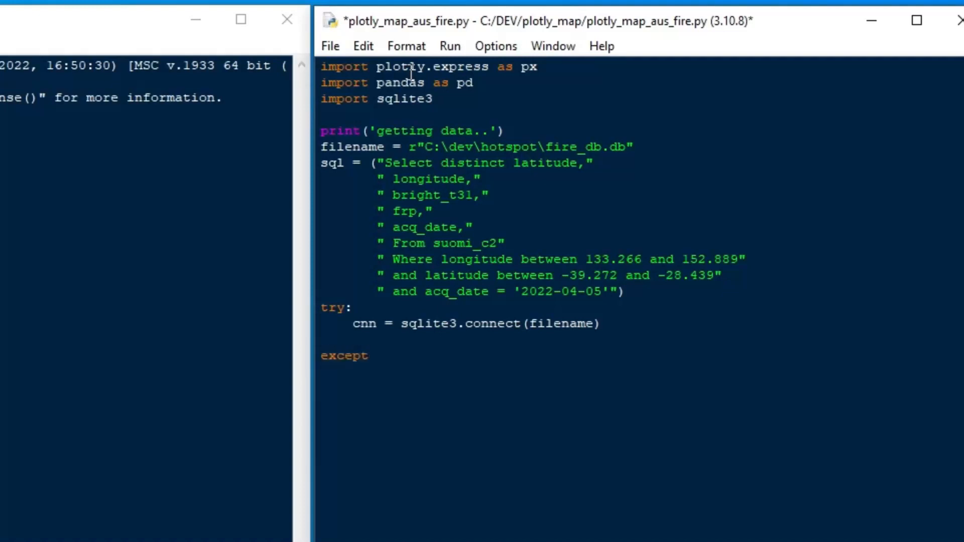
type("Exception as")
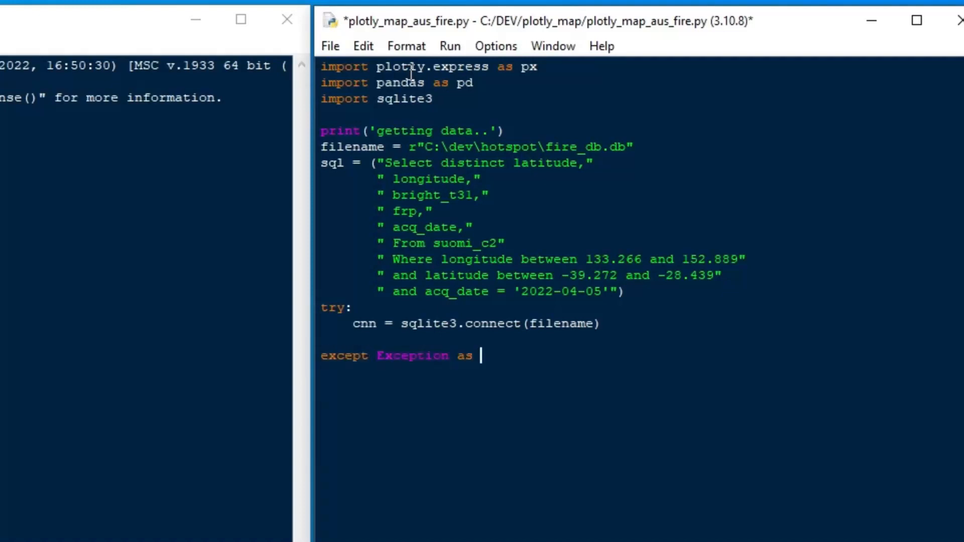
type("e:")
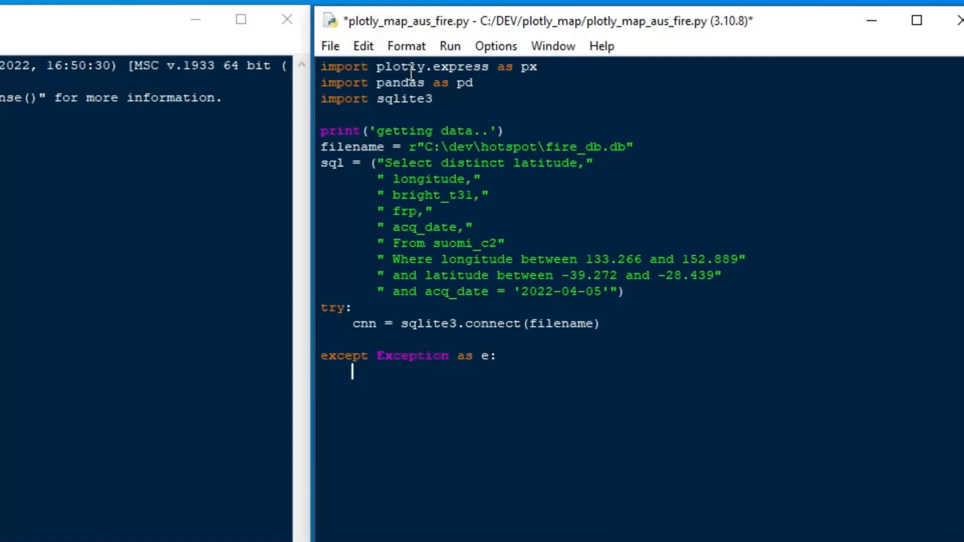
type("prin")
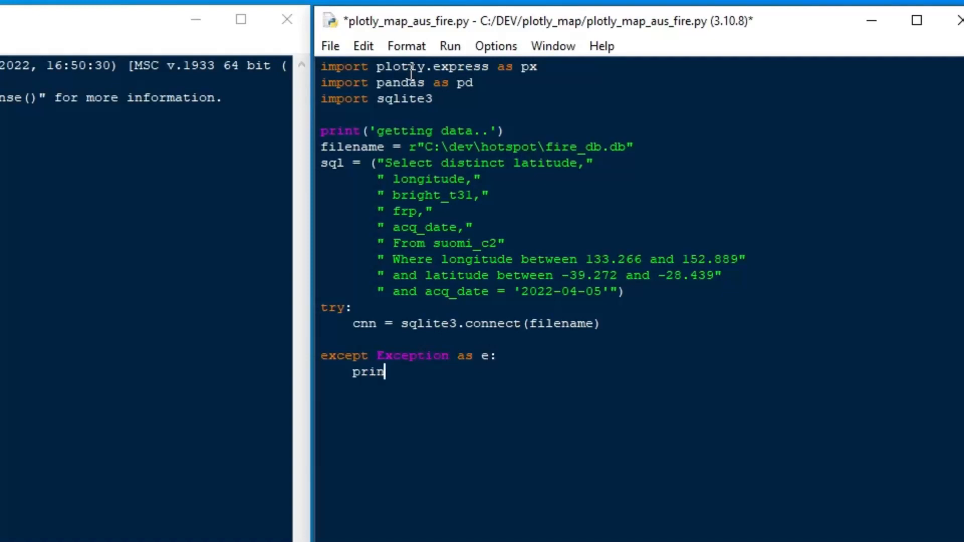
type("t(e")
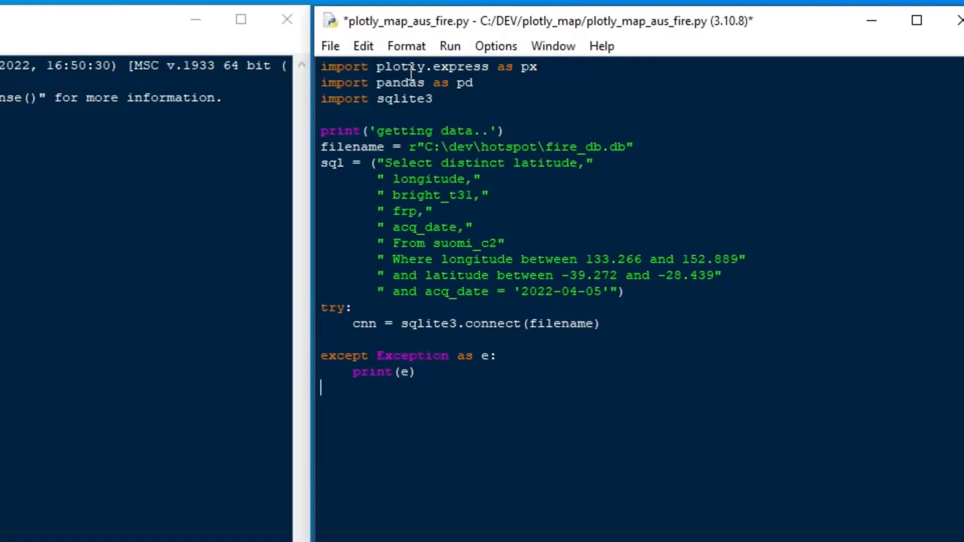
type("finally:")
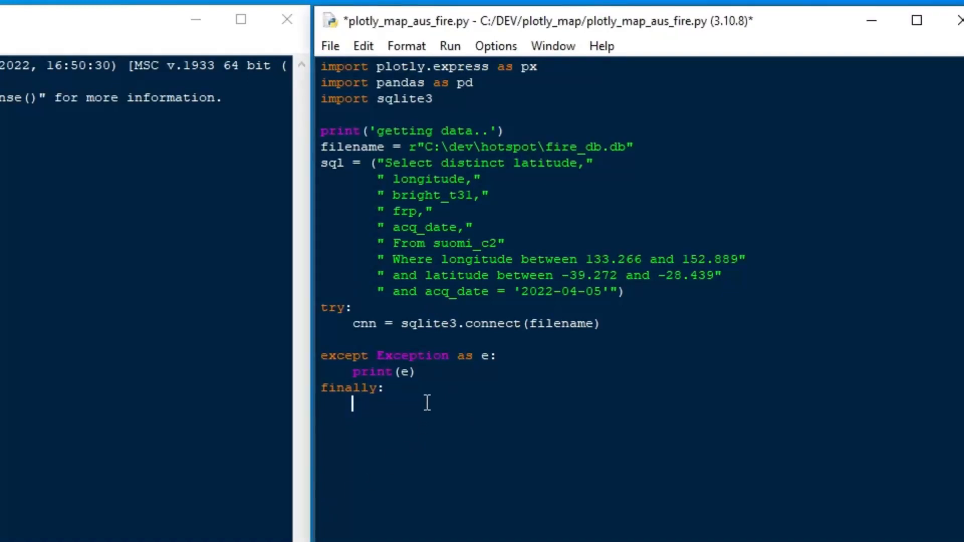
In the finally clause, close cnn if it exists
type("if cnn")
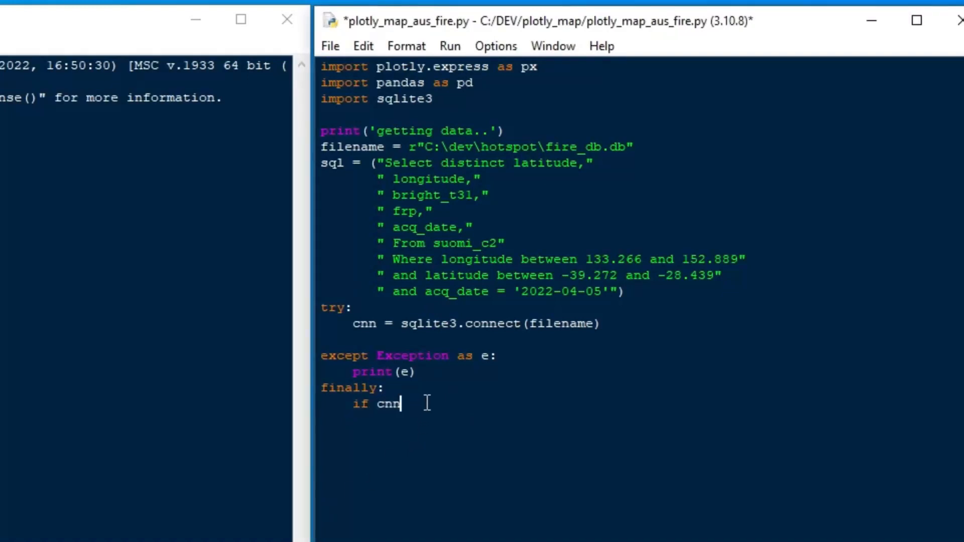
type(":")
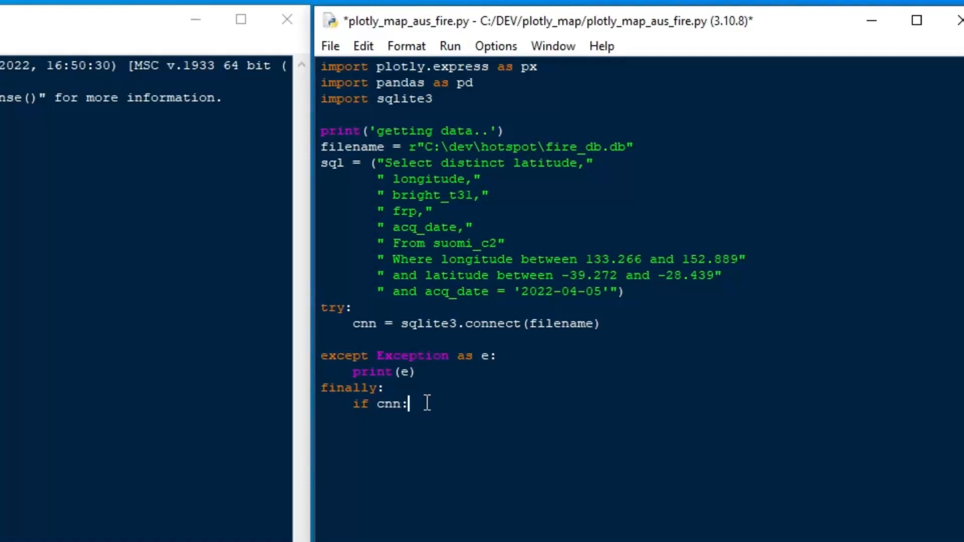
type("c")
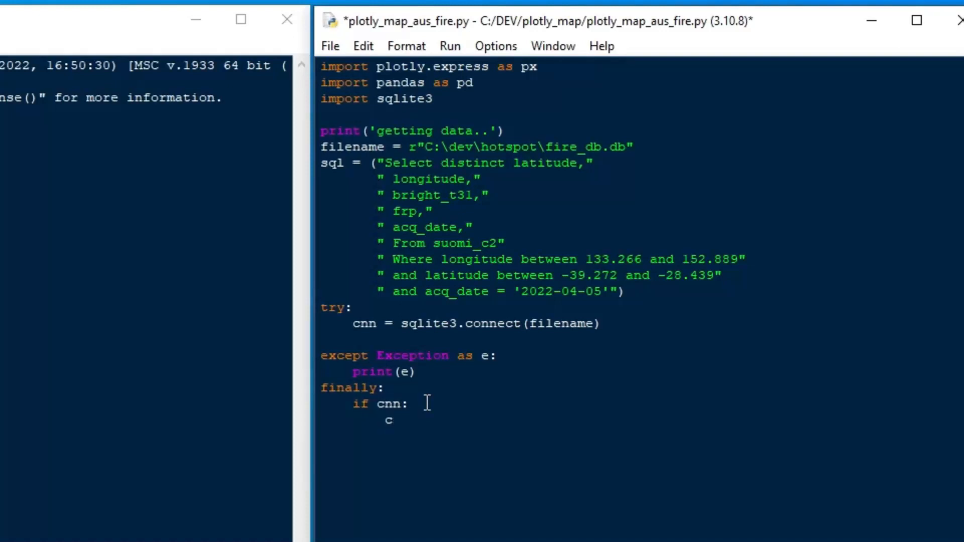
type("nn.close()")
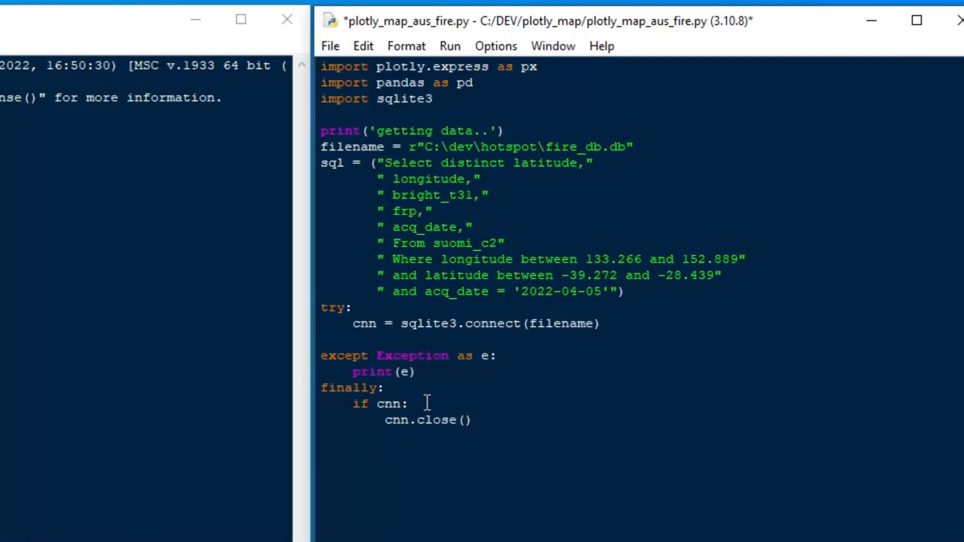
Print 'done.' at the end and 'connection closed..' after closing
type("print(done")
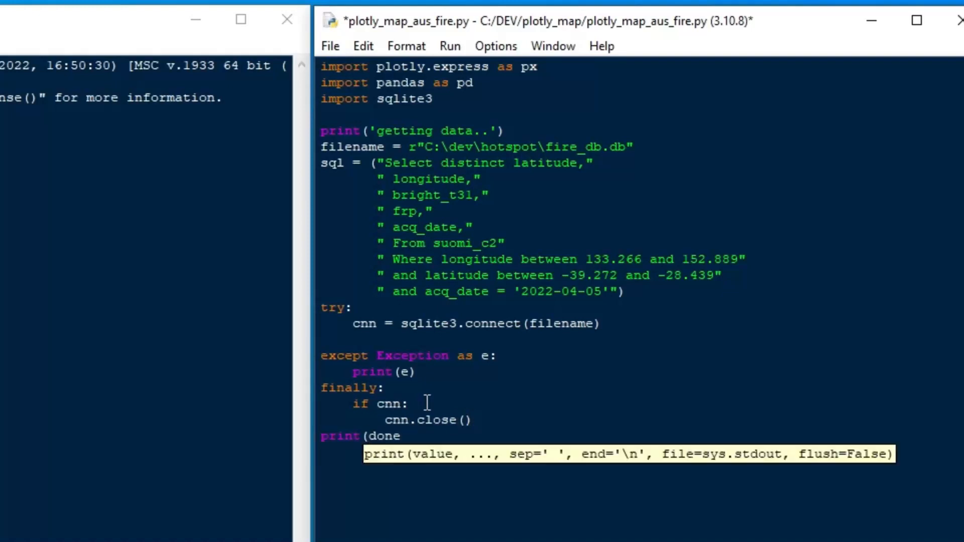
key("BackSpace")
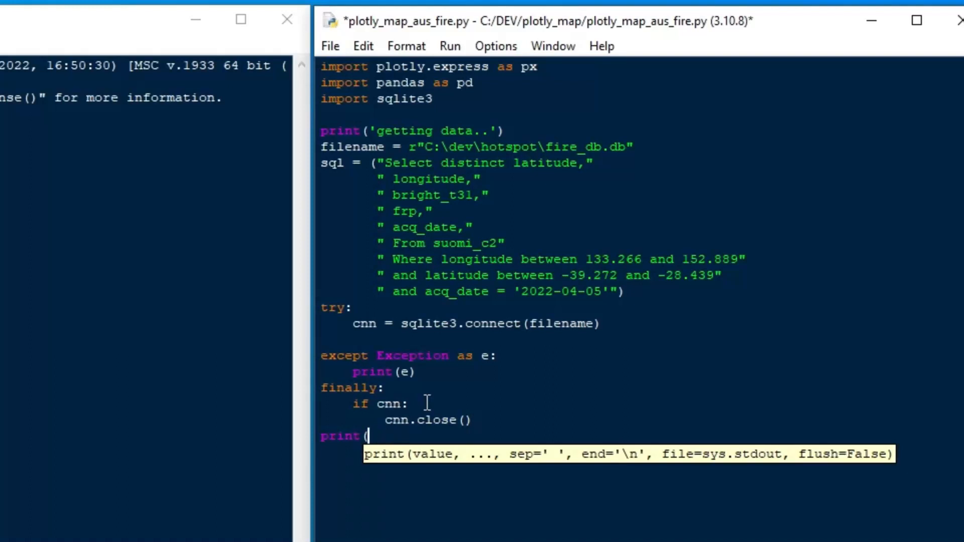
type("'done.")
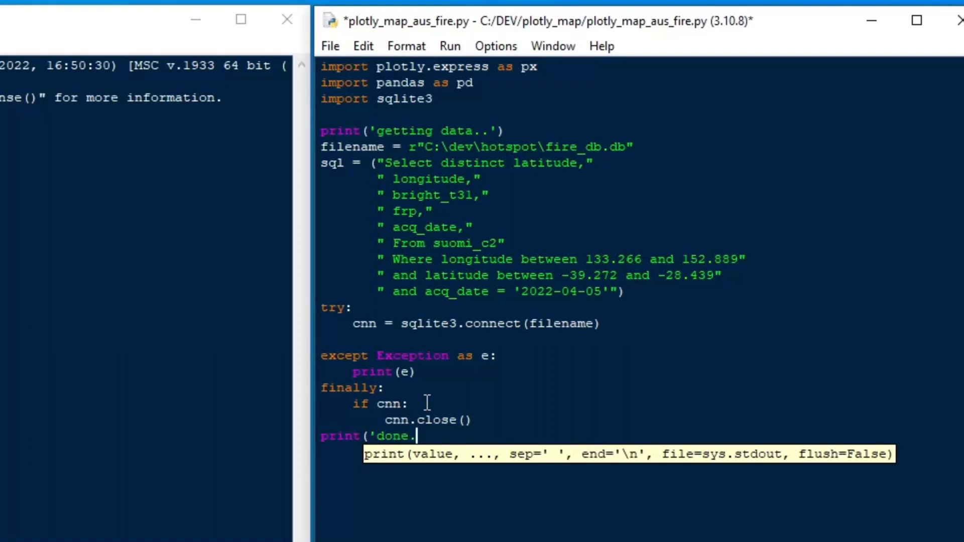
type("')")
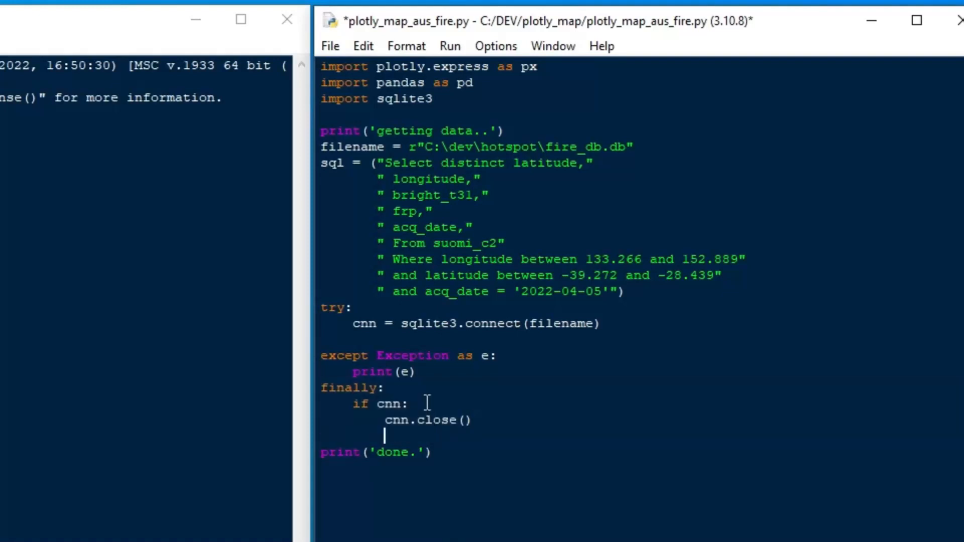
type("print('")
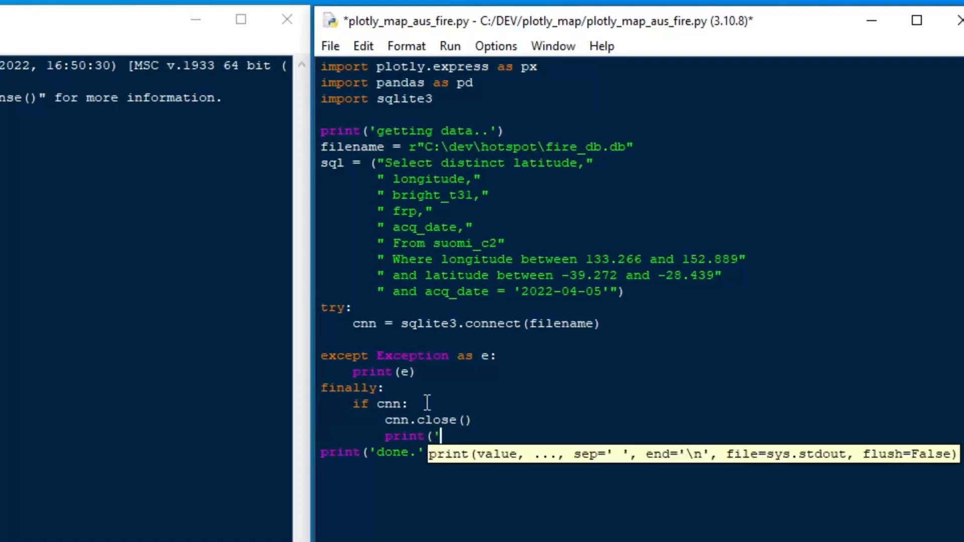
type("connection closed..')")
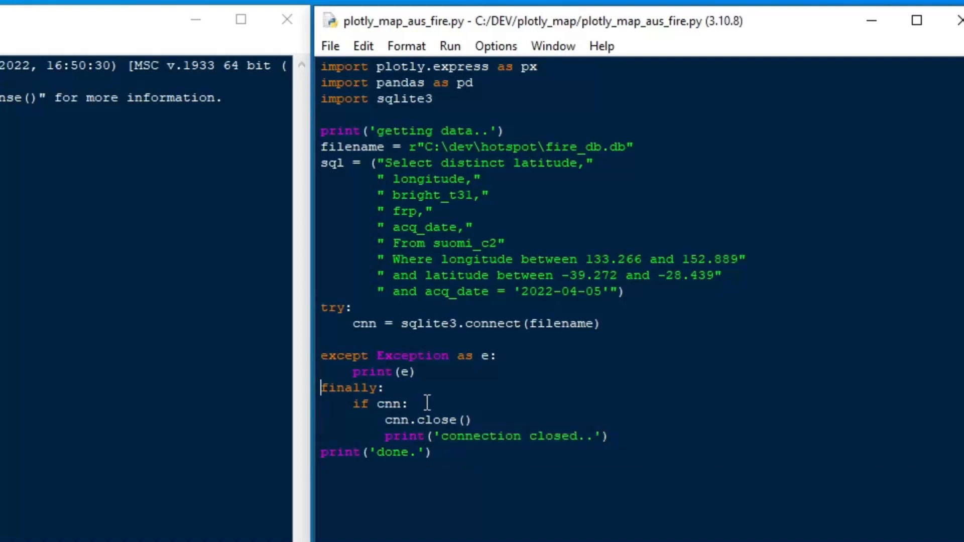
mouse_move(455, 386)
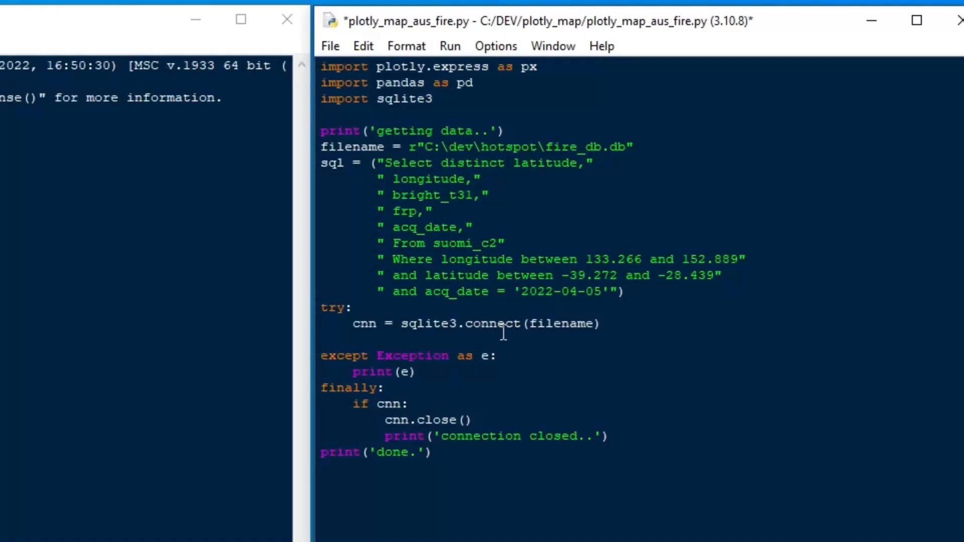
Read the query results into df with pd.read_sql(sql, cnn)
type("df =")
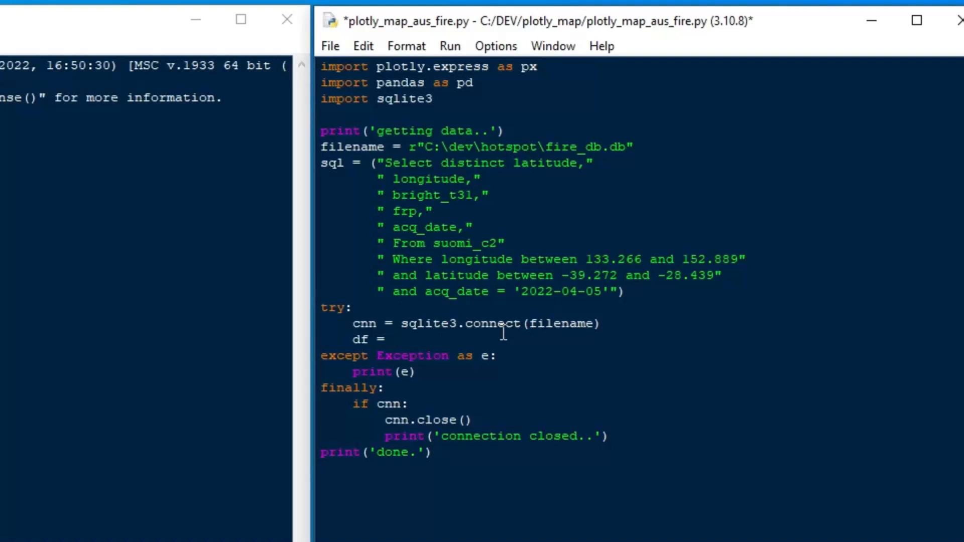
type("pd.")
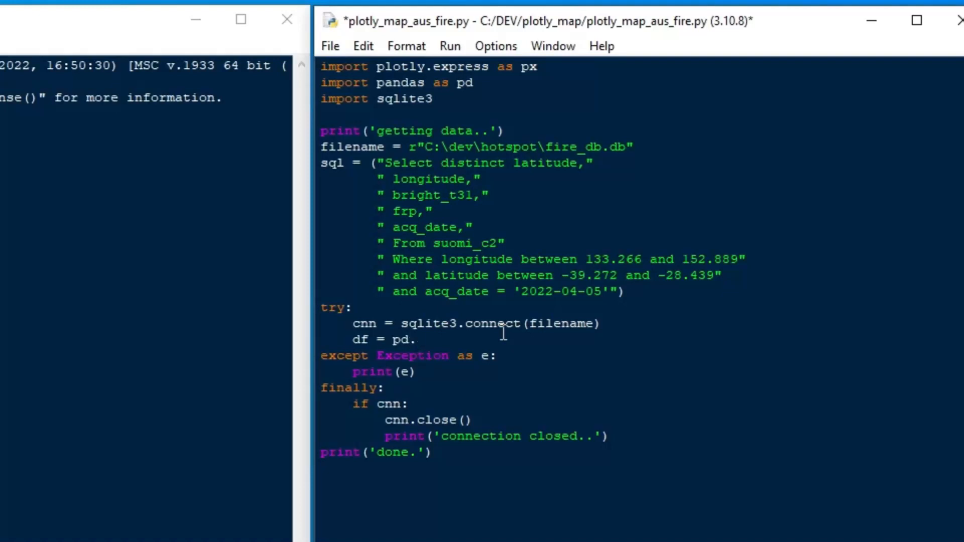
type("read")
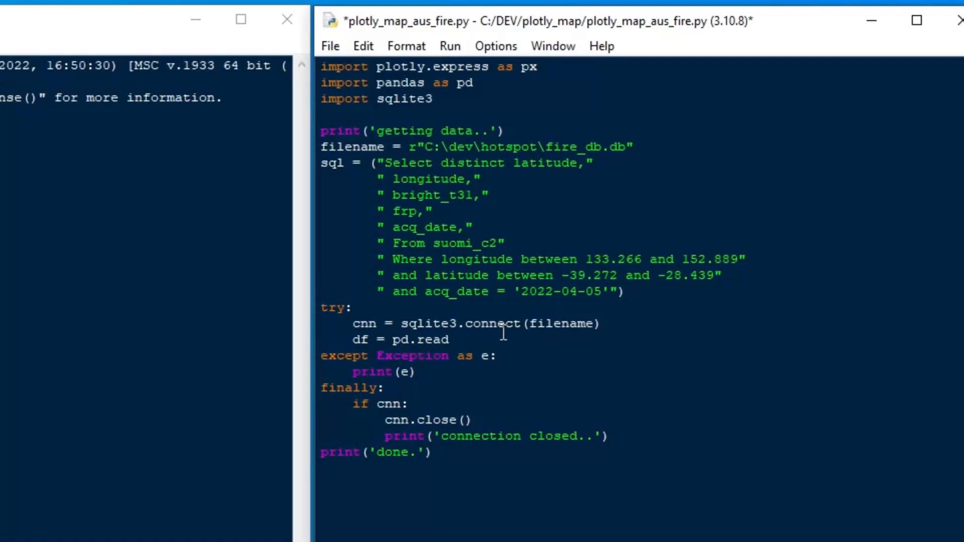
type("_sql")
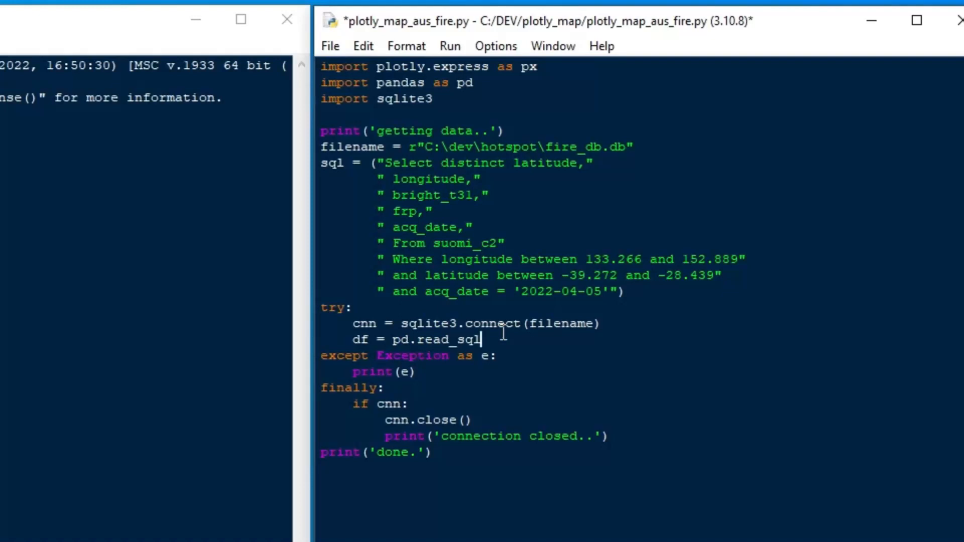
type("(sql, c")
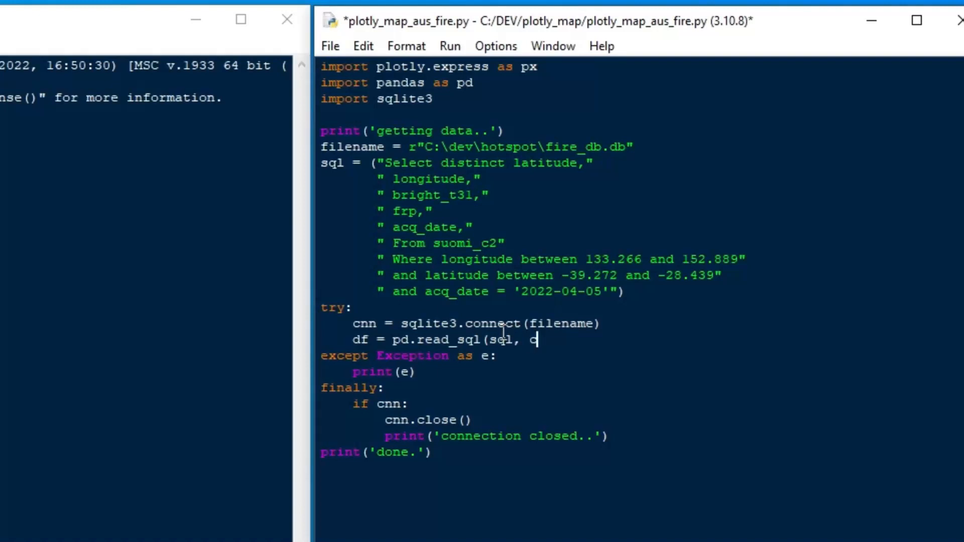
type("nn)")
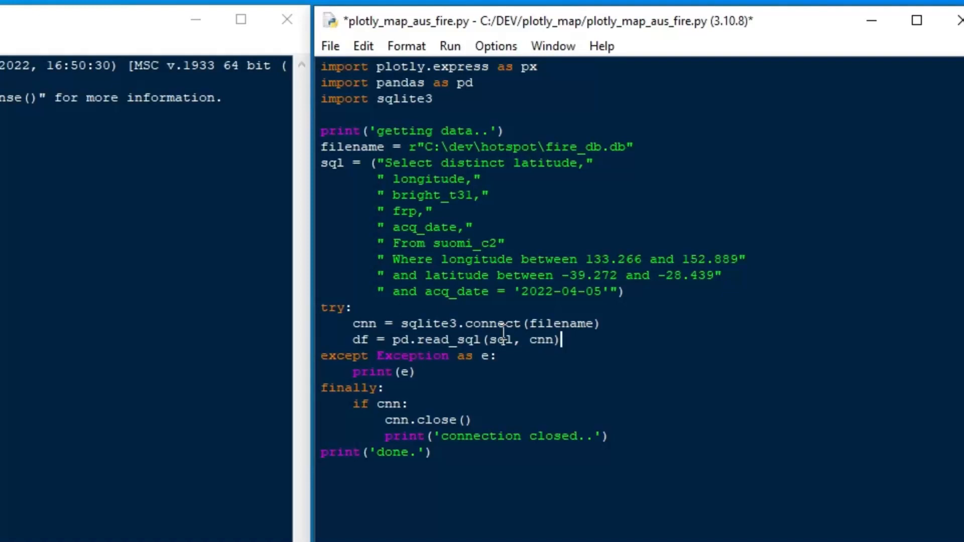
key("Enter")
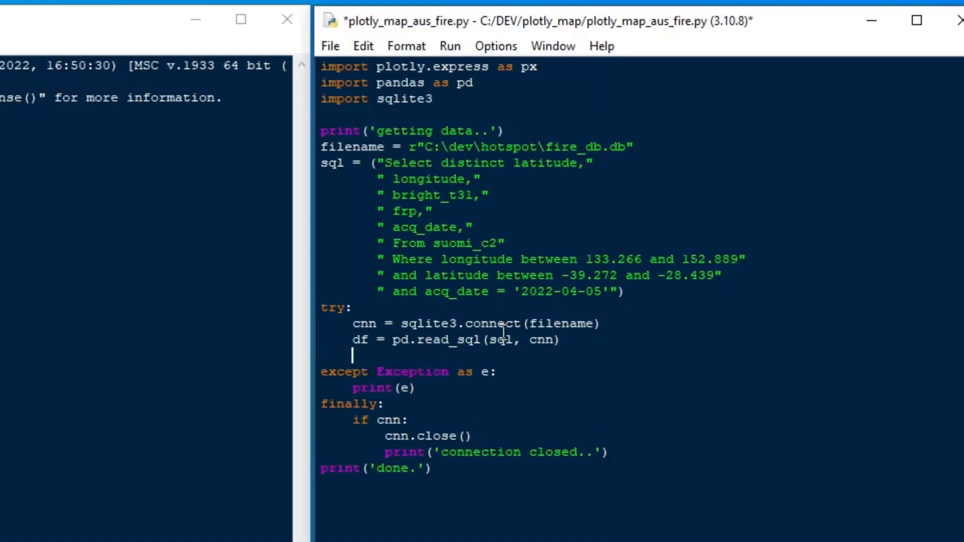
Print df.head(10) and df.tail(10)
type("pri")
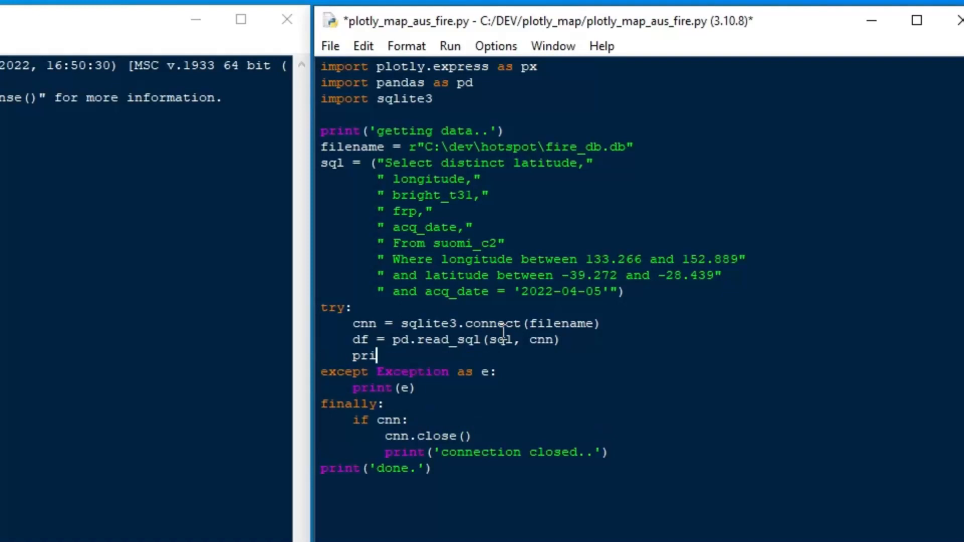
type("nt(df")
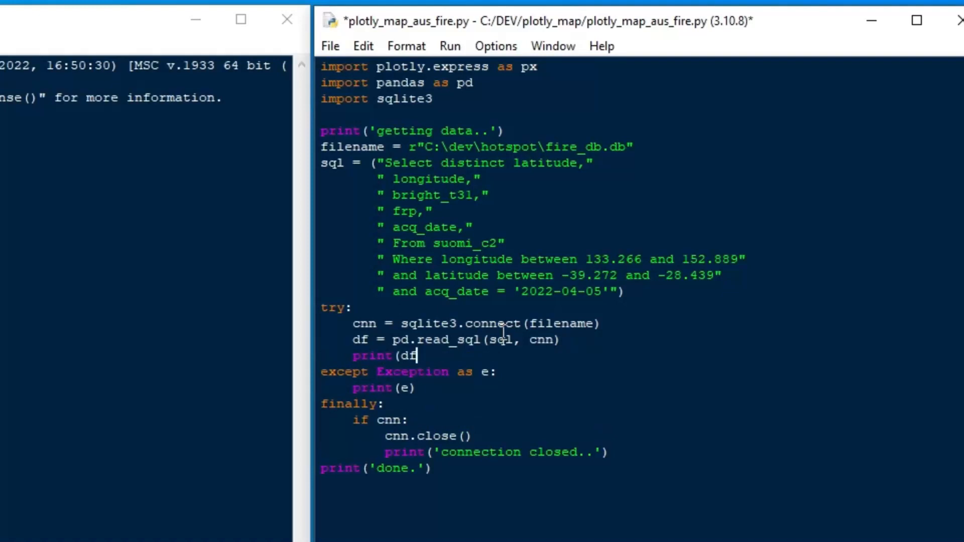
type(".head(10")
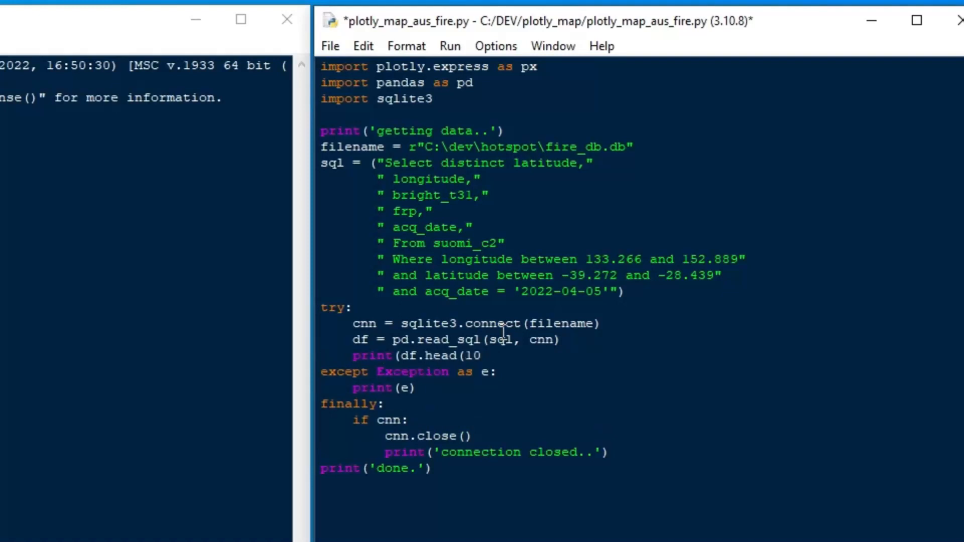
type("))")
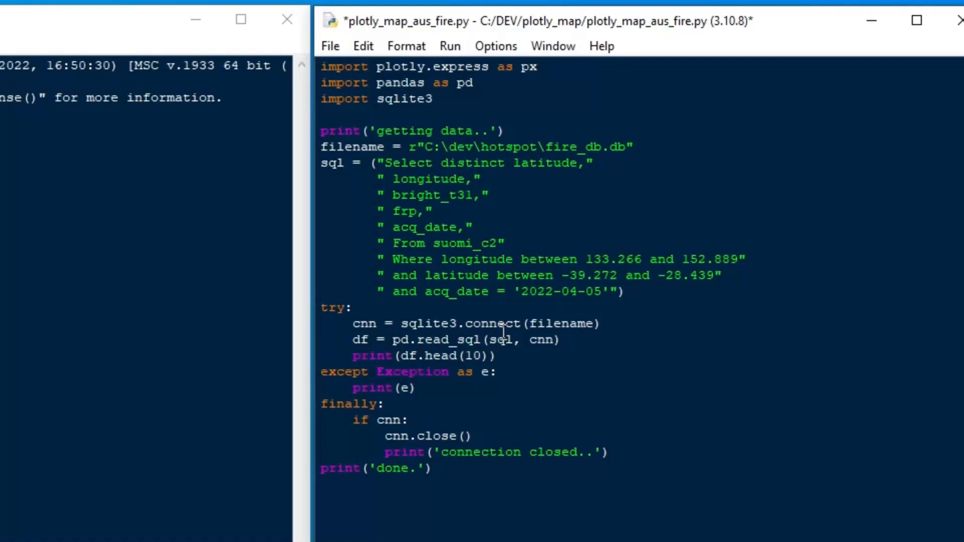
type("print(df.tail(10")
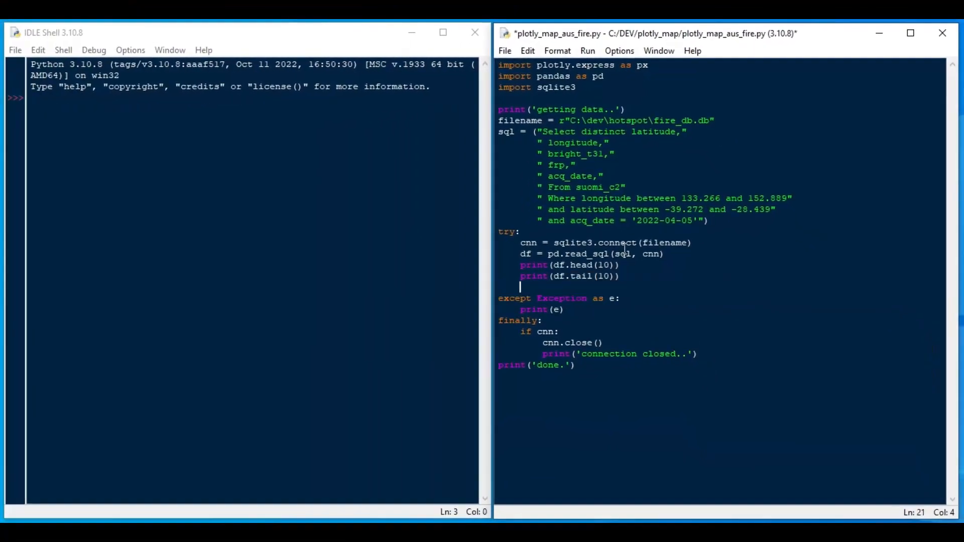
Save the script to test the hotspot query
key("ctrl+s")
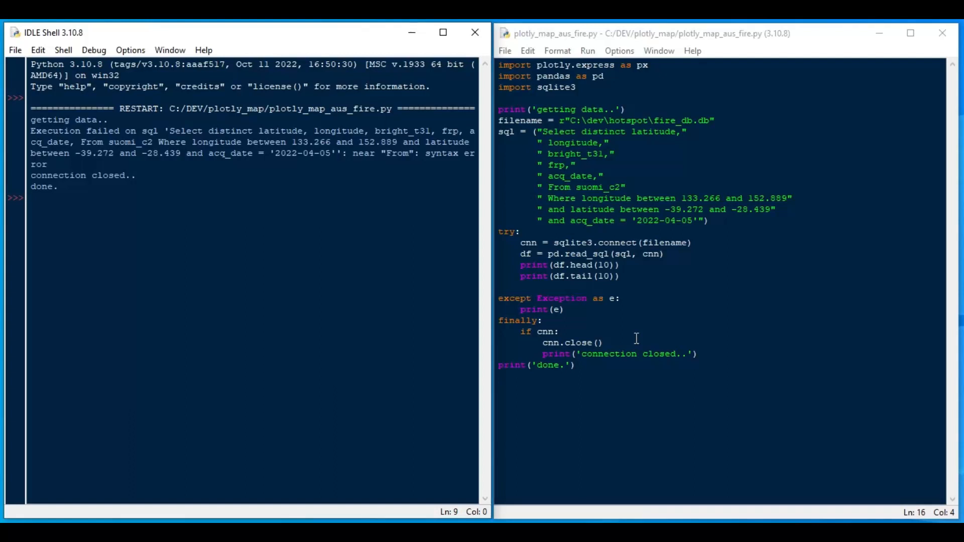
mouse_move(500, 495)
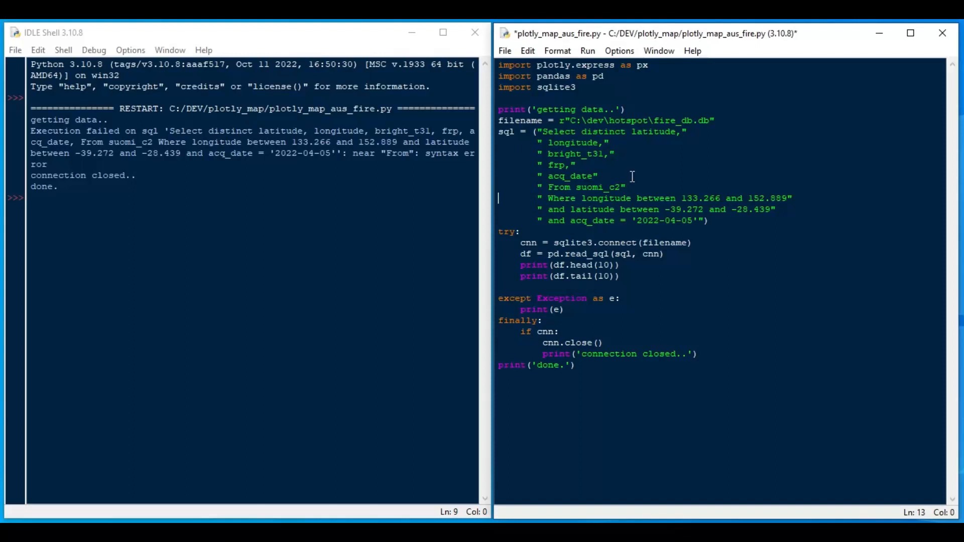
Rerun the corrected script, check the shell output, and return to the editor
key("F5")
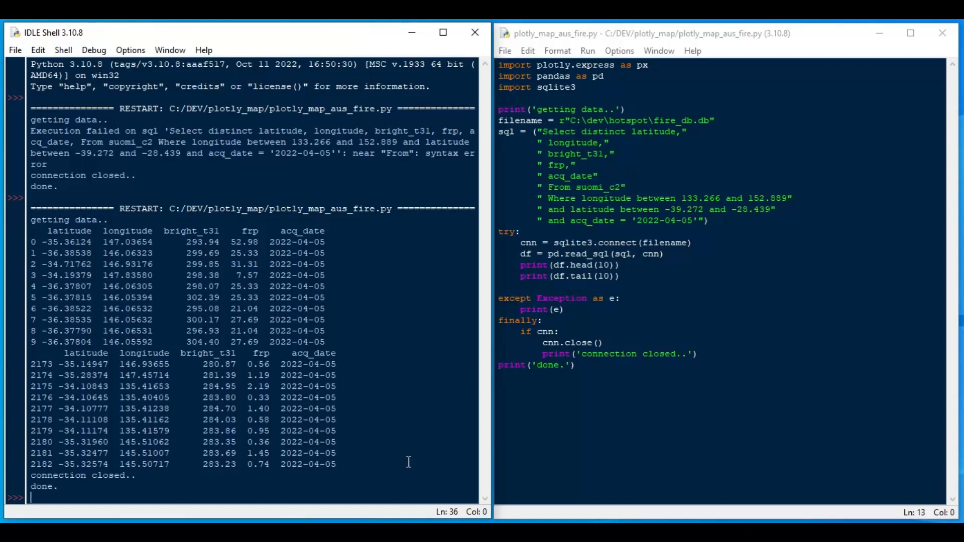
left_click(177, 488)
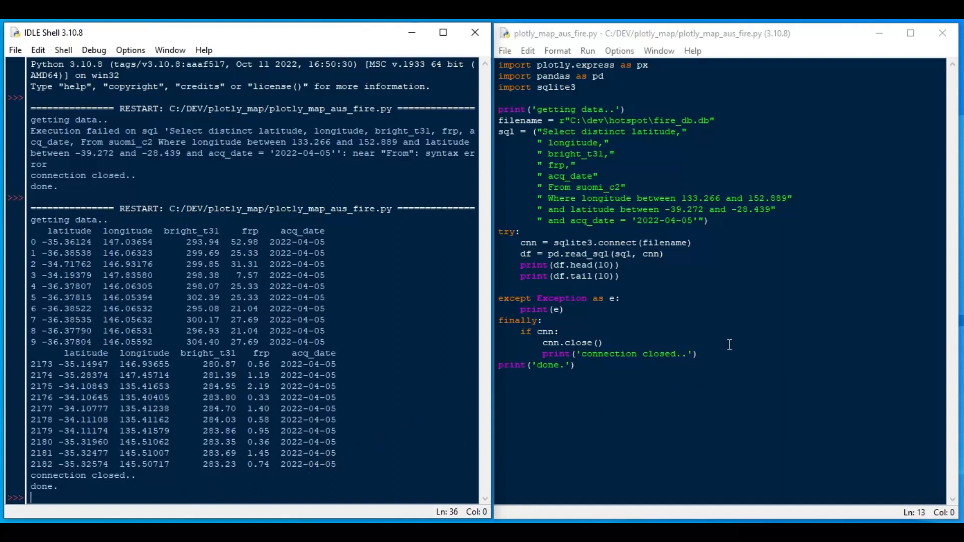
left_click(519, 285)
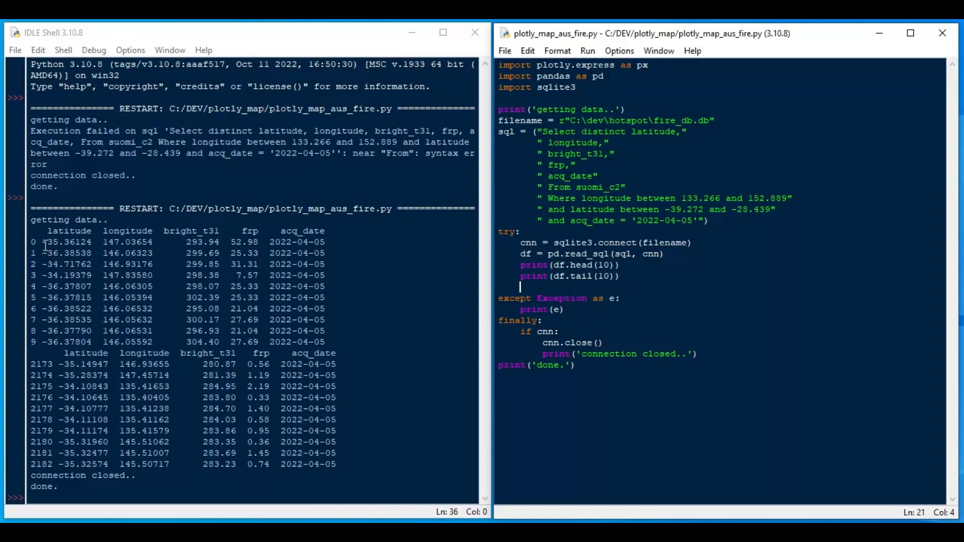
double_click(126, 241)
type("fig =")
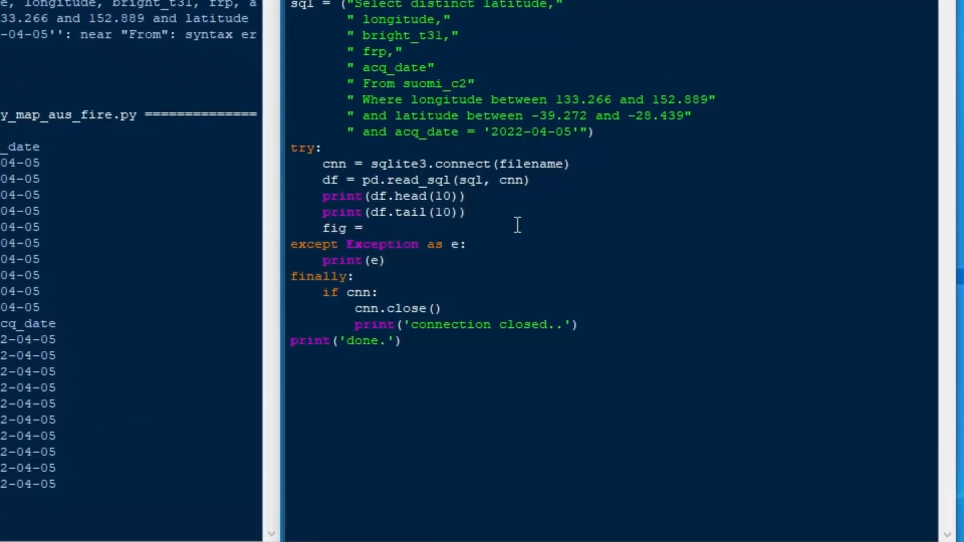
Start px.scatter_mapbox with df, lon=df['longitude'] and lat=df['latitude']
type("px.scatter")
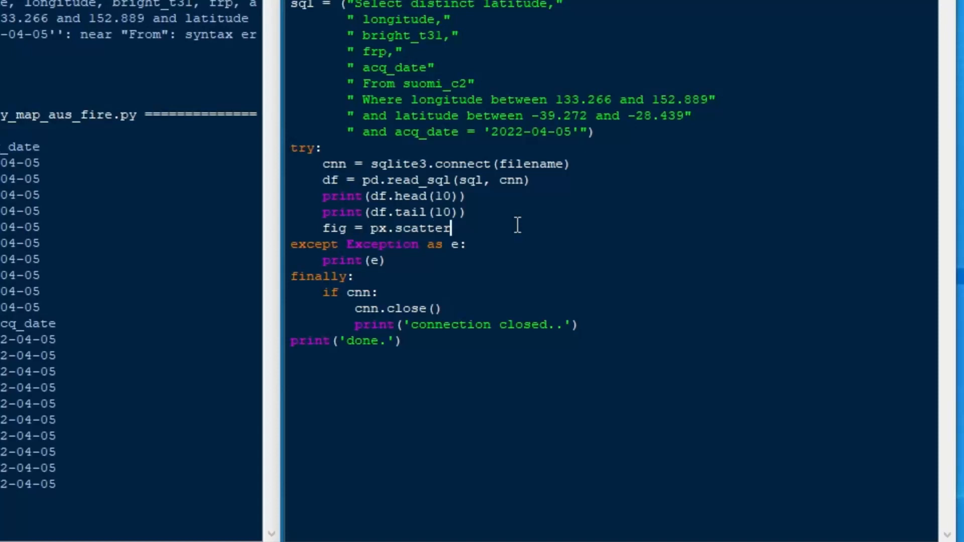
type("_map")
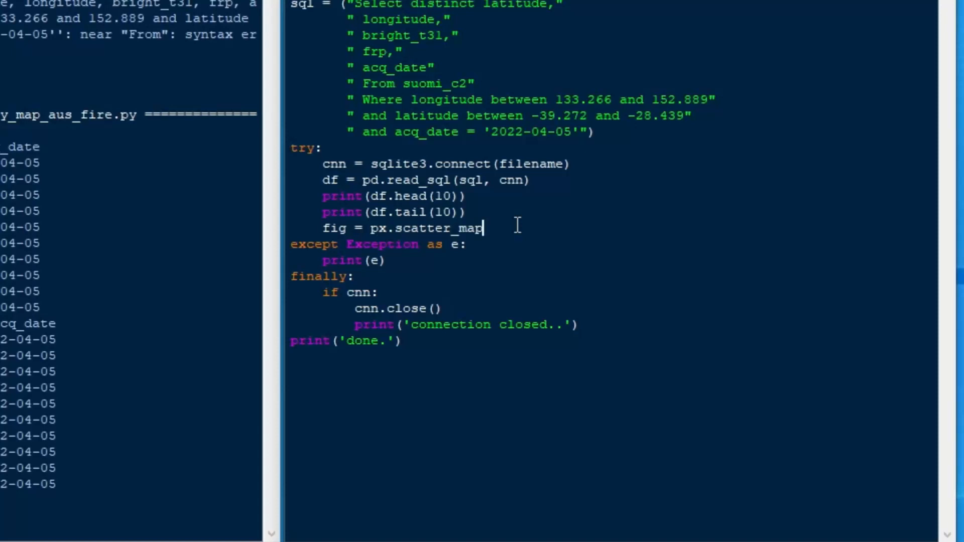
type("box(")
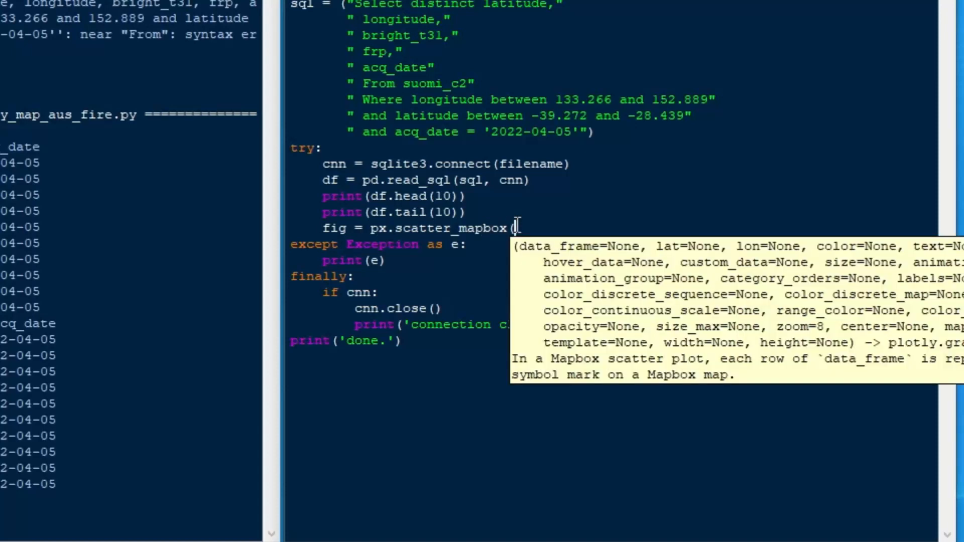
type("df,")
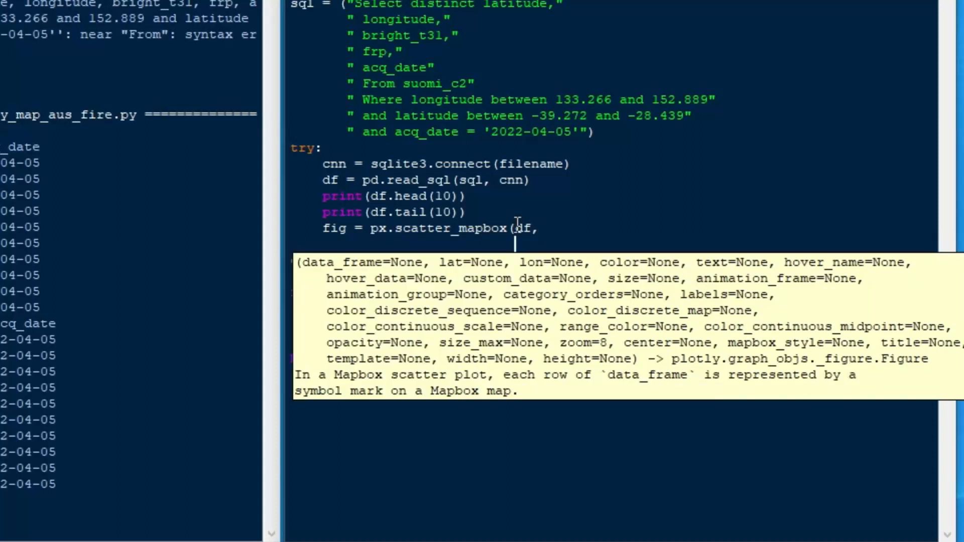
type("lon =")
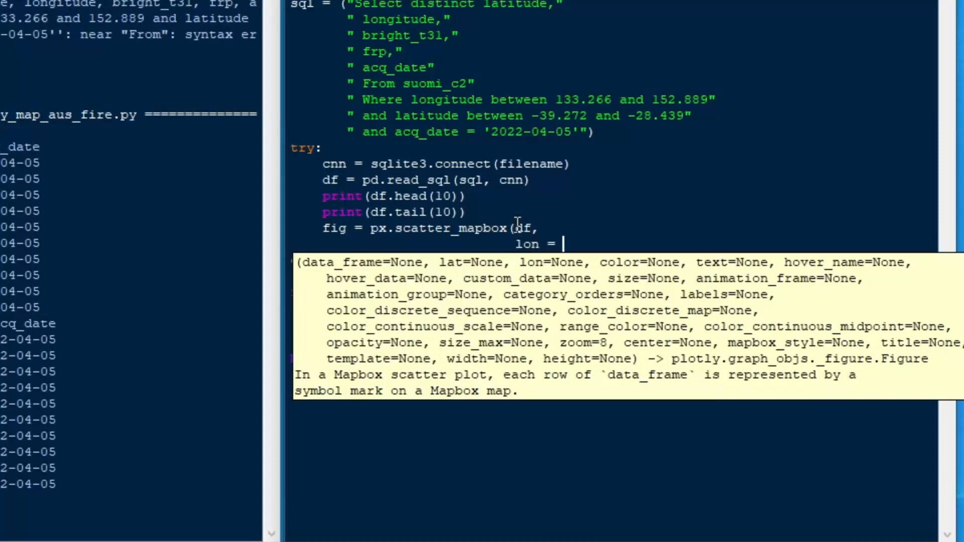
type("df")
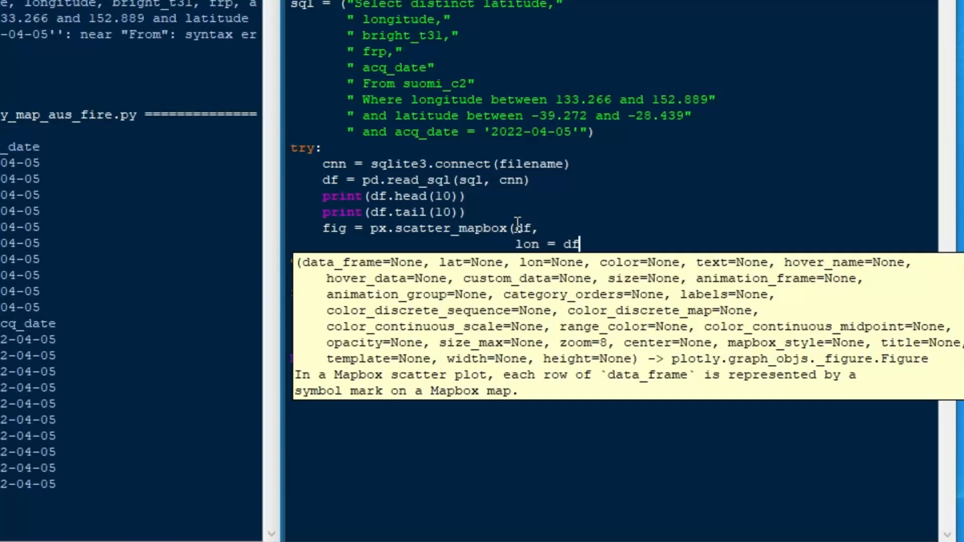
type("['")
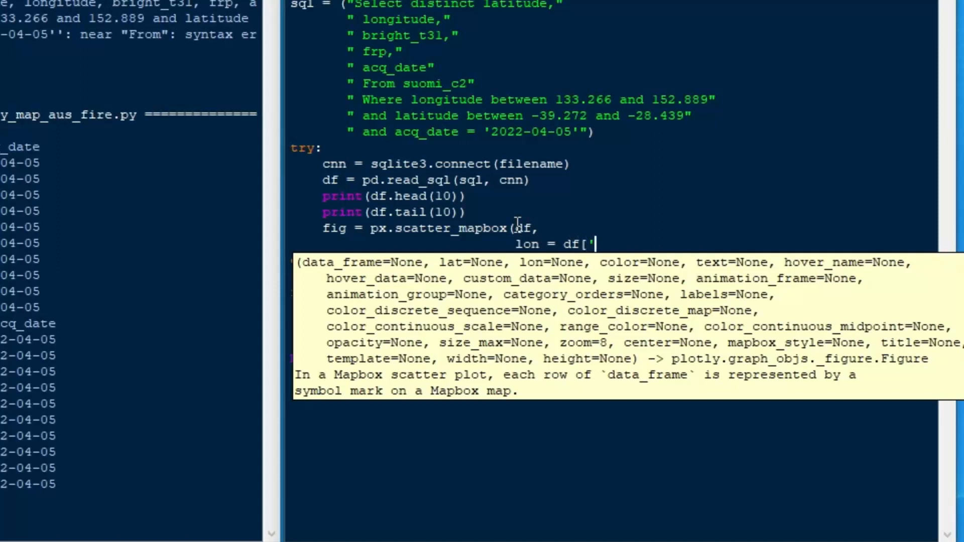
type("longitude'],")
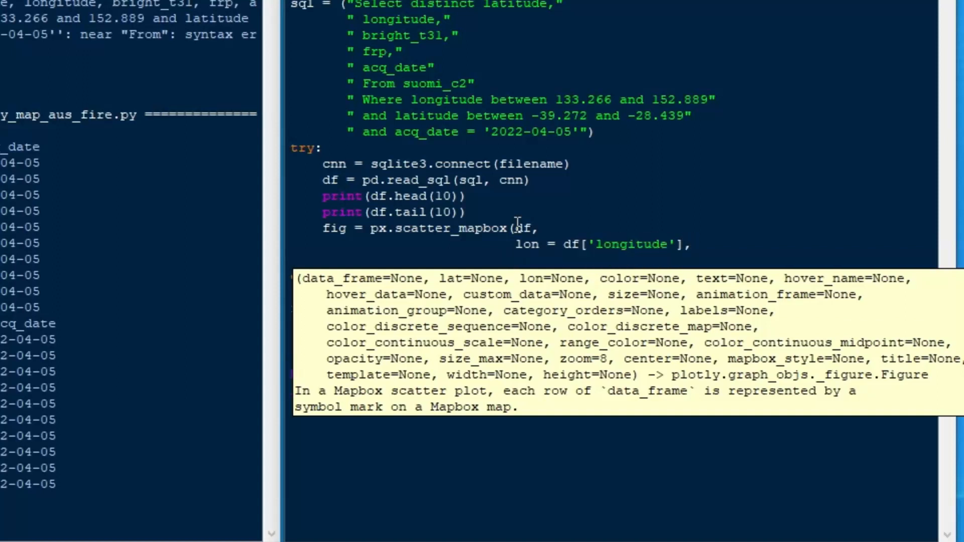
type("lat =")
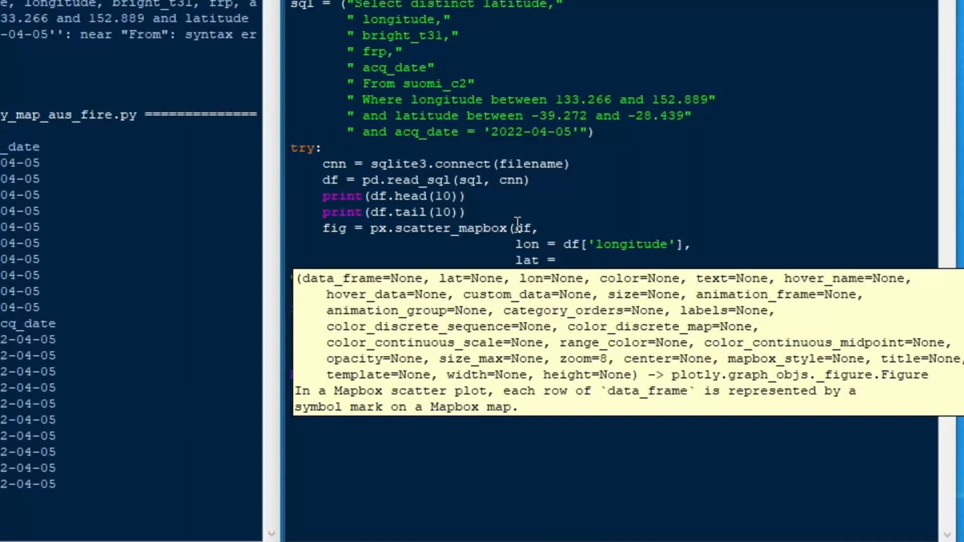
type("df['")
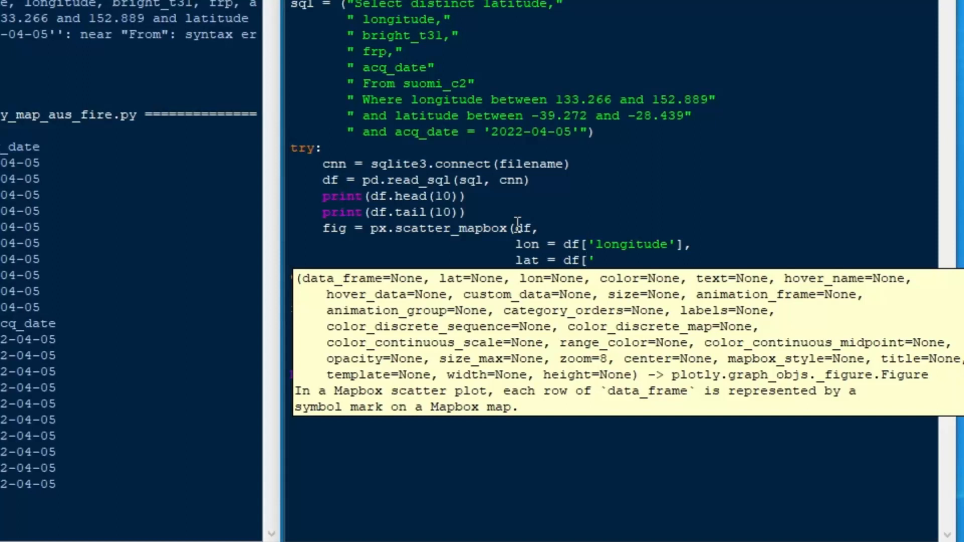
type("latitu")
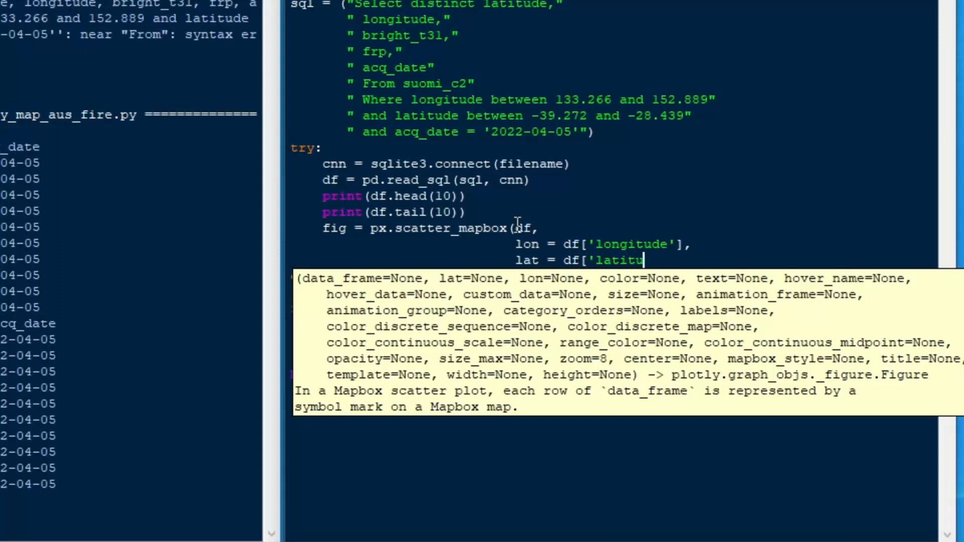
type("de'")
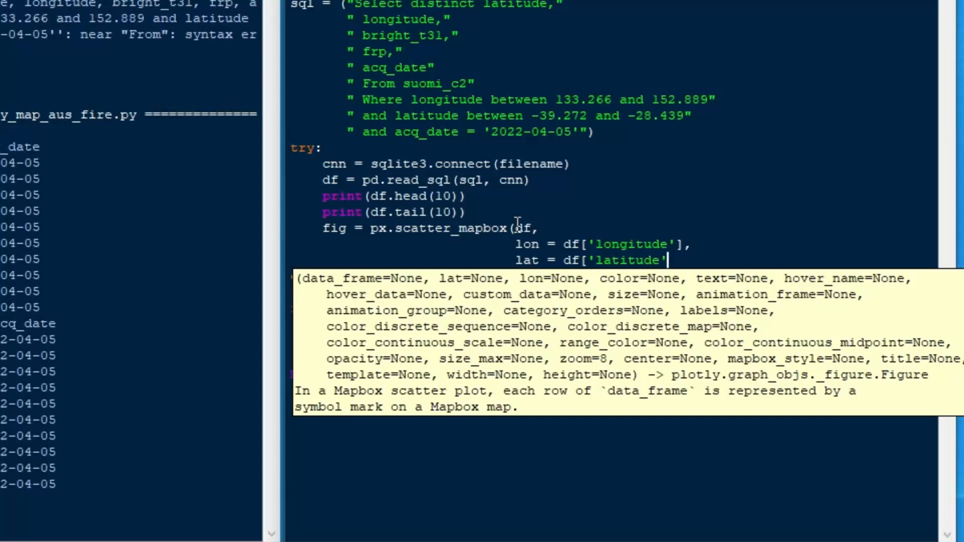
type("],")
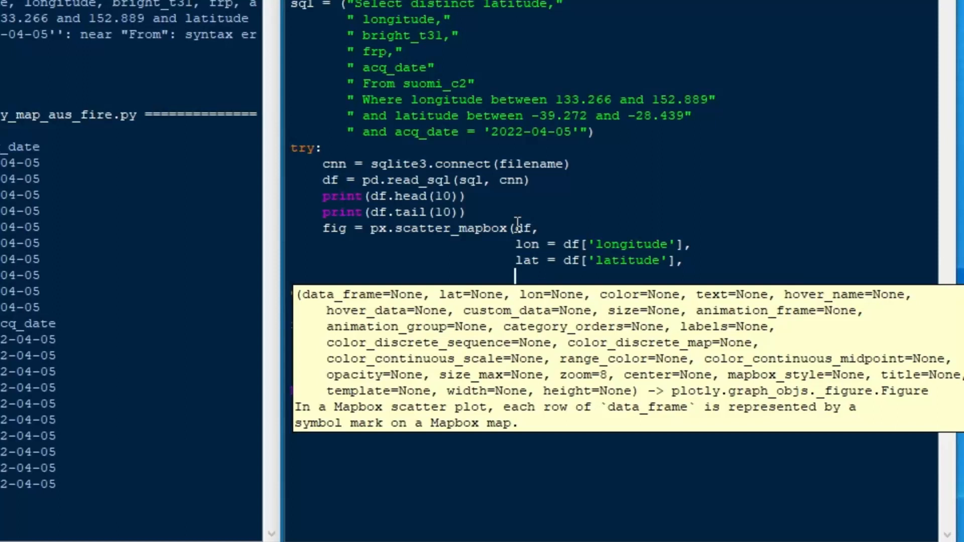
Add zoom=5, color=df['bright_t31'] and size=df['frp'] to the call
type("zoom =")
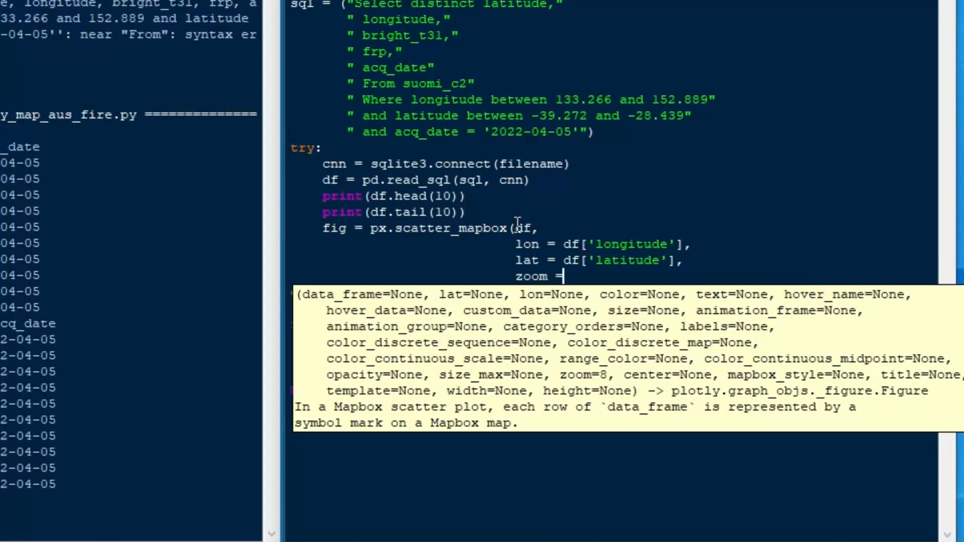
type("5,")
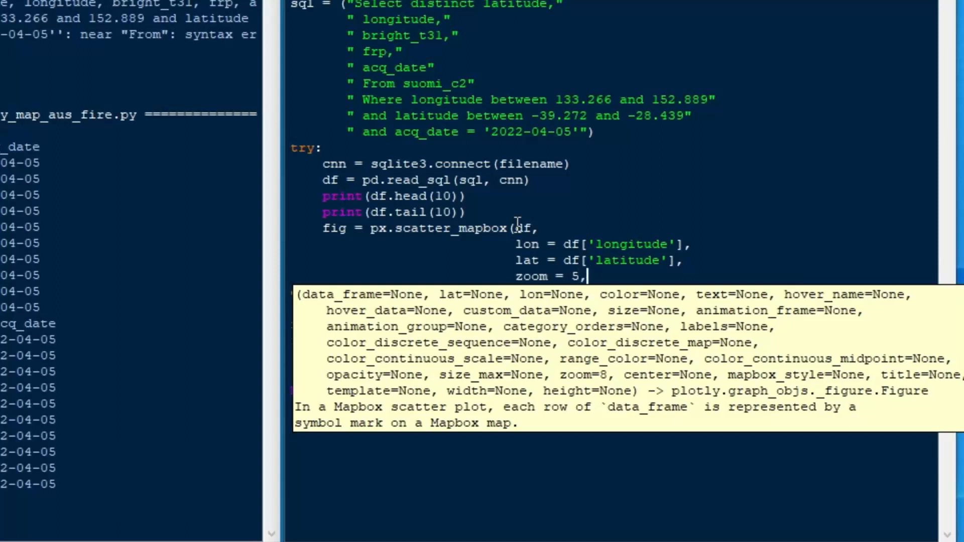
type("color =")
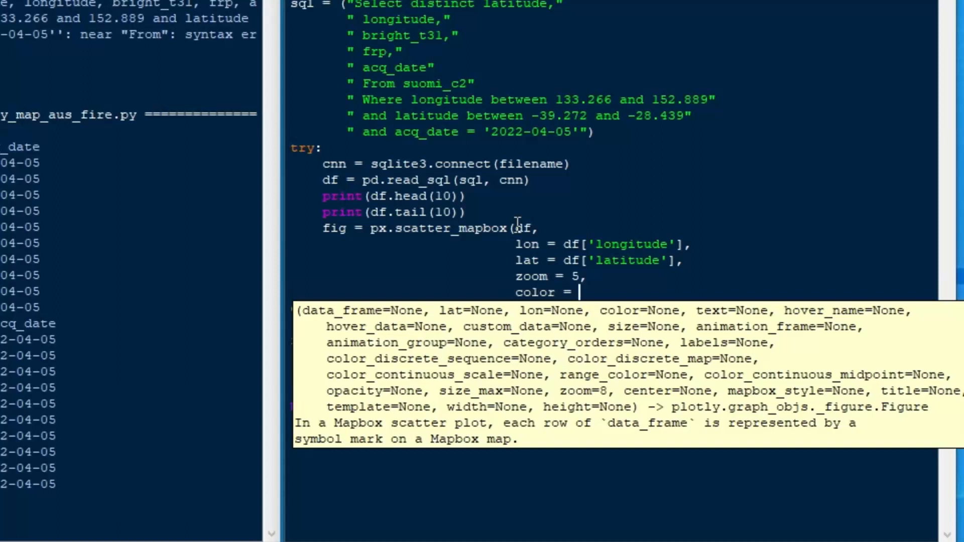
type("df")
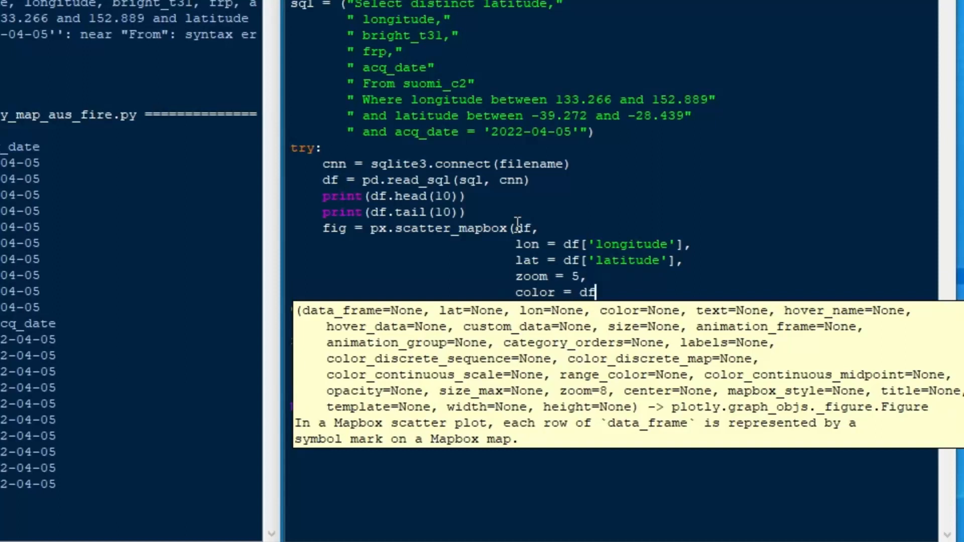
type("['b")
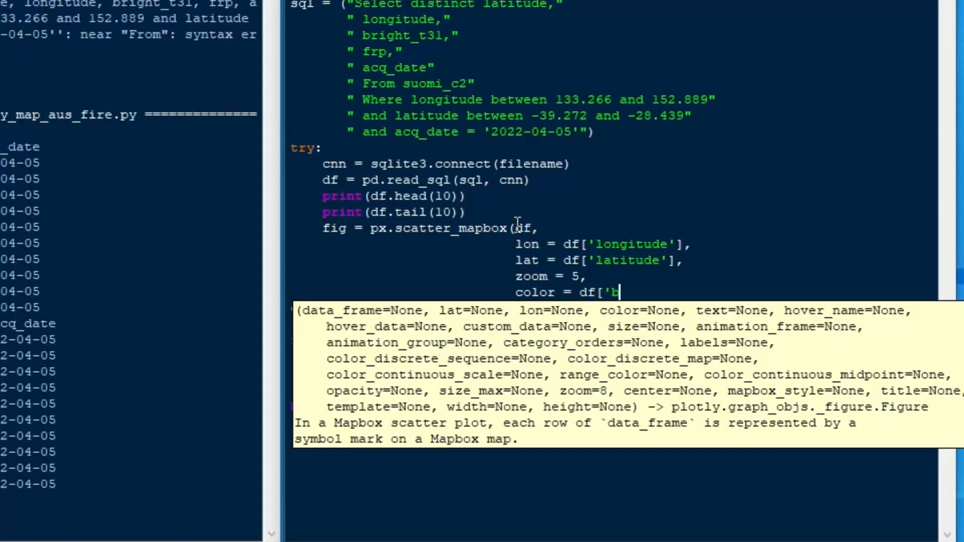
type("right_")
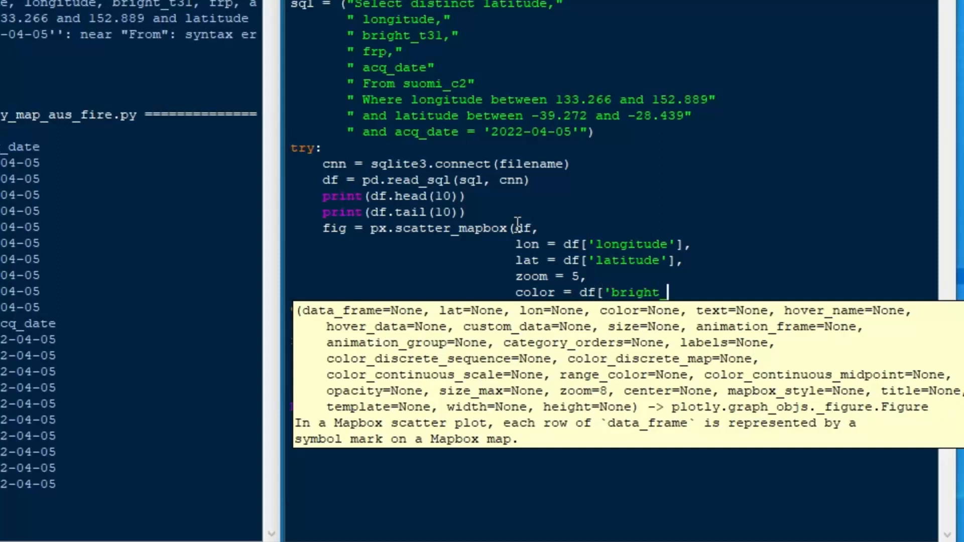
type("t31'")
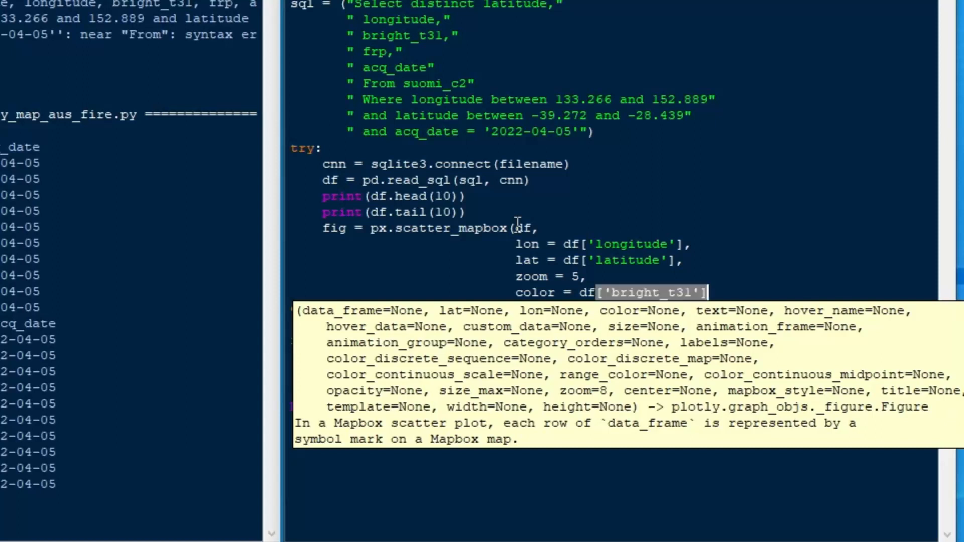
type(",")
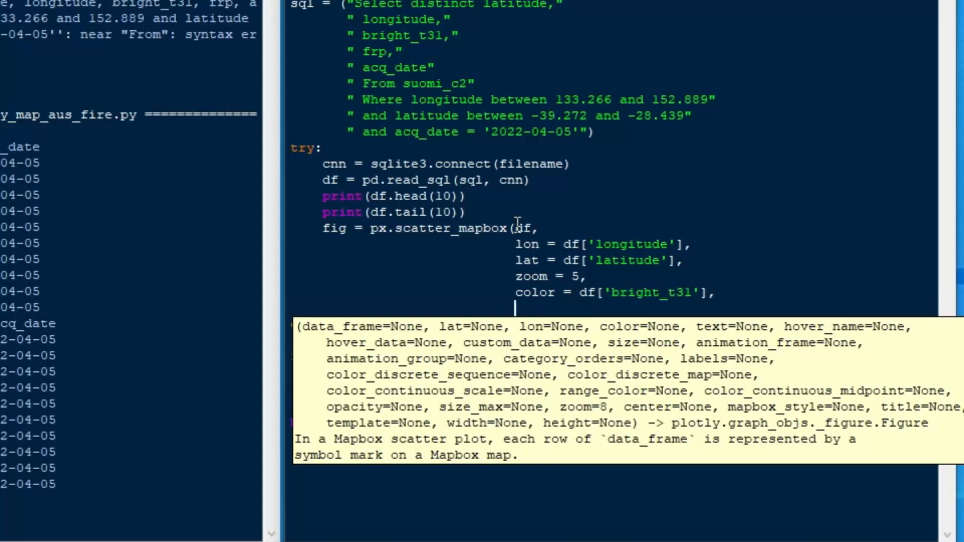
type("size = df")
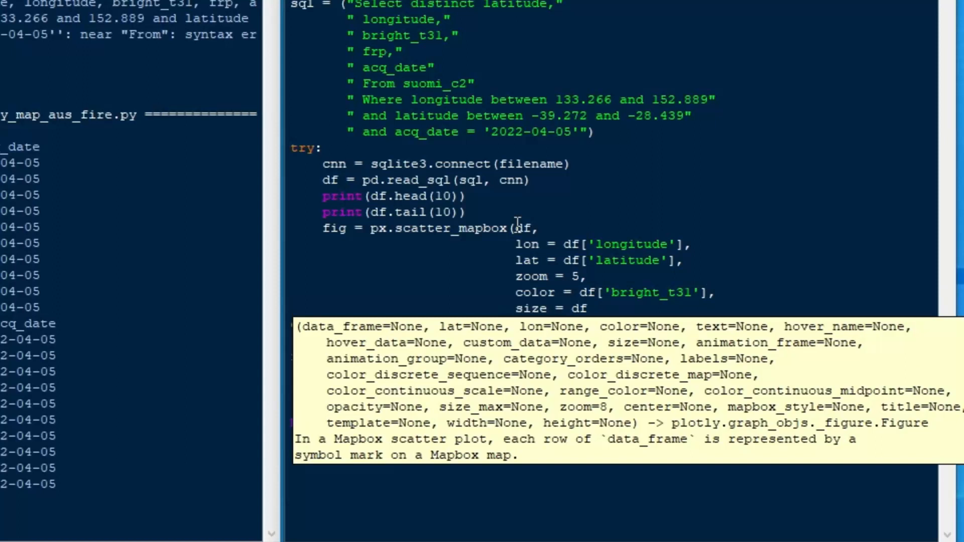
type("['f")
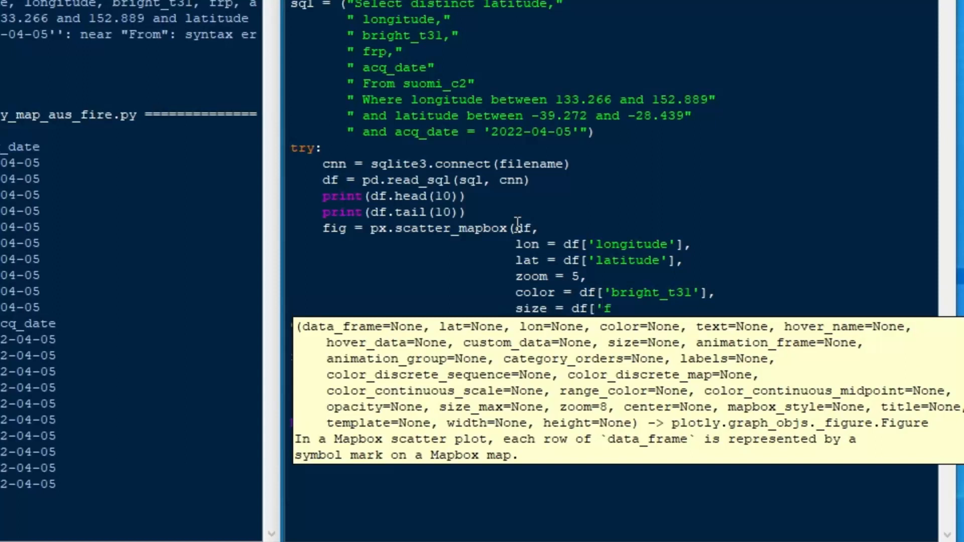
type("rp]")
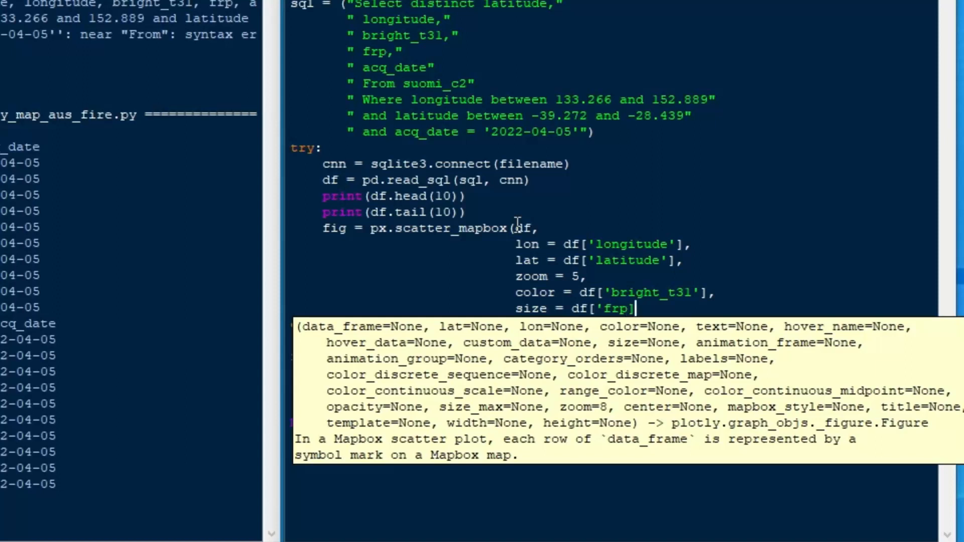
double_click(609, 308)
type(",")
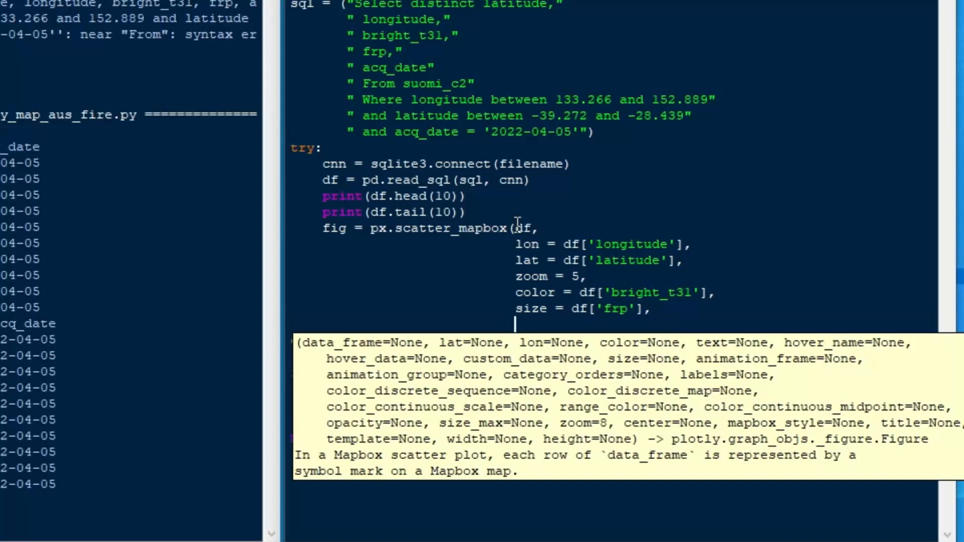
Add width=900, height=600 and title 'NSW Wildland Fire Apr 2022' to close the call
type("width =")
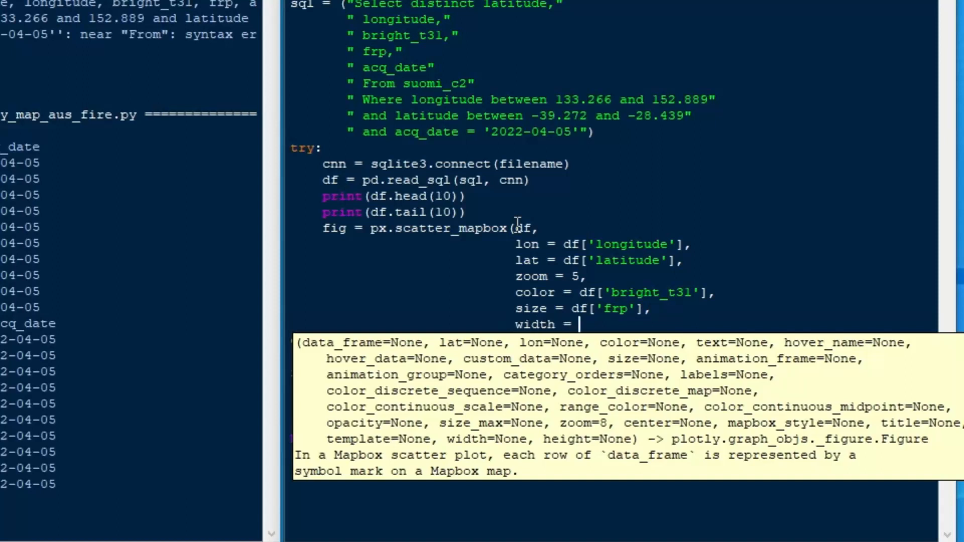
type("900")
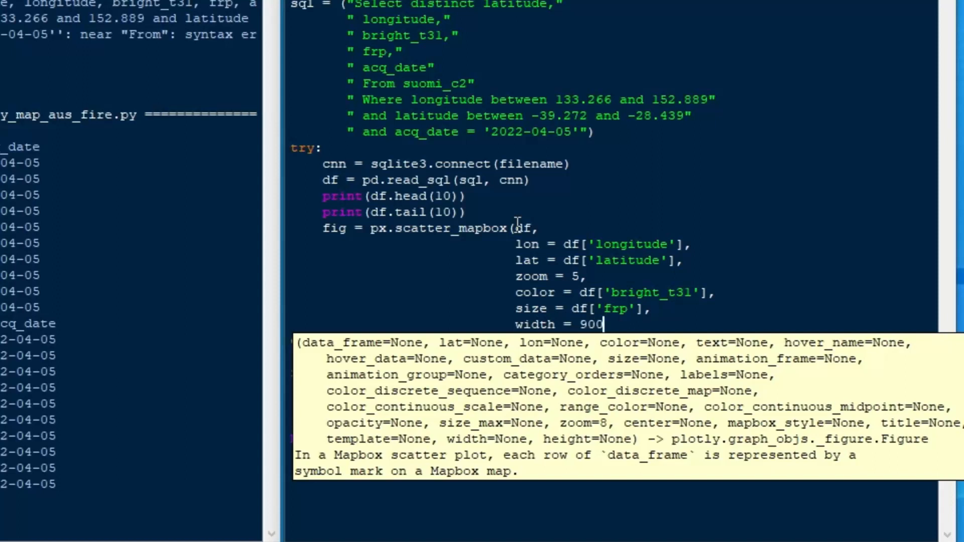
type(",")
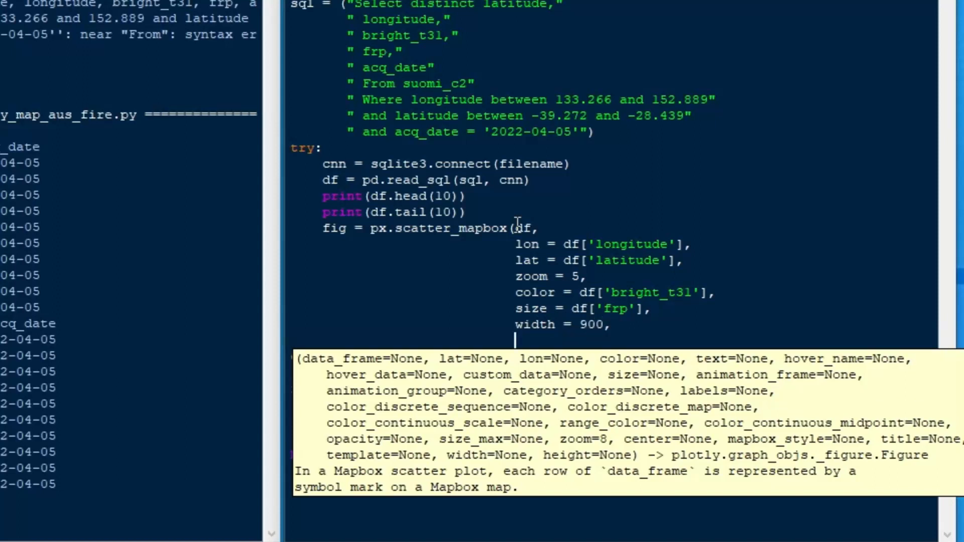
type("height =")
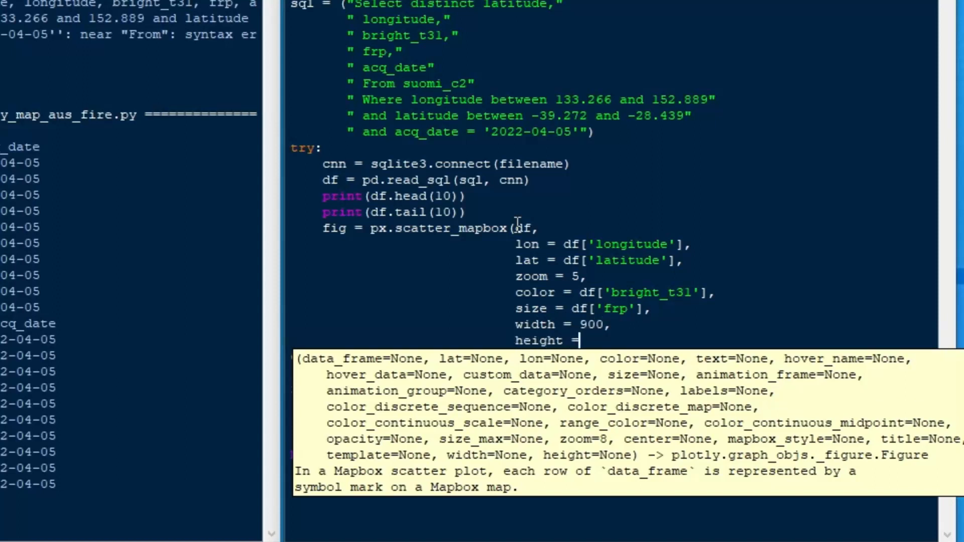
type("600")
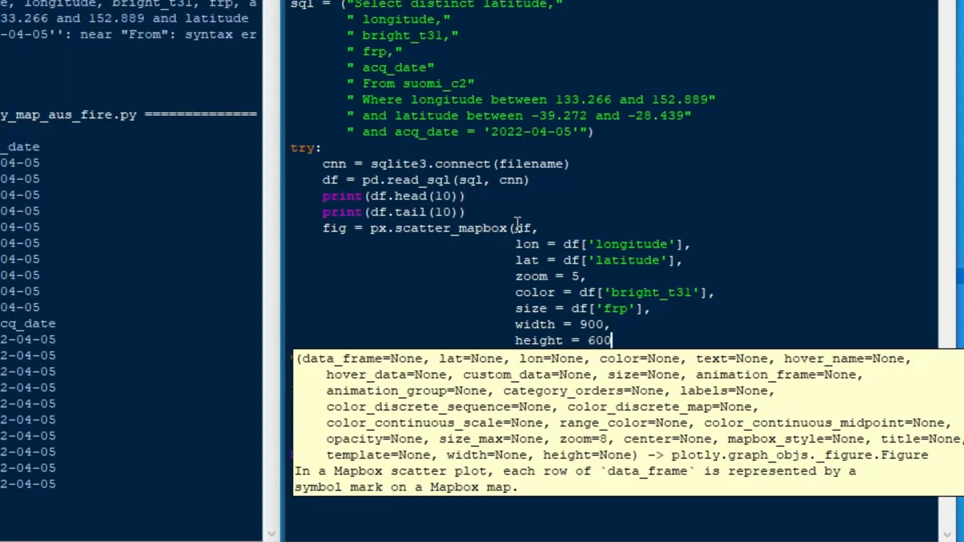
type(",")
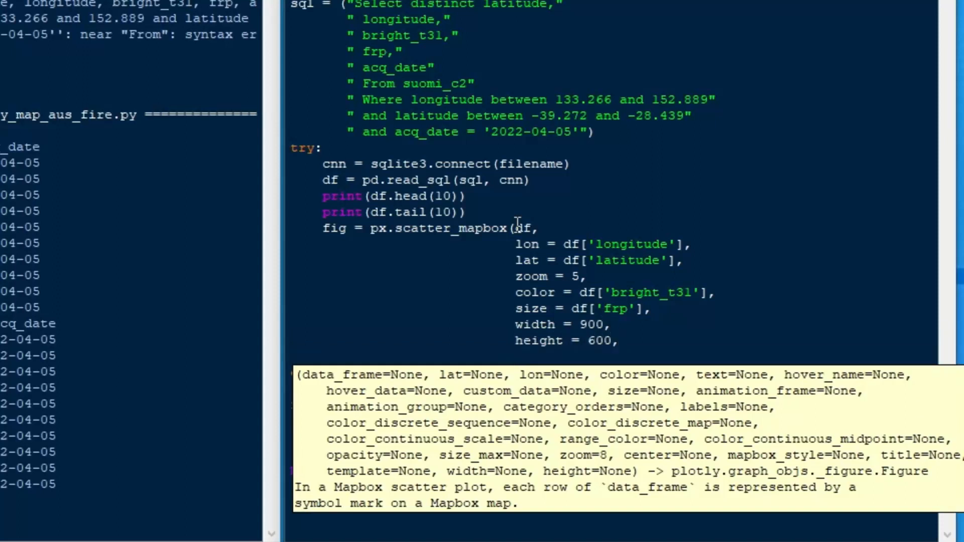
type("title = '")
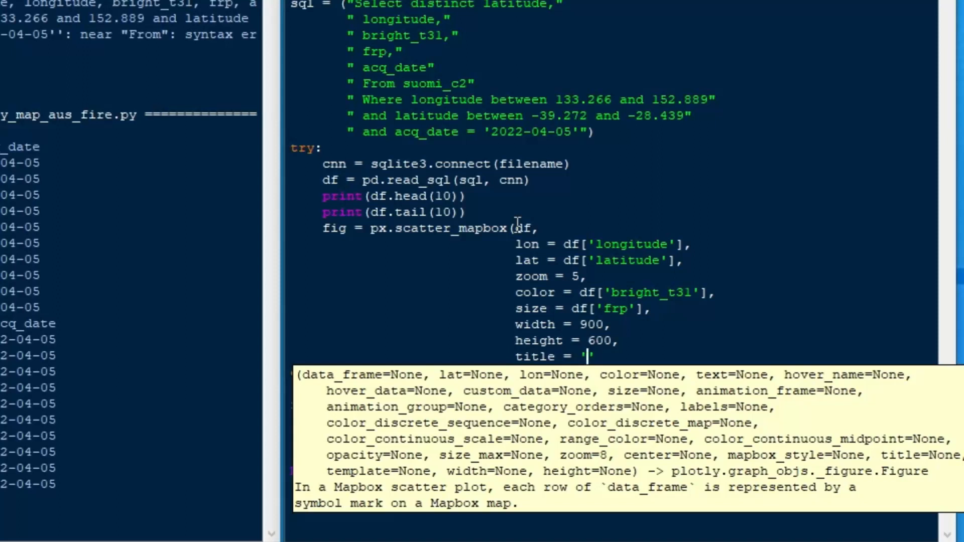
type("NSW")
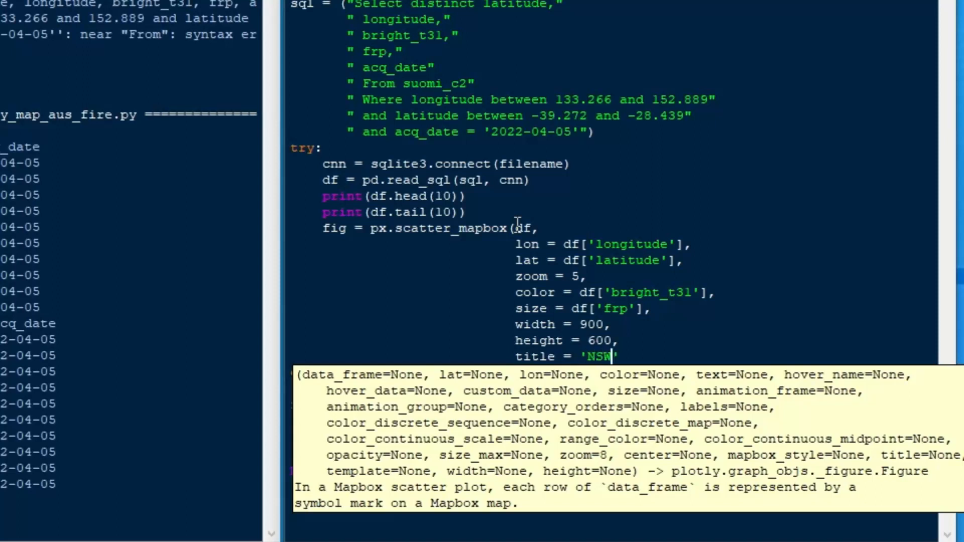
type("Wil")
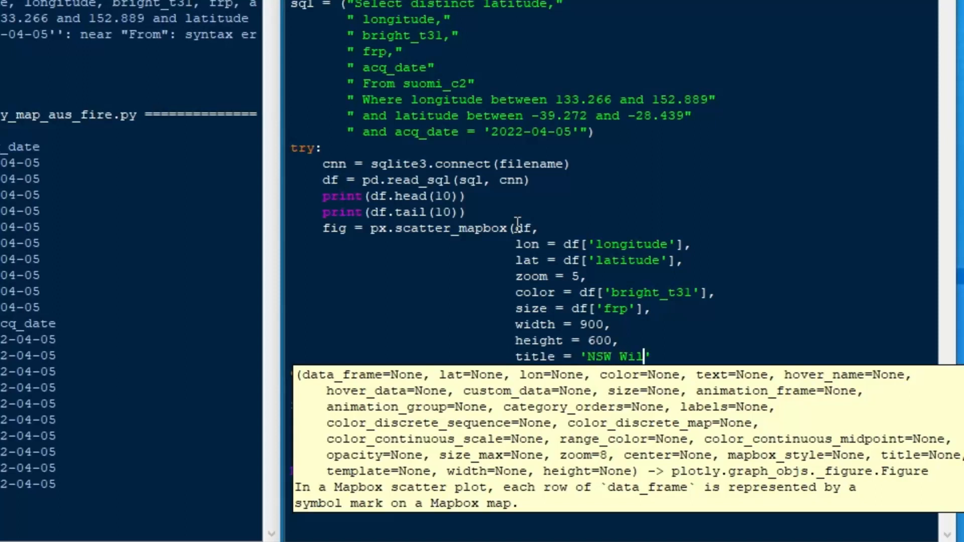
type("dland")
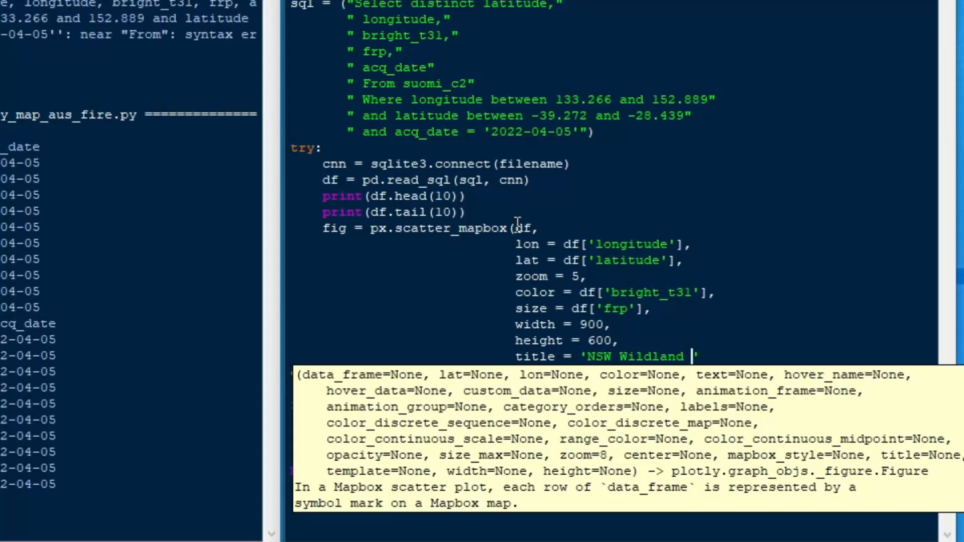
type("Fire")
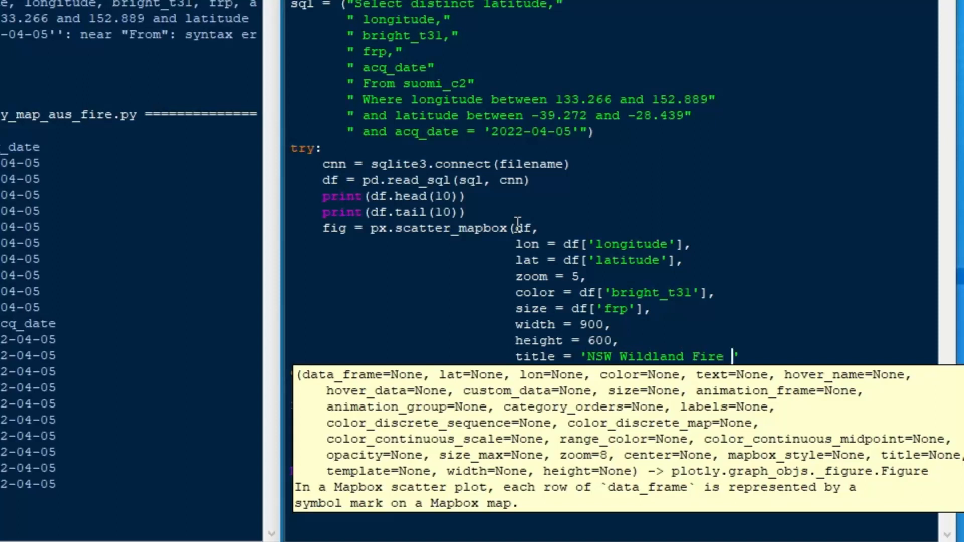
type("Apr")
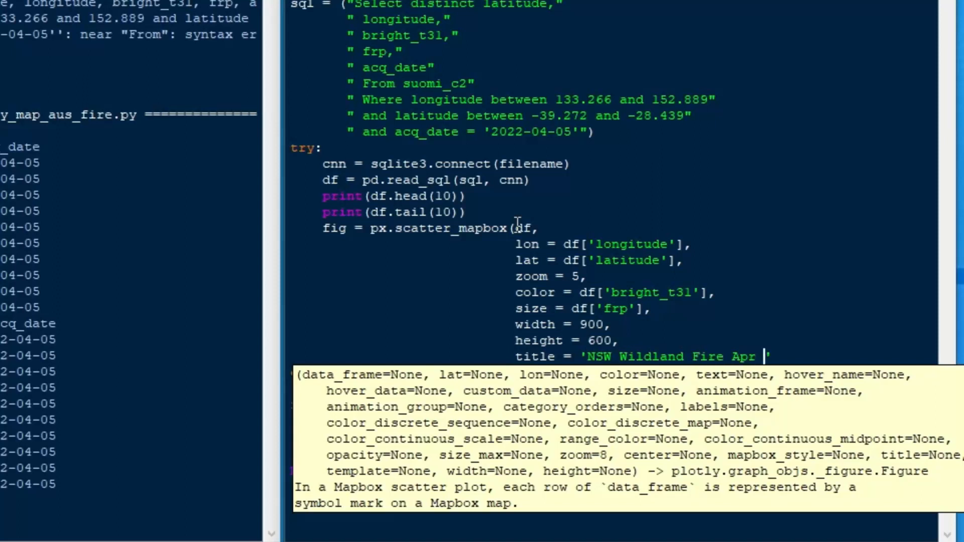
type("2022")
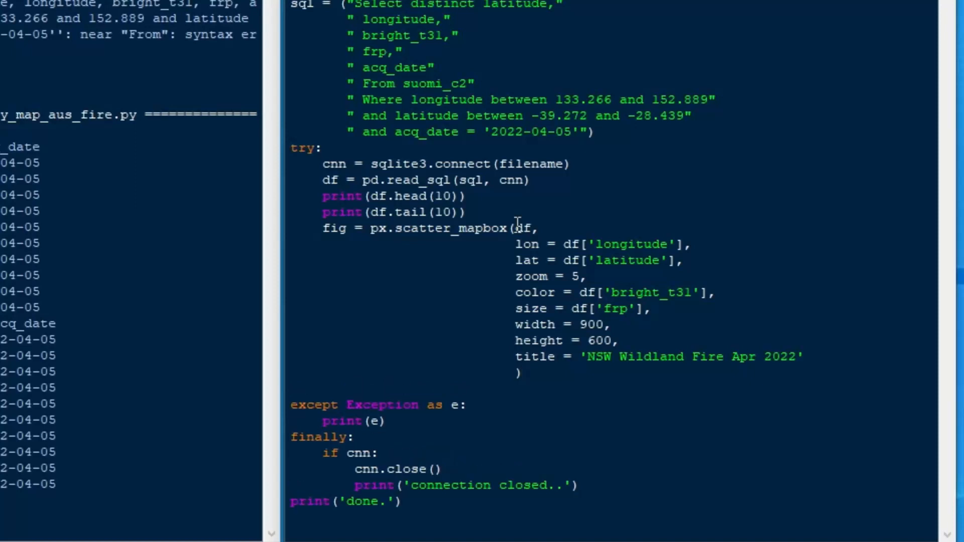
Add fig.update_layout(mapbox_style="open-street-map") to the script
type("fig.")
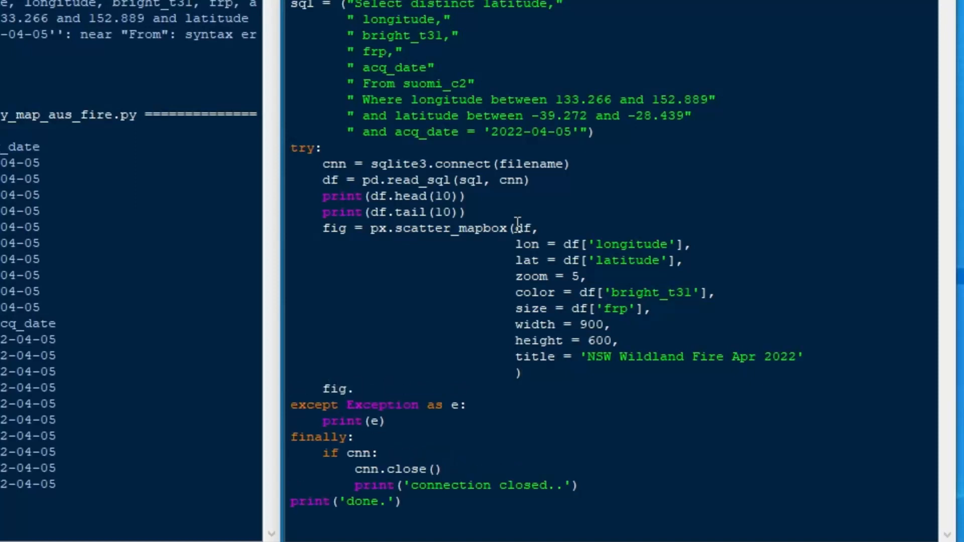
type("update")
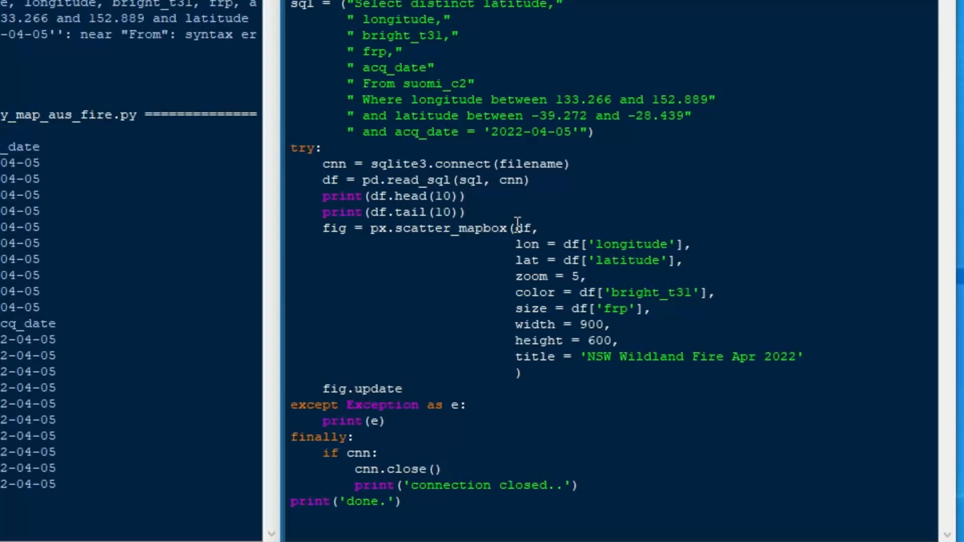
type("_layout")
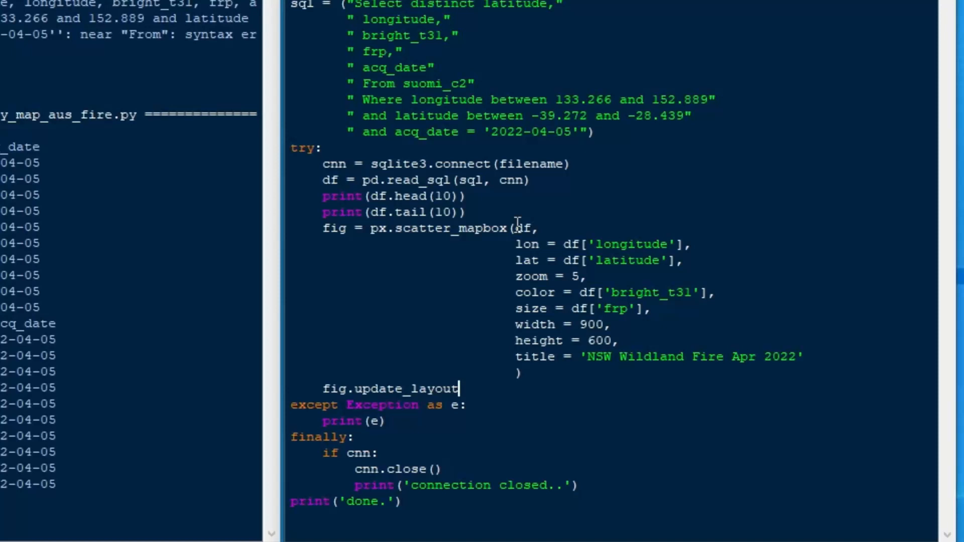
type("(")
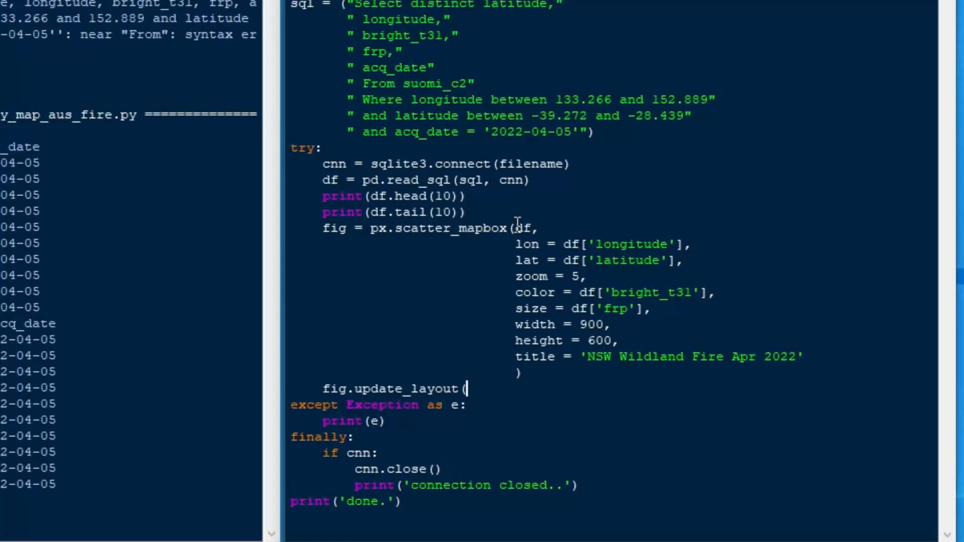
type("mapbox")
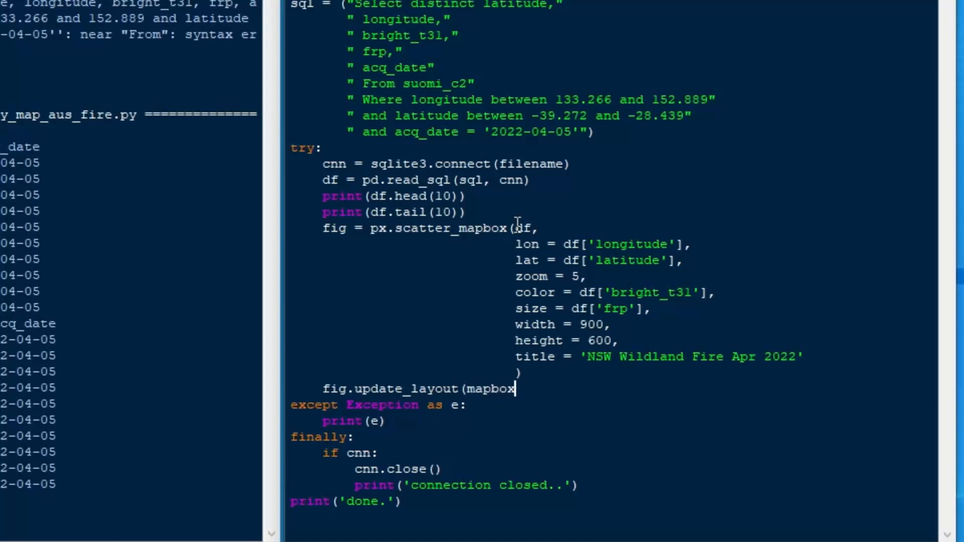
type("_sty")
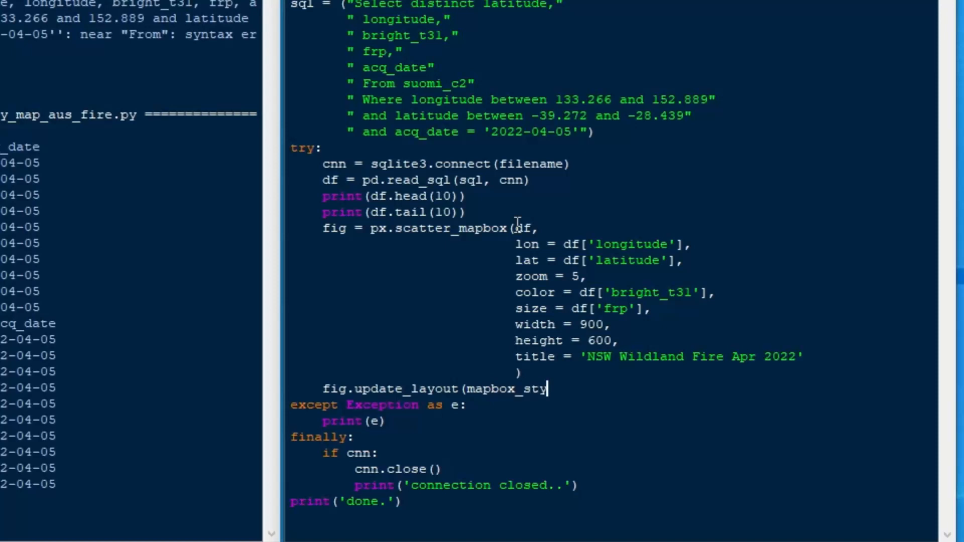
type("le =")
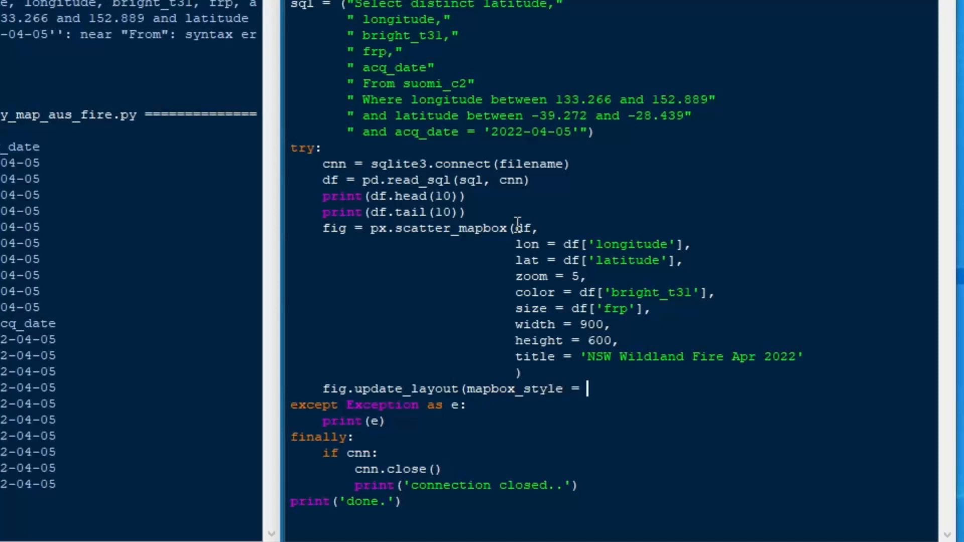
type("\"open")
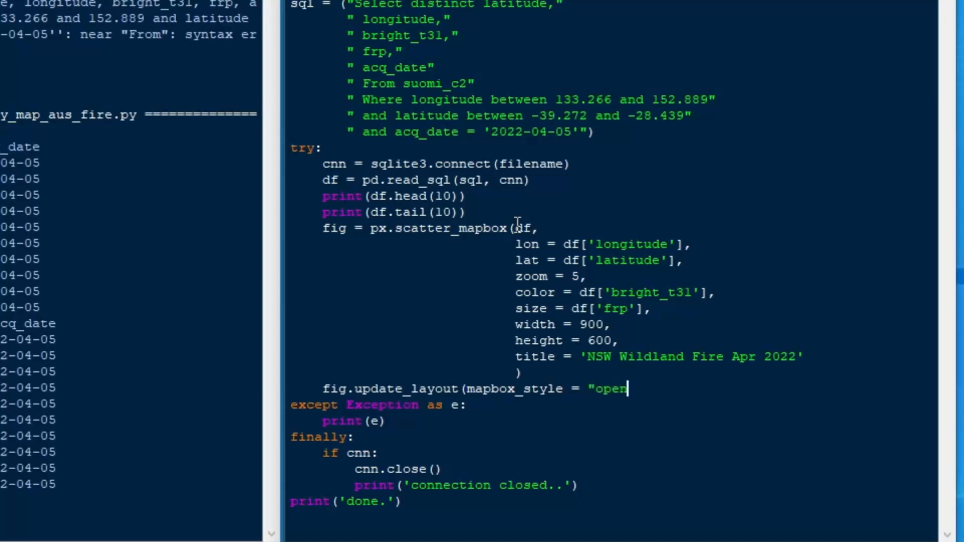
type("-street")
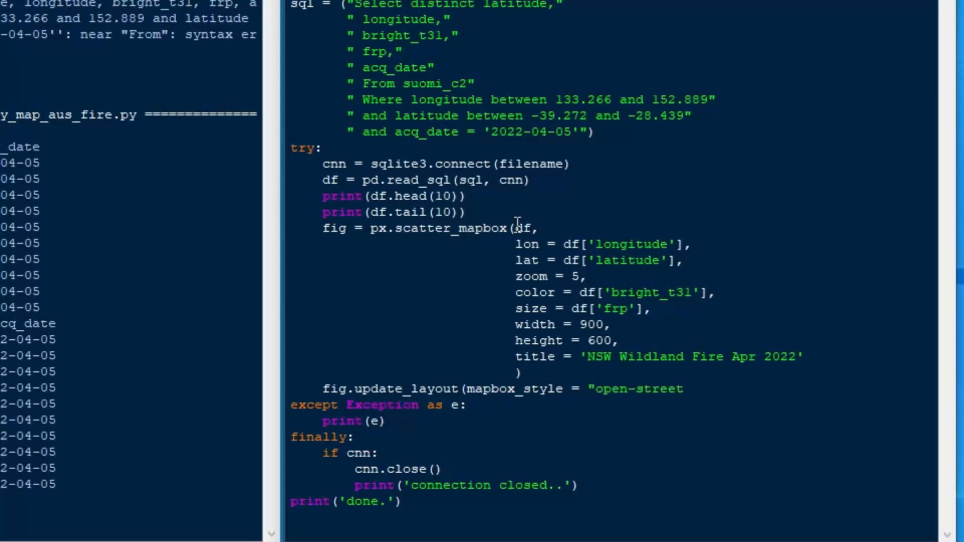
type("-map")
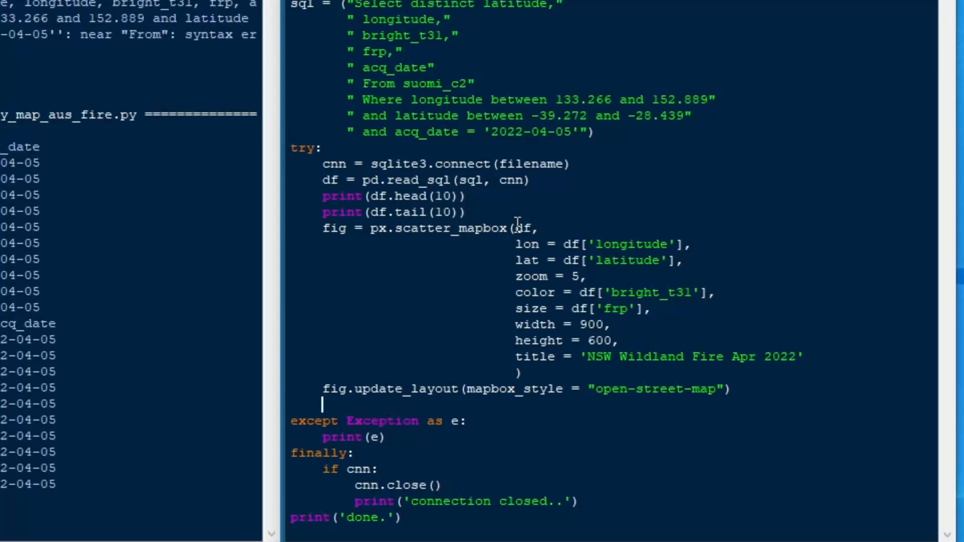
Add fig.show() on the next line and begin a print statement
type("fig")
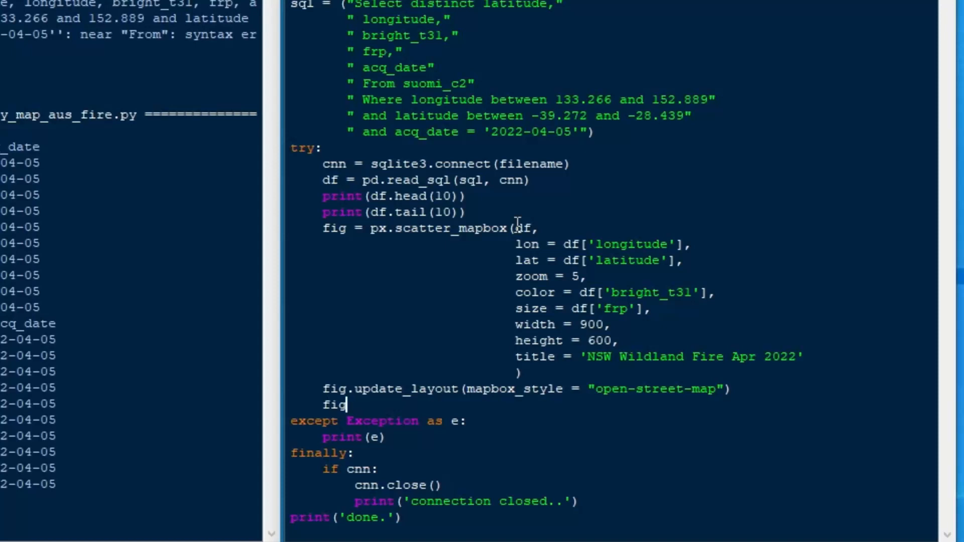
type(".show")
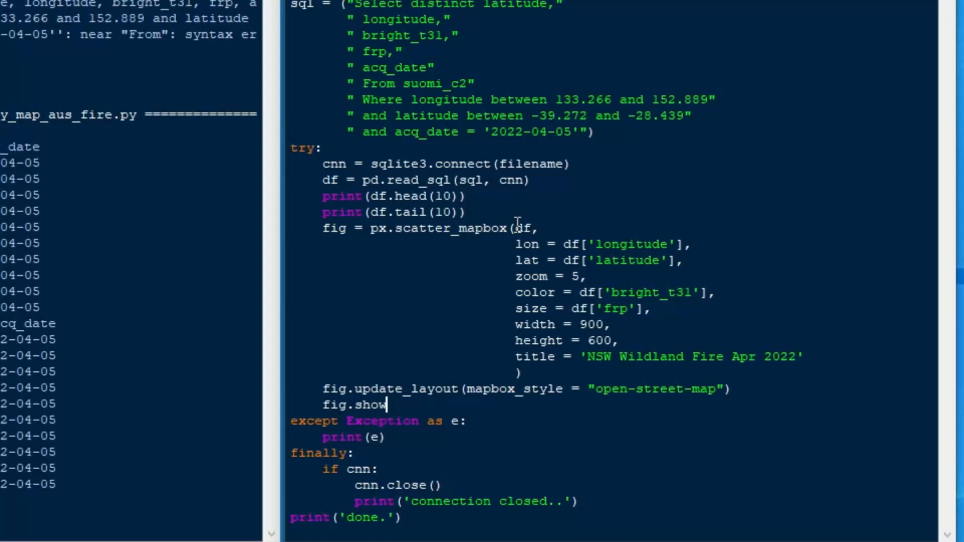
type("()")
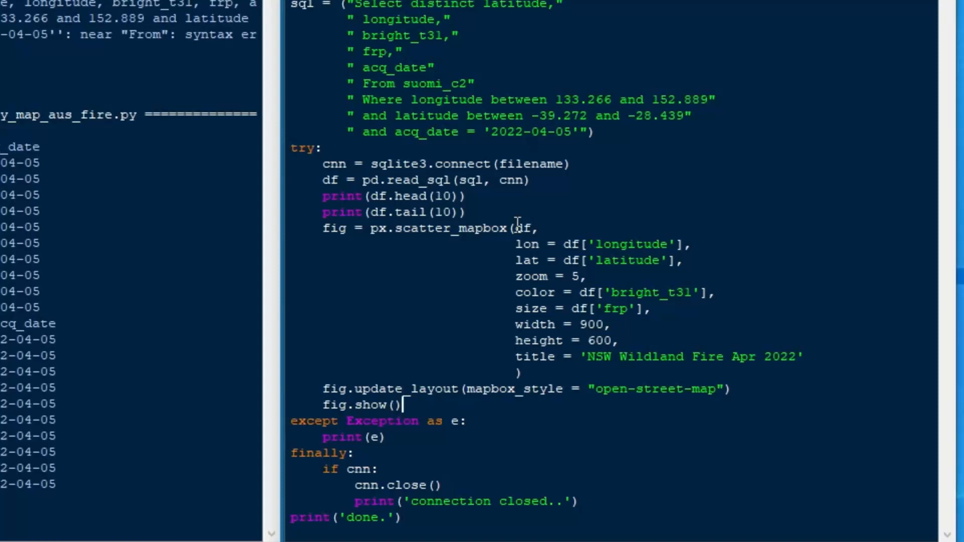
type("print('plot")
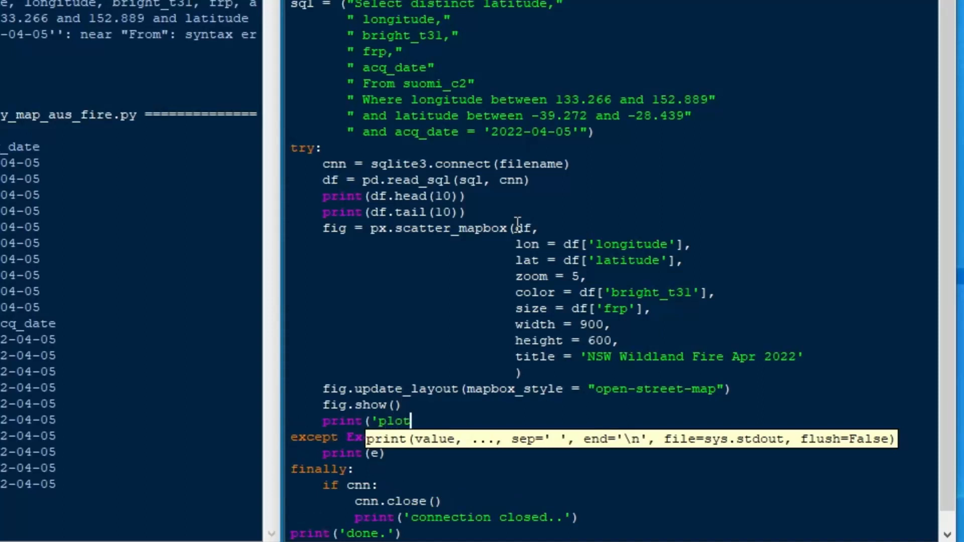
Finish the line as print('plot complete..')
type("complete..'")
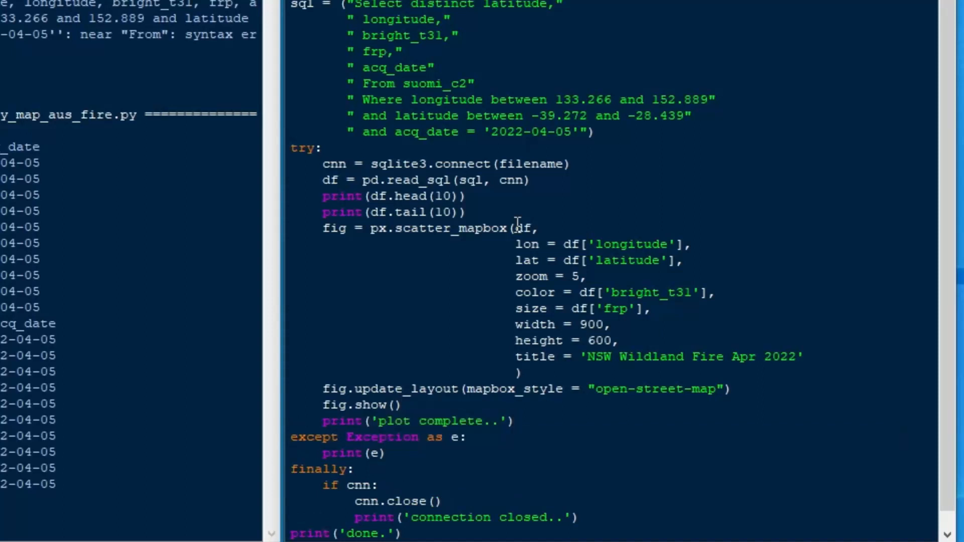
mouse_move(386, 265)
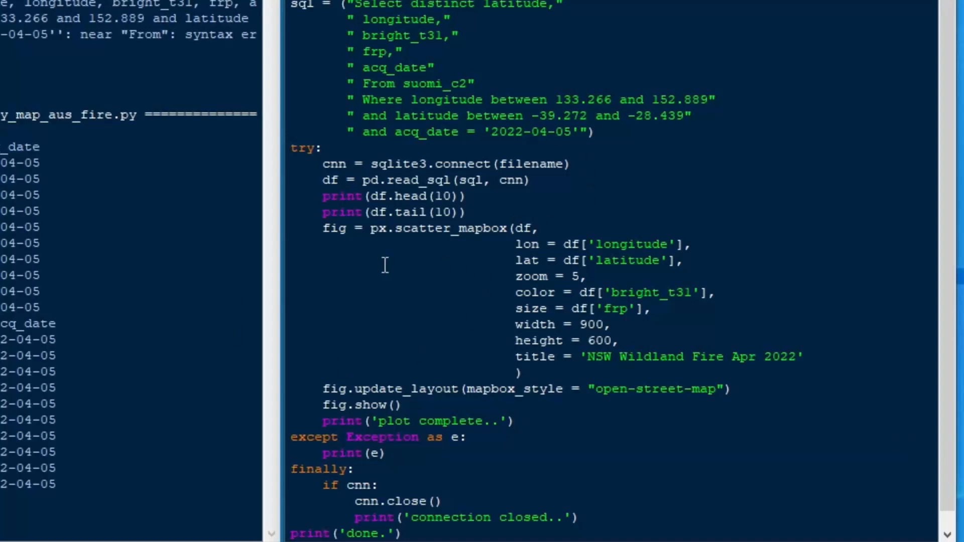
mouse_move(466, 275)
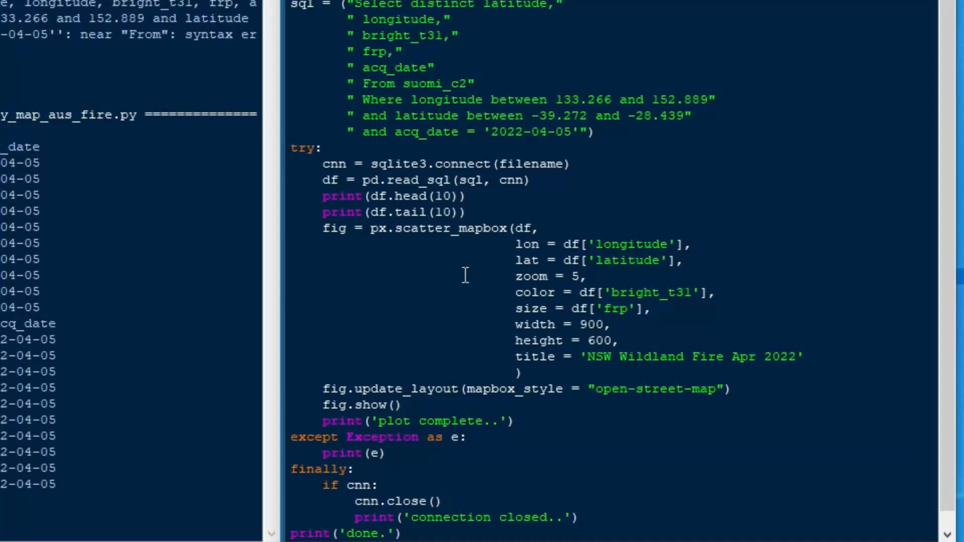
mouse_move(689, 252)
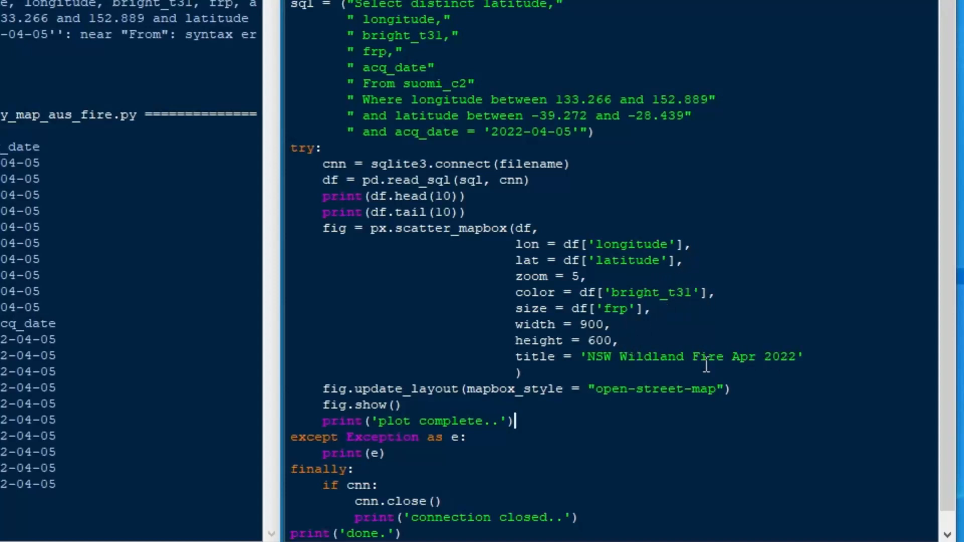
mouse_move(662, 357)
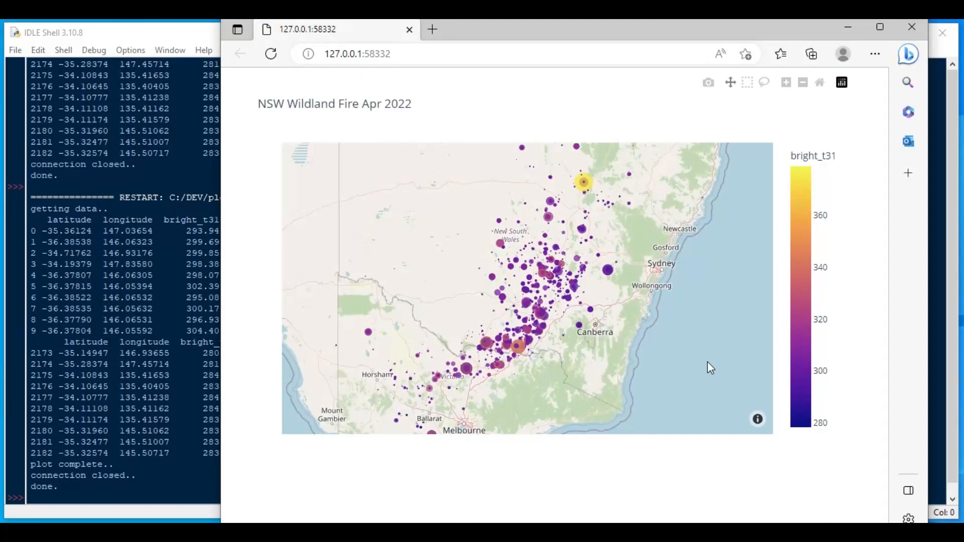
mouse_move(464, 386)
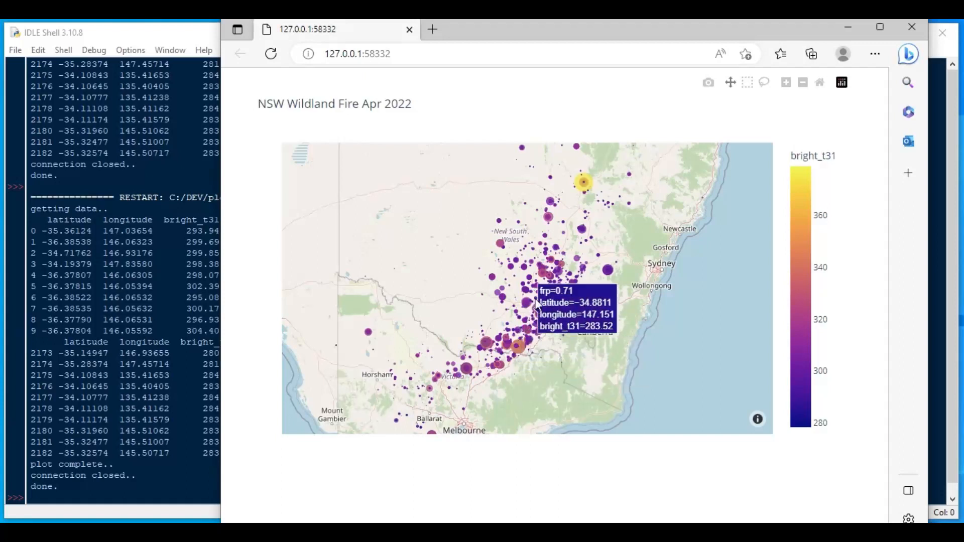
mouse_move(583, 183)
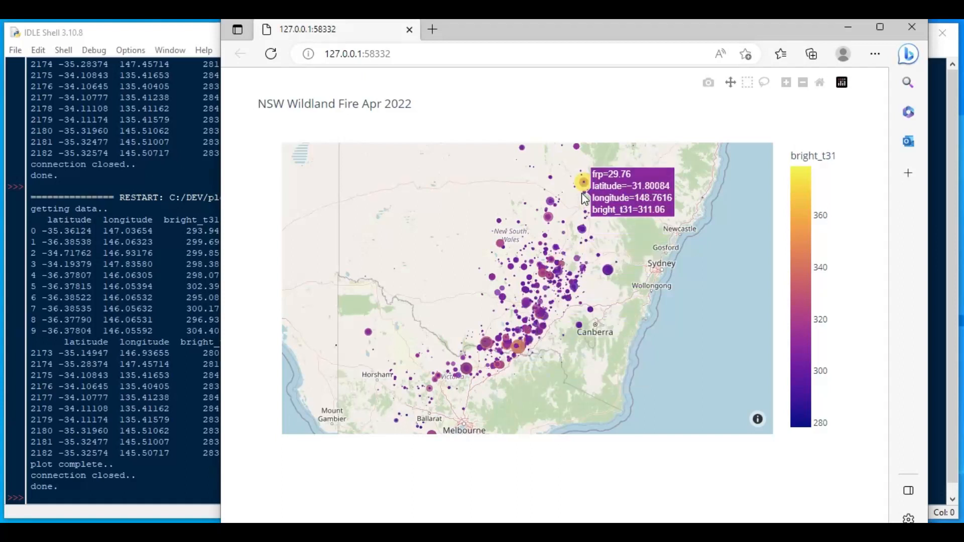
mouse_move(602, 394)
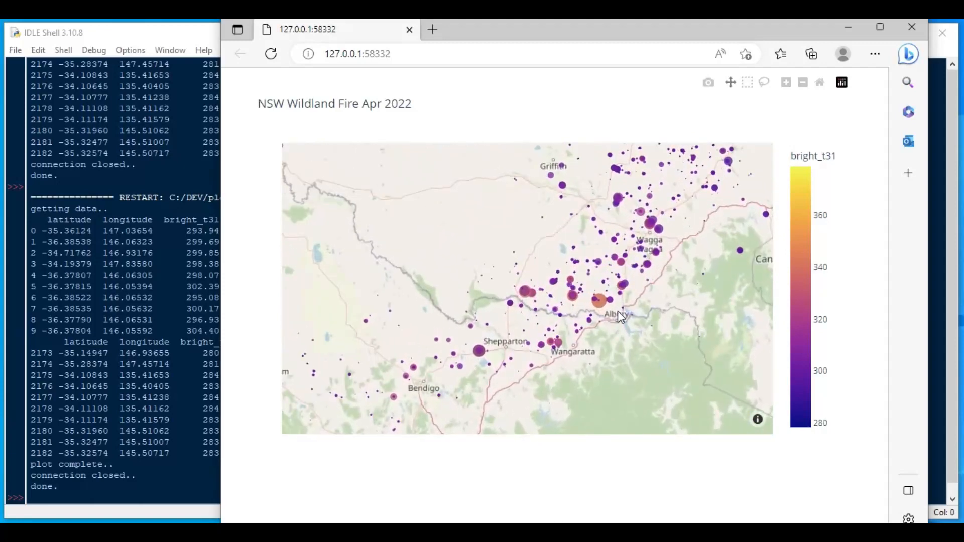
Pan the Edge map toward Wagga Wagga and Canberra
left_click_drag(618, 313, 606, 378)
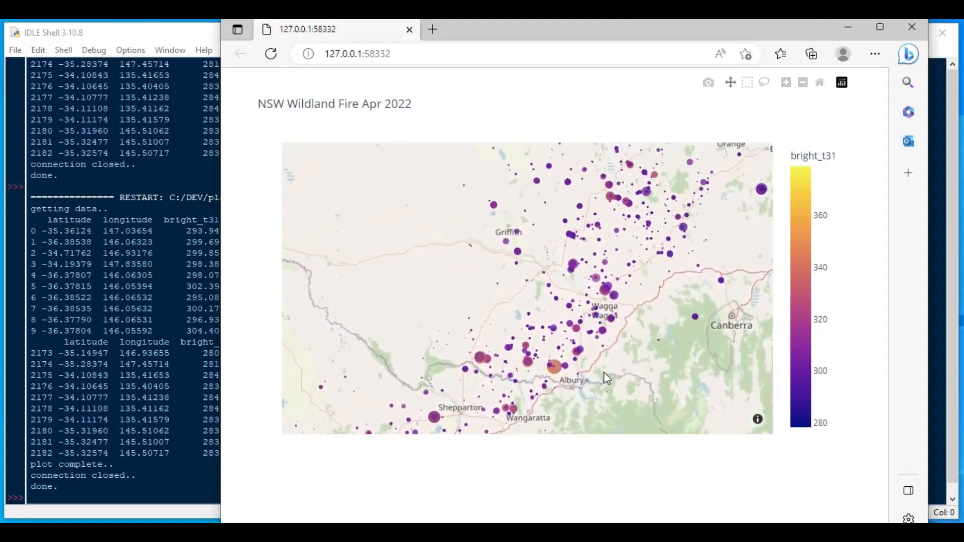
mouse_move(605, 301)
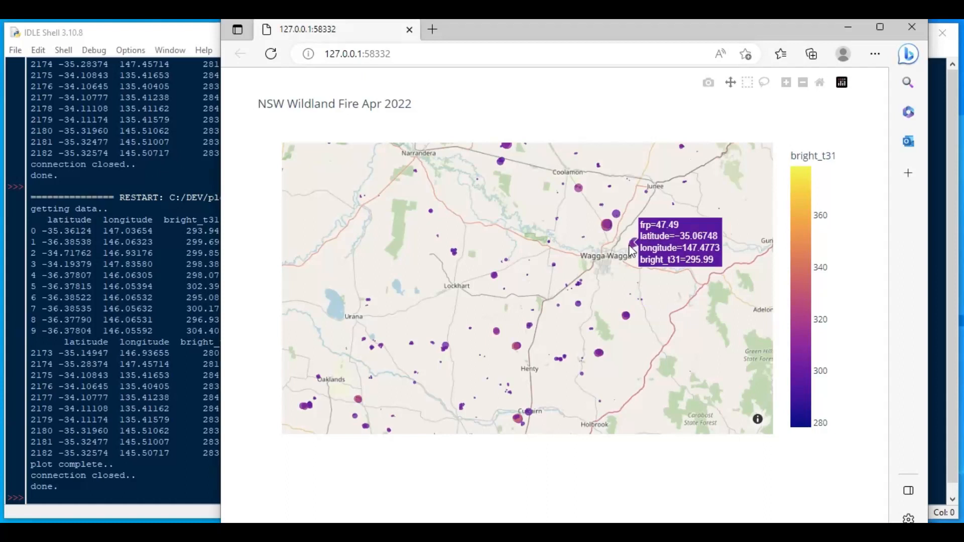
mouse_move(606, 224)
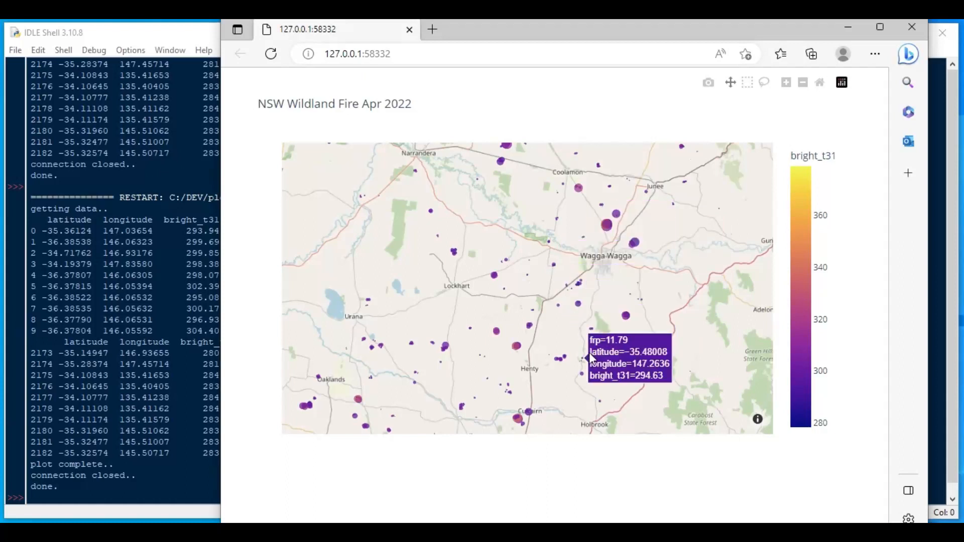
mouse_move(516, 348)
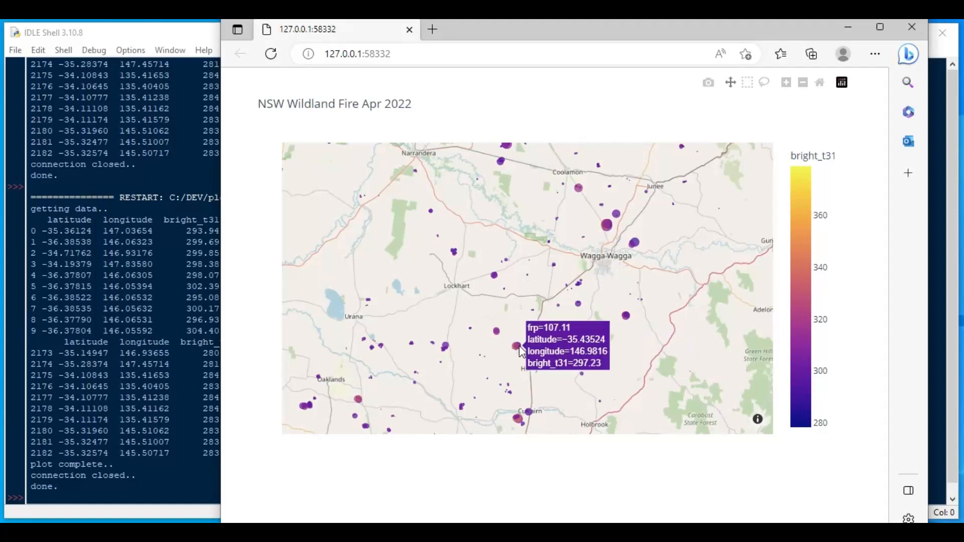
mouse_move(446, 347)
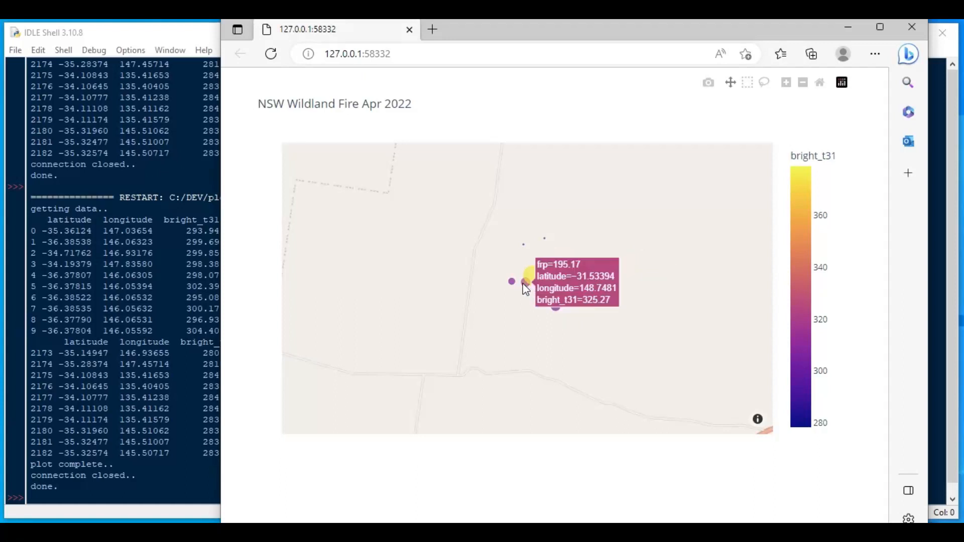
mouse_move(530, 283)
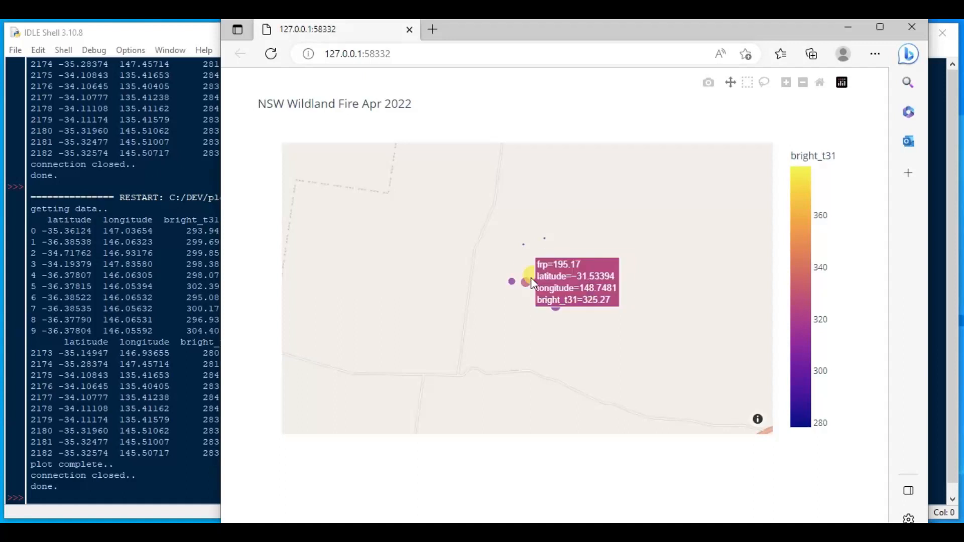
mouse_move(557, 341)
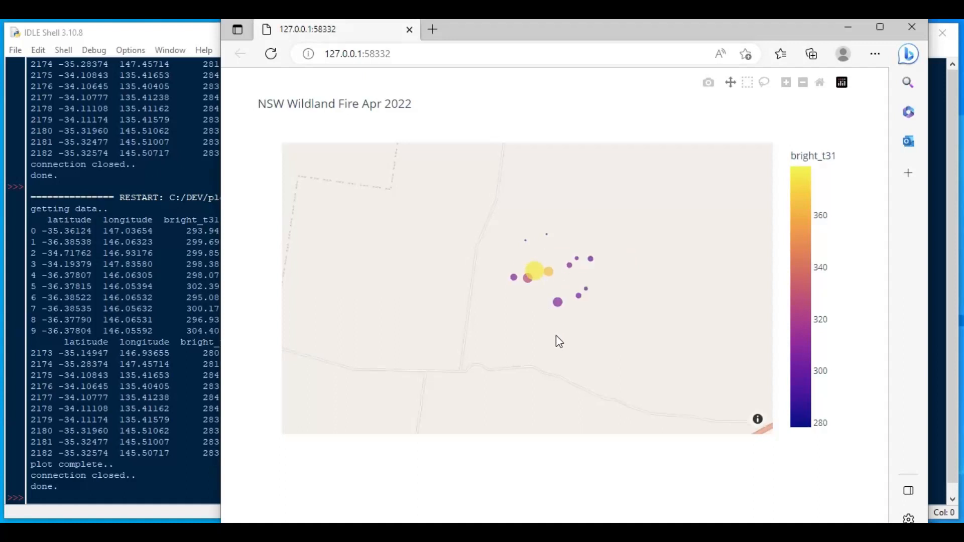
mouse_move(540, 269)
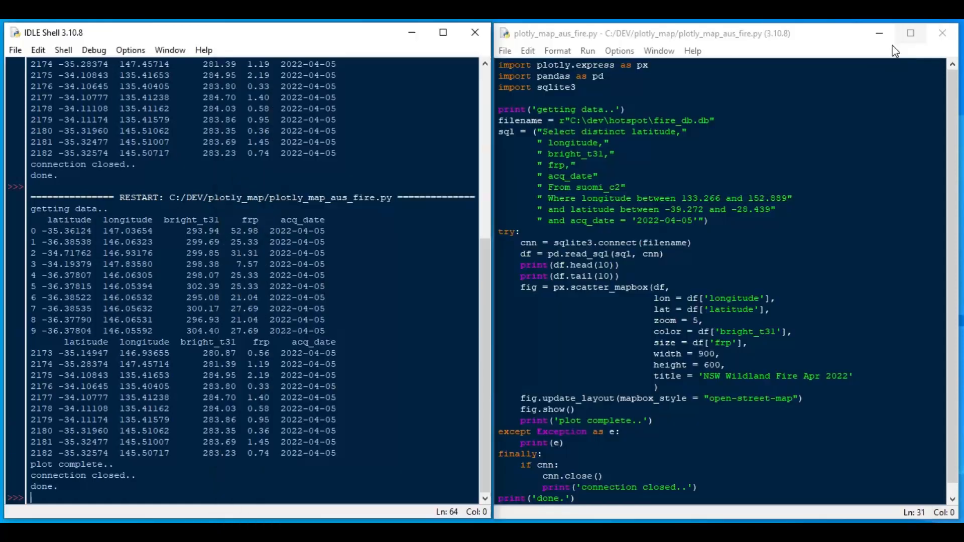
Place the cursor at the end of the mapbox_style line in IDLE
left_click(803, 398)
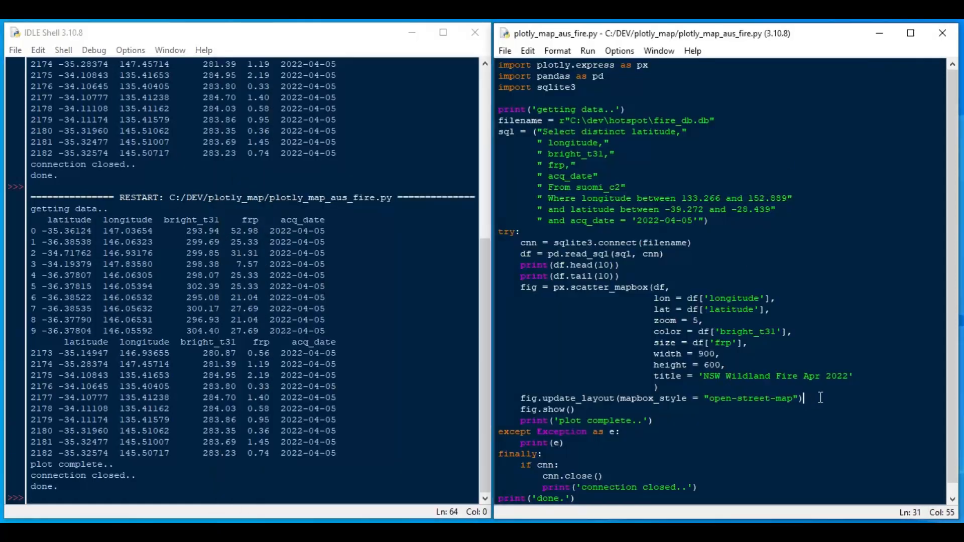
Start a new fig.update_layout margin dictionary line below the map style
key("enter")
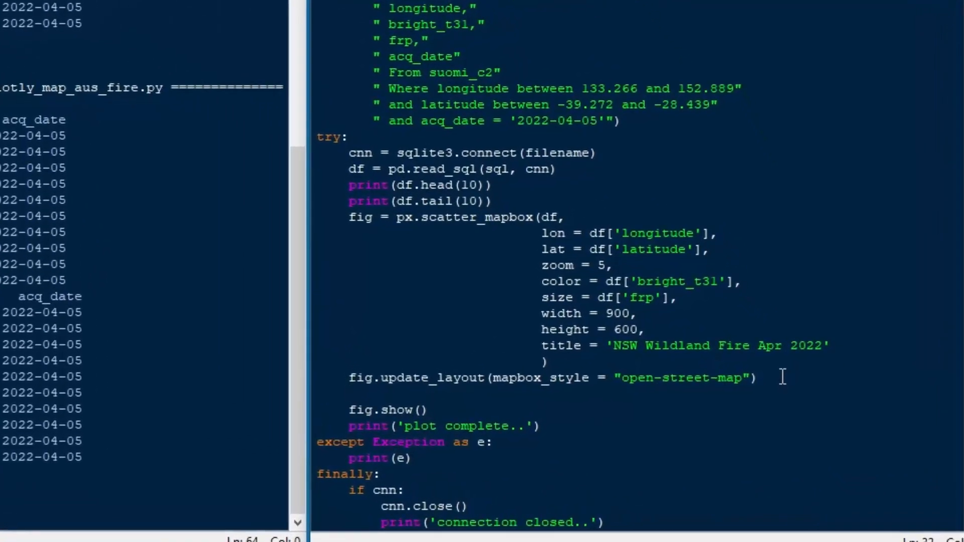
type("fig.u")
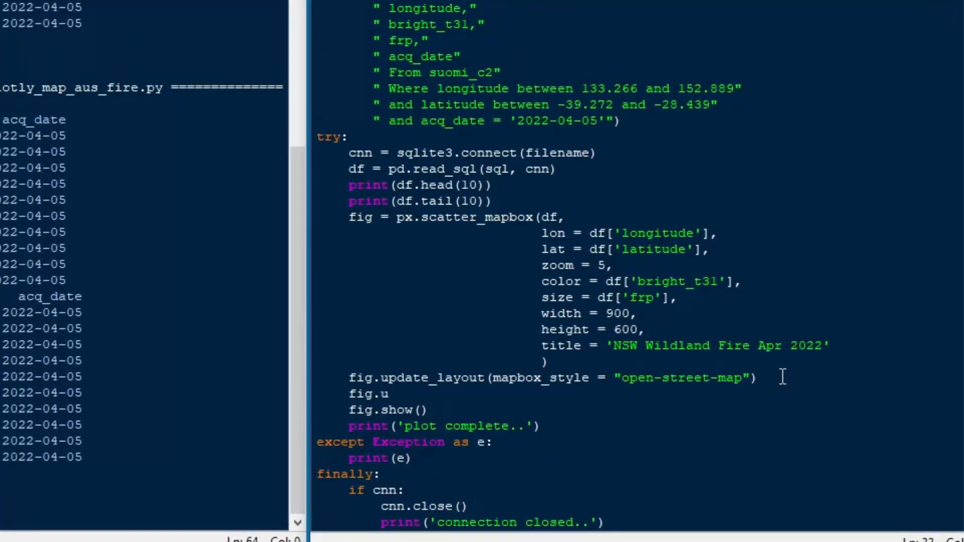
type("pdate_")
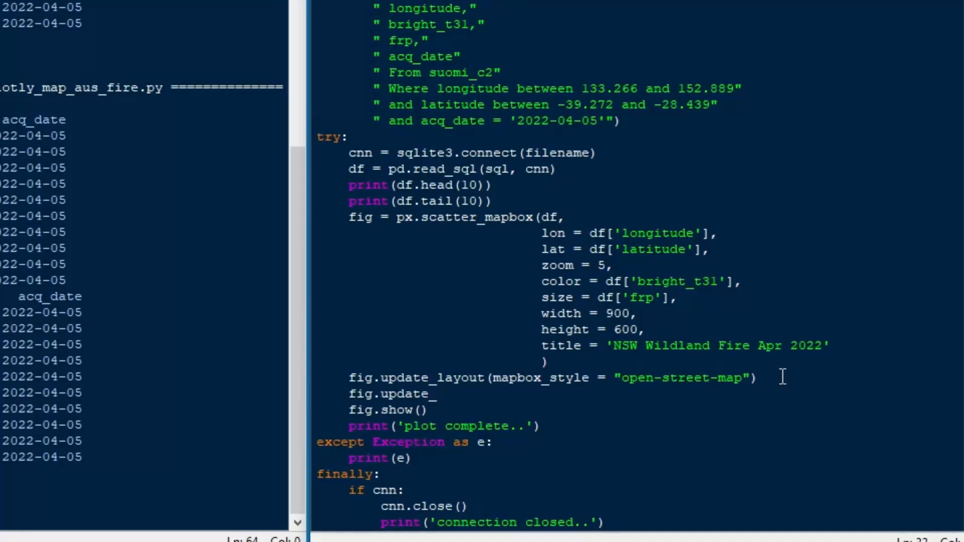
type("layout(marg")
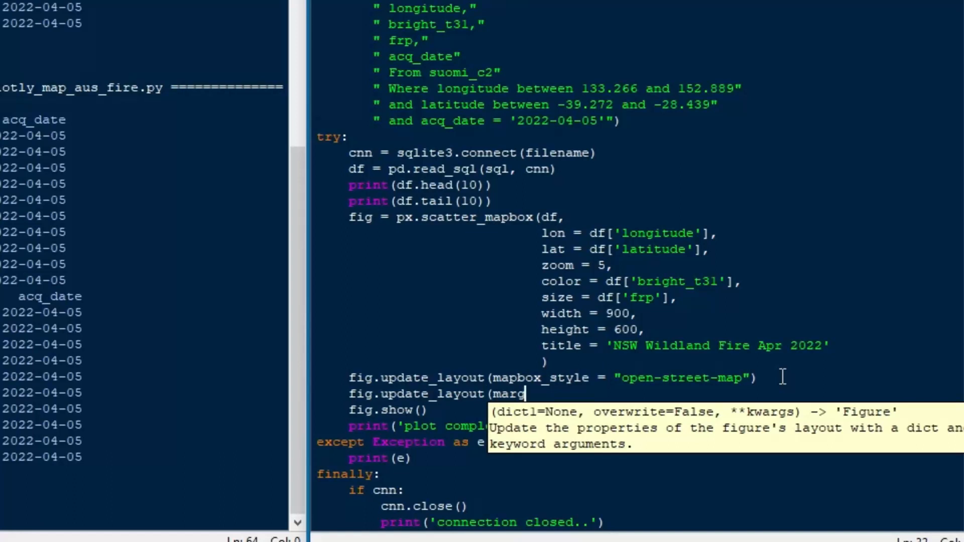
type("in")
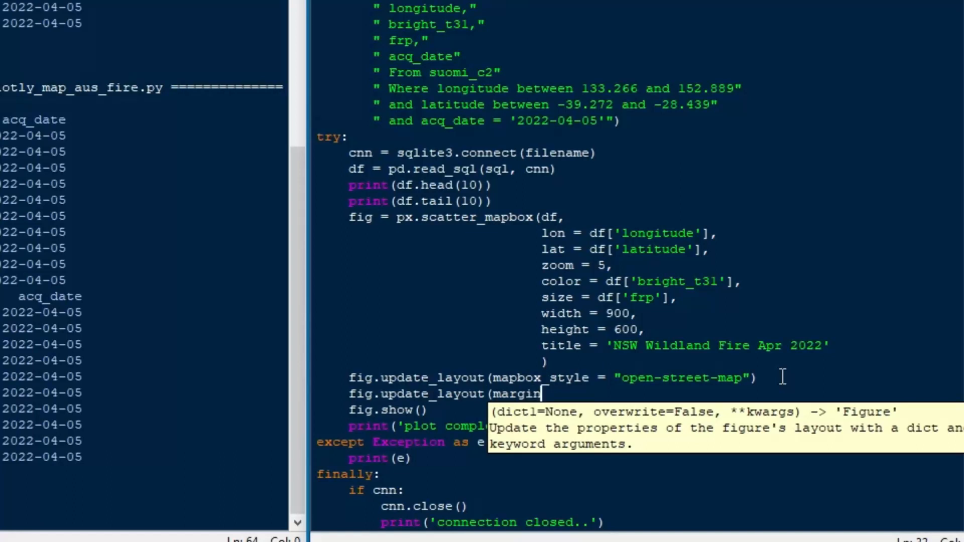
type("=")
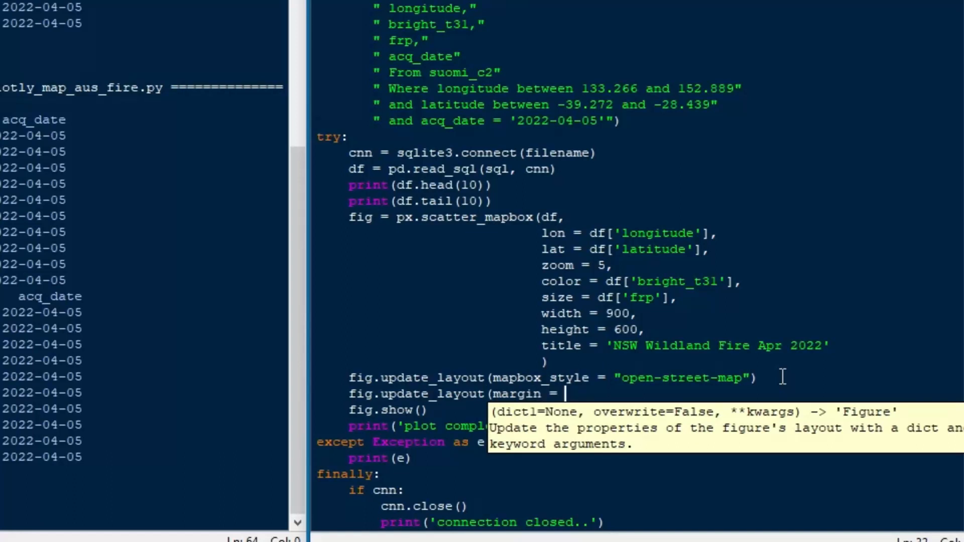
type("{")
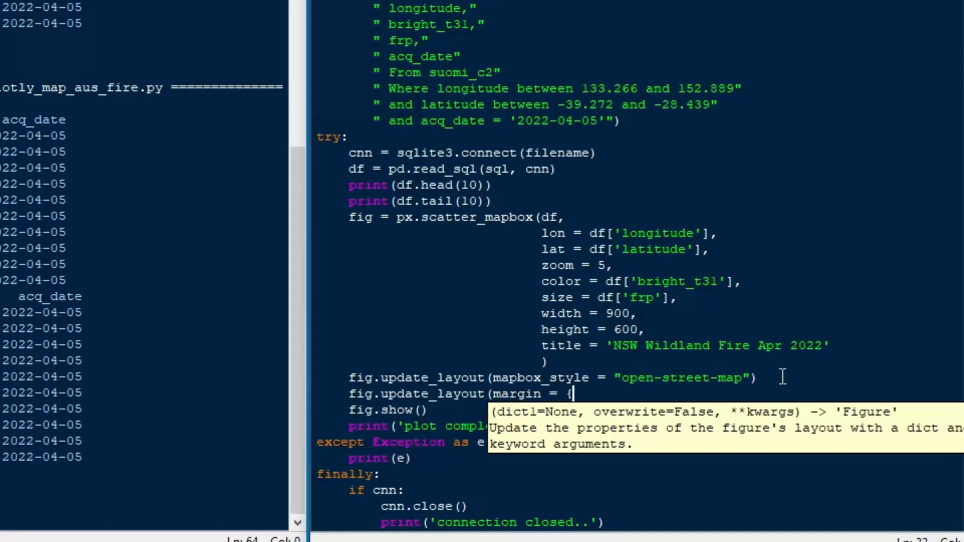
Fill in the margins: right 0, top 50, left 0, bottom 10
type("\"r")
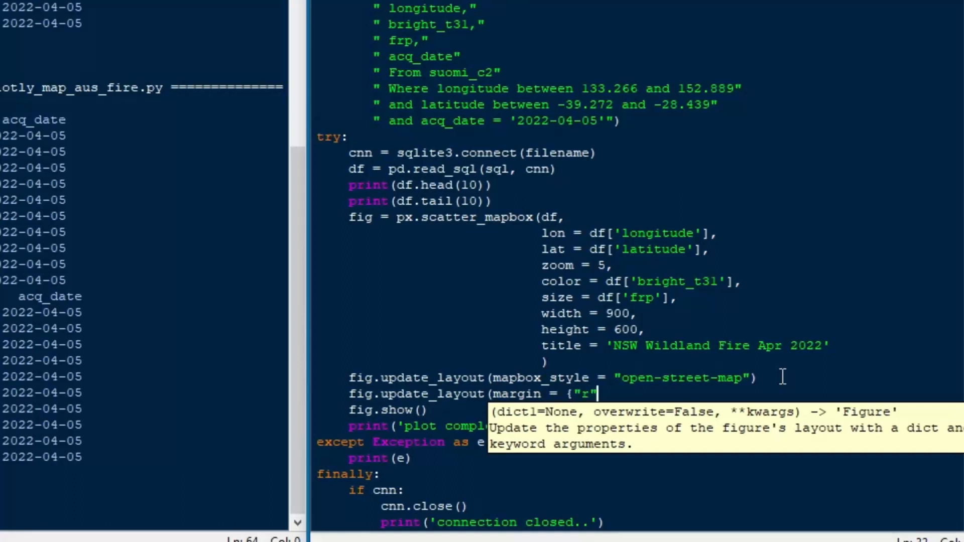
type(":")
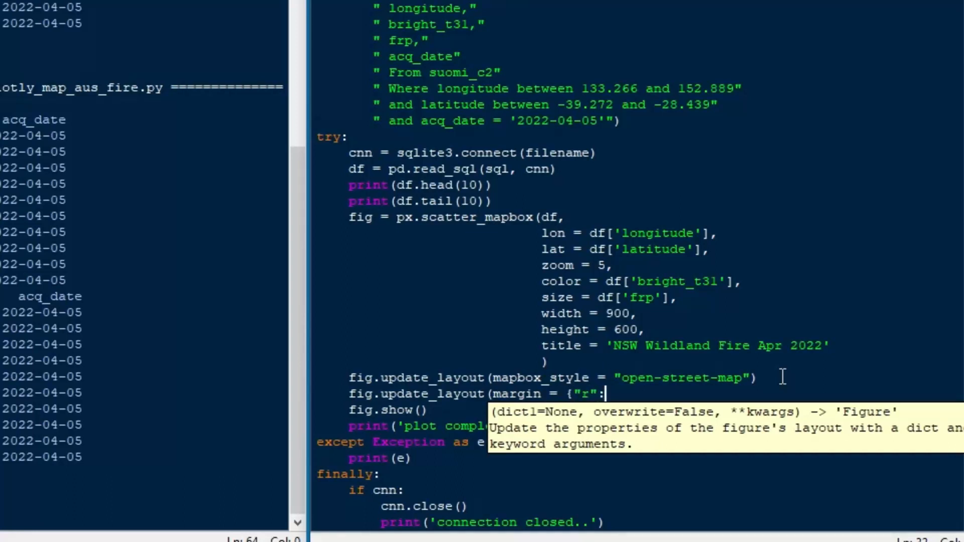
type("0")
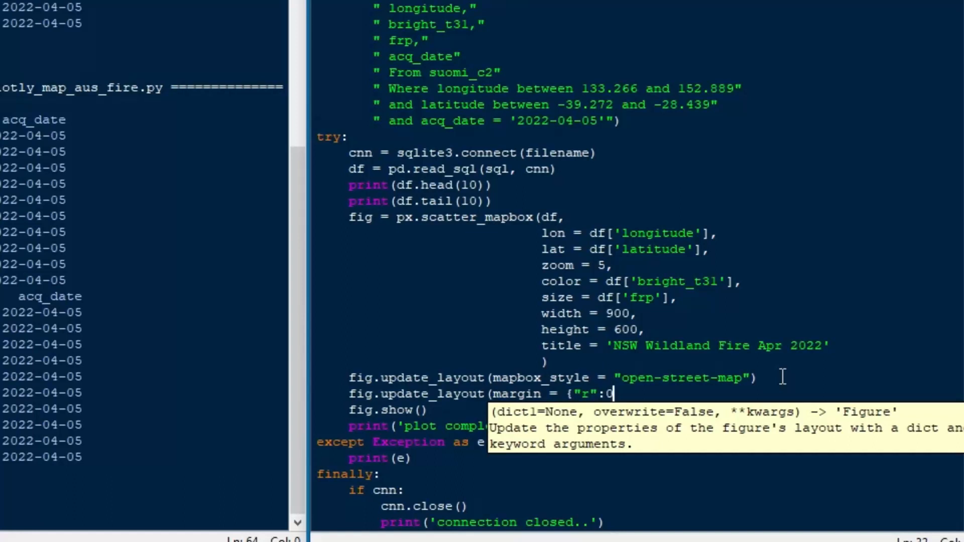
type("\", \"")
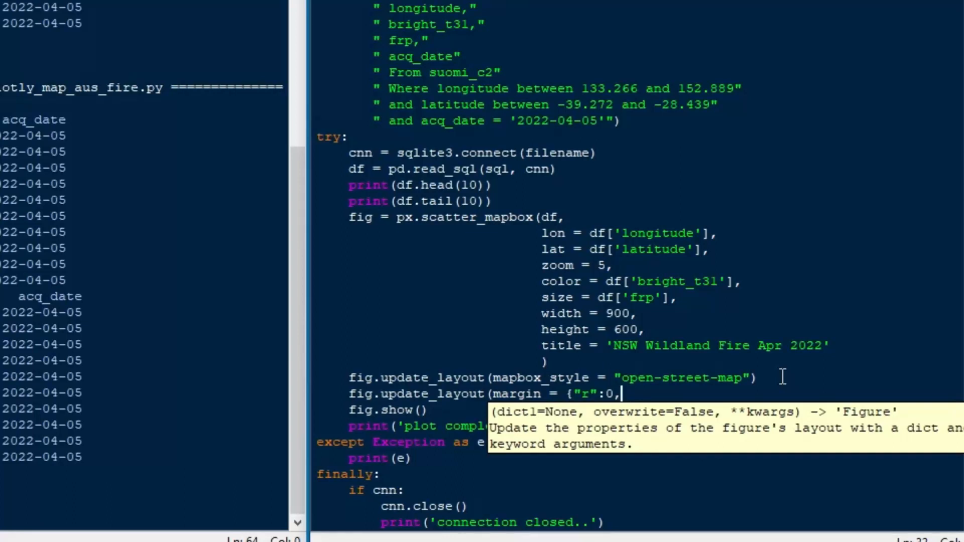
type("\"t\"")
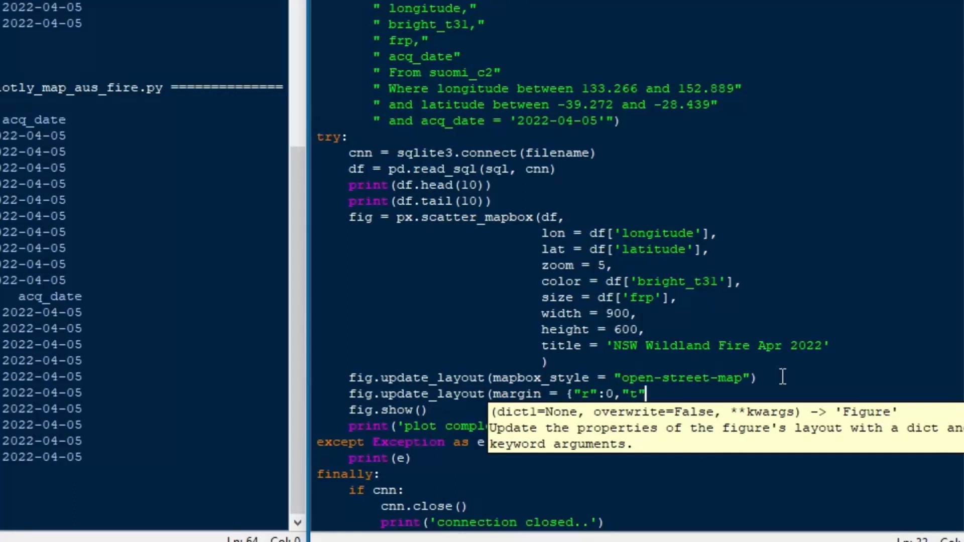
type(":25")
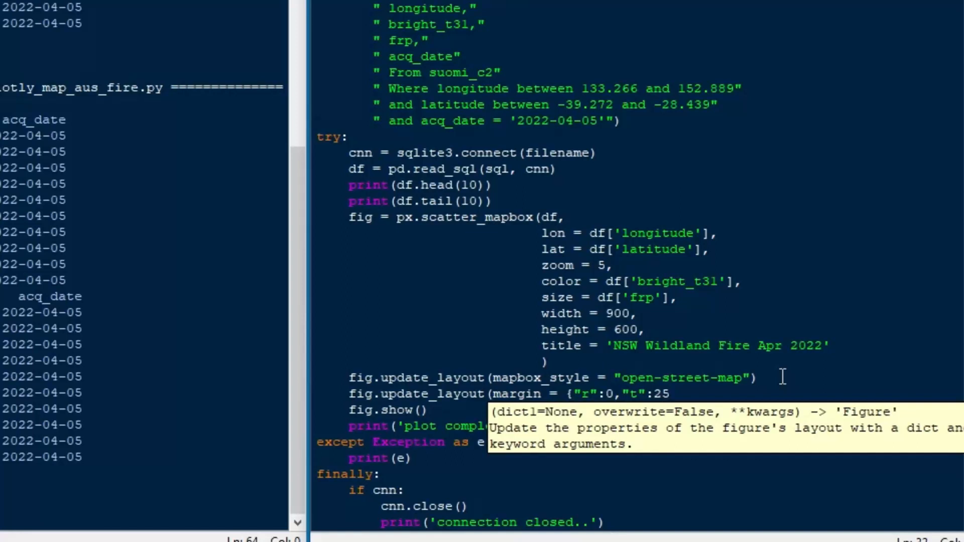
type(",")
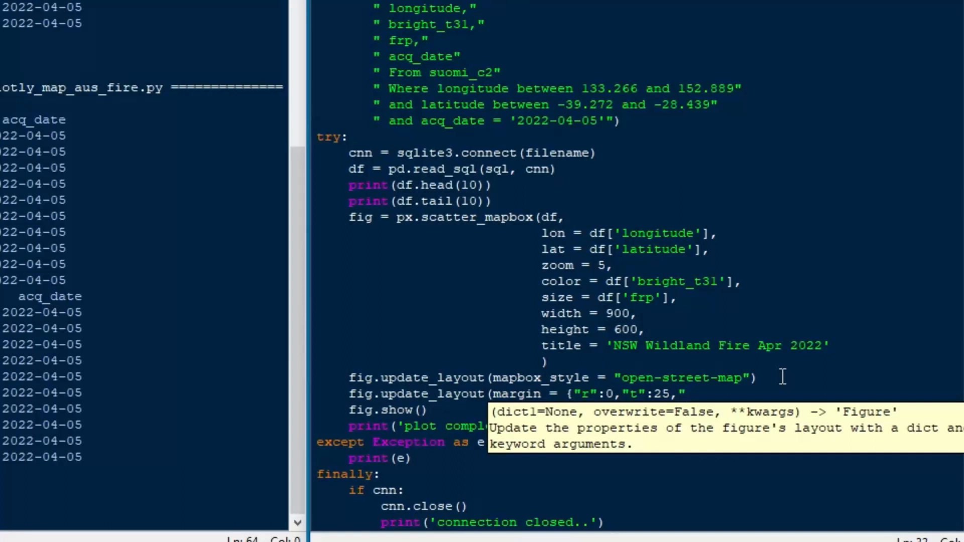
type("l\":")
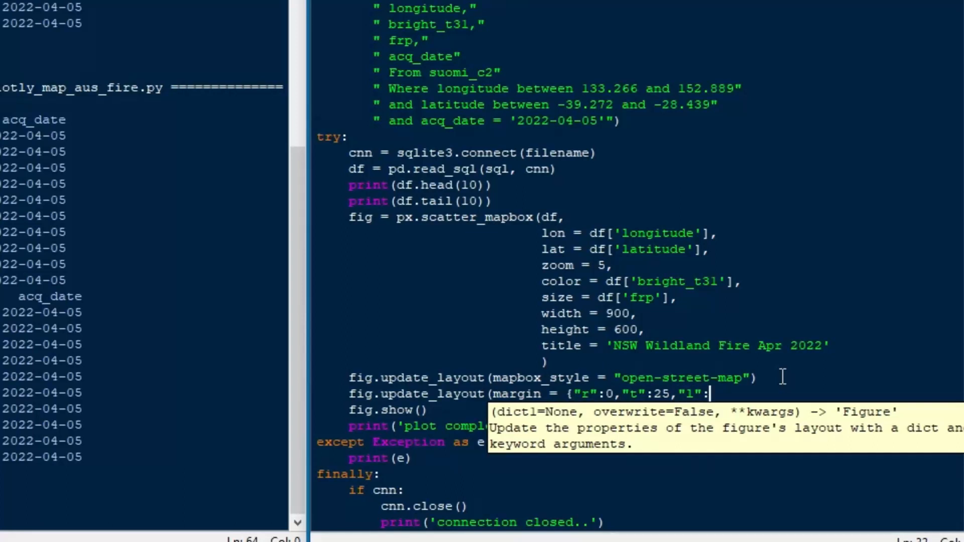
type("0")
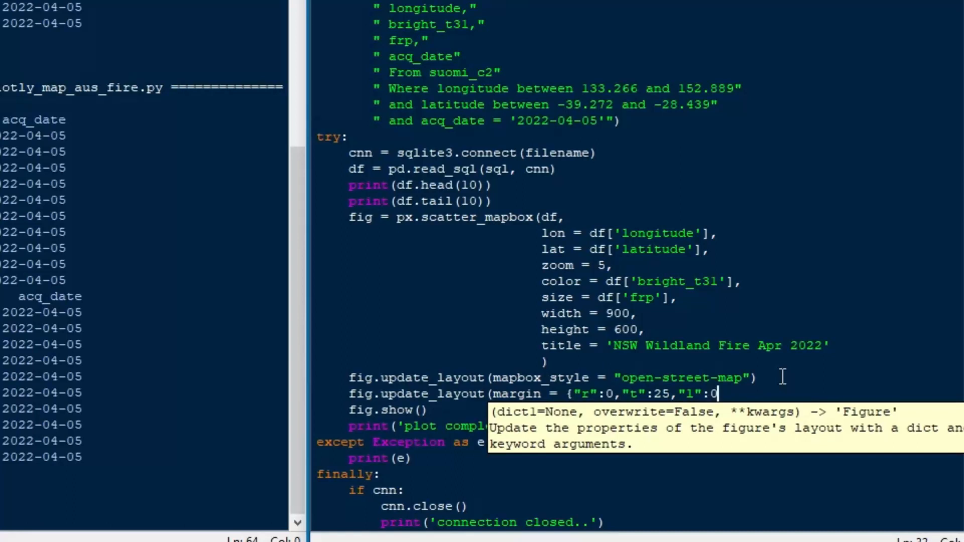
type("\"")
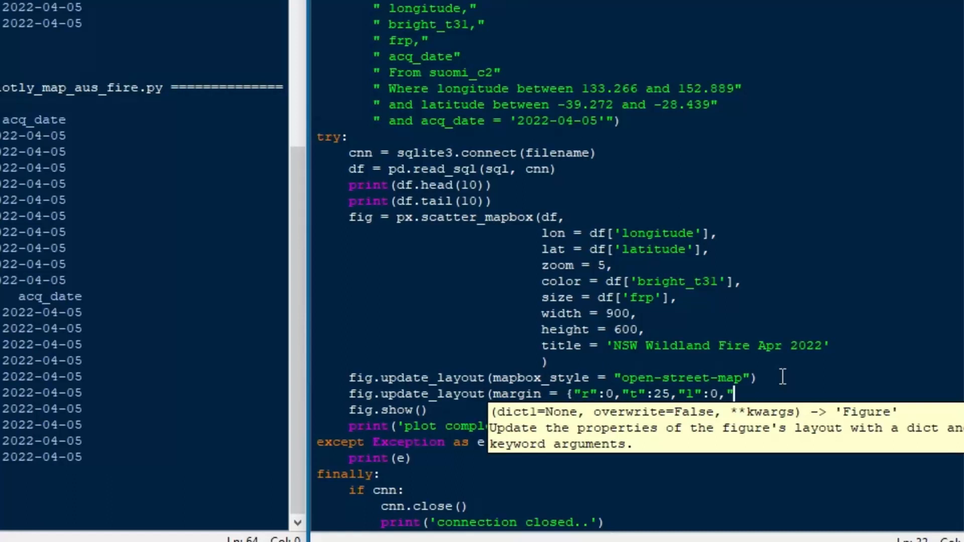
type("b")
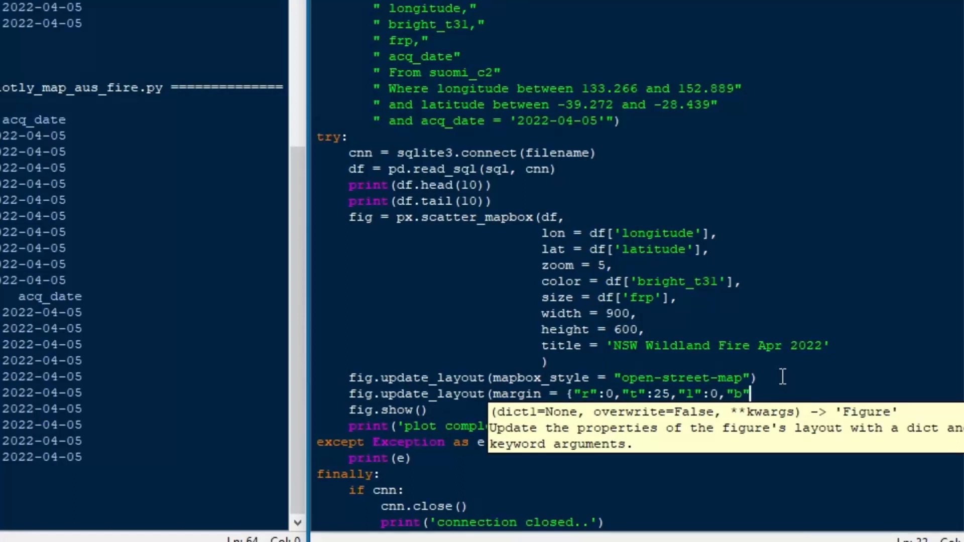
type(":")
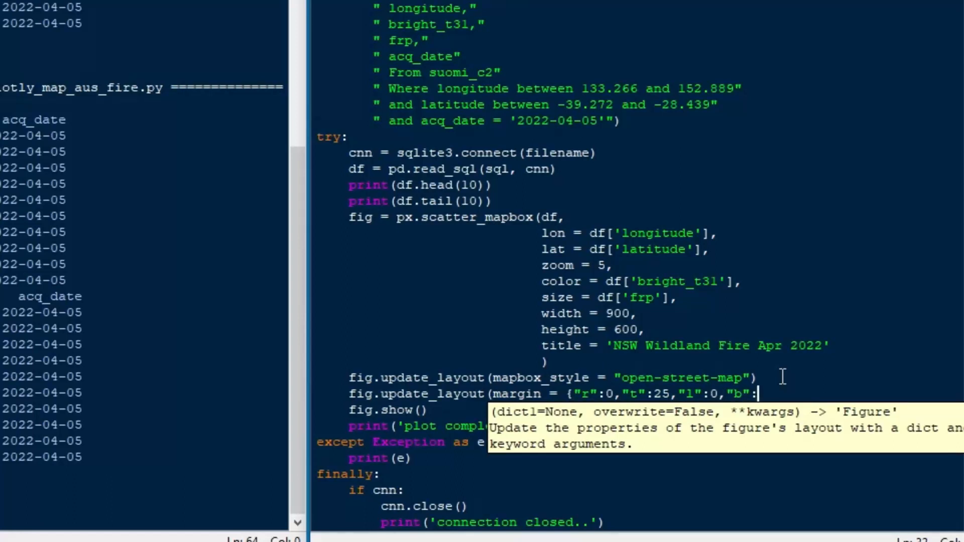
type("10})")
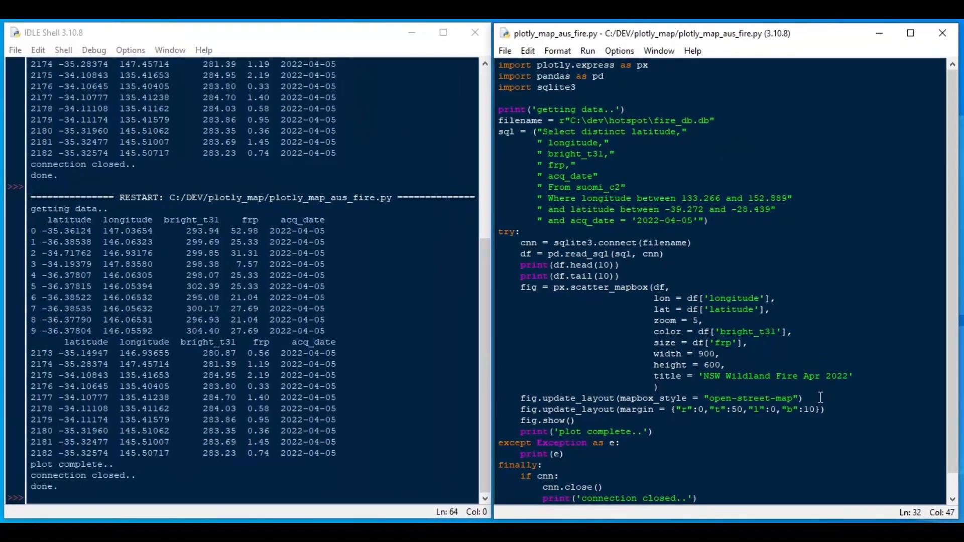
left_click(719, 353)
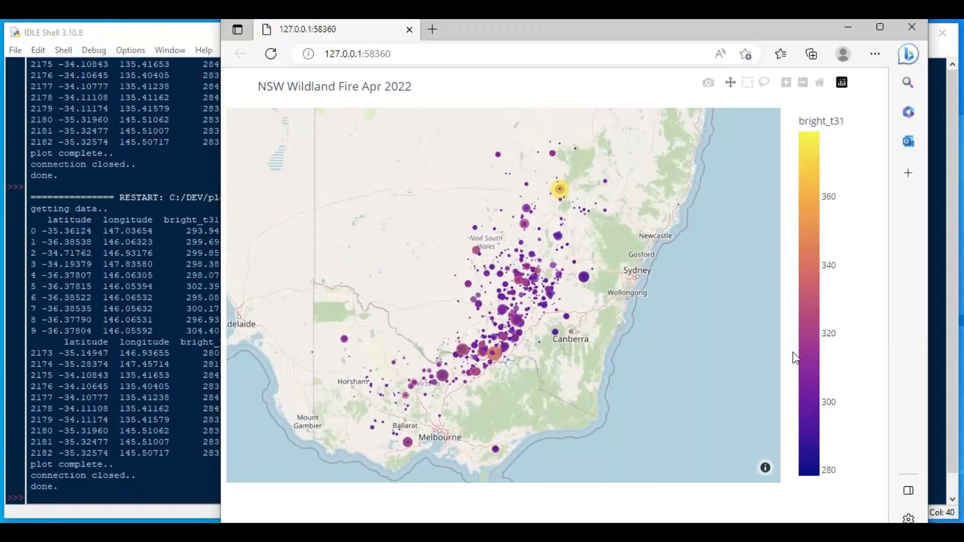
mouse_move(784, 358)
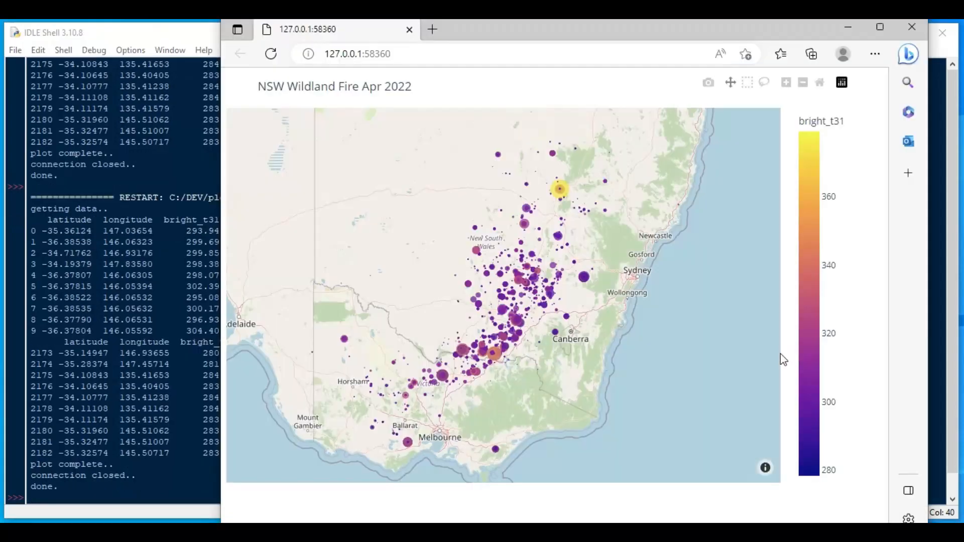
mouse_move(443, 376)
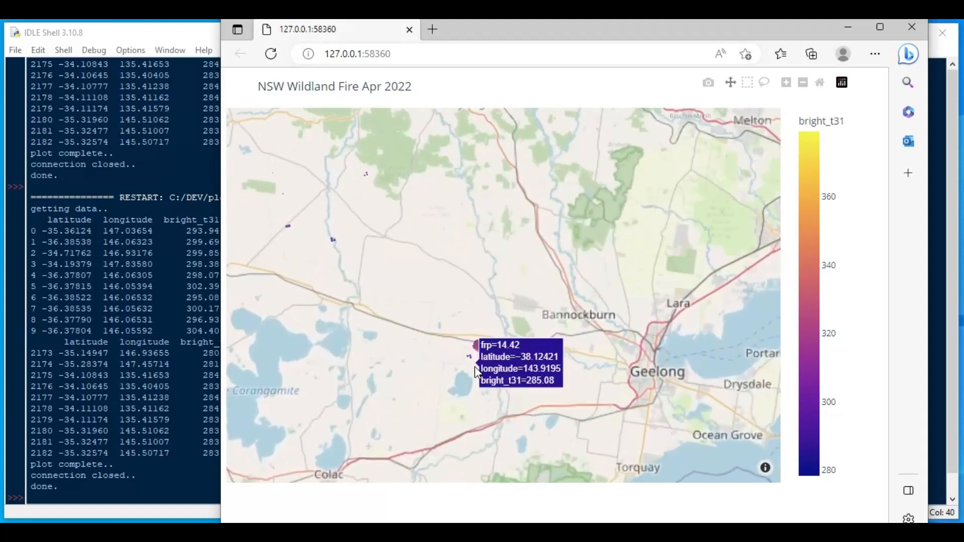
Scroll-zoom the rerun map to inspect hotspots near Geelong
scroll("down", 3)
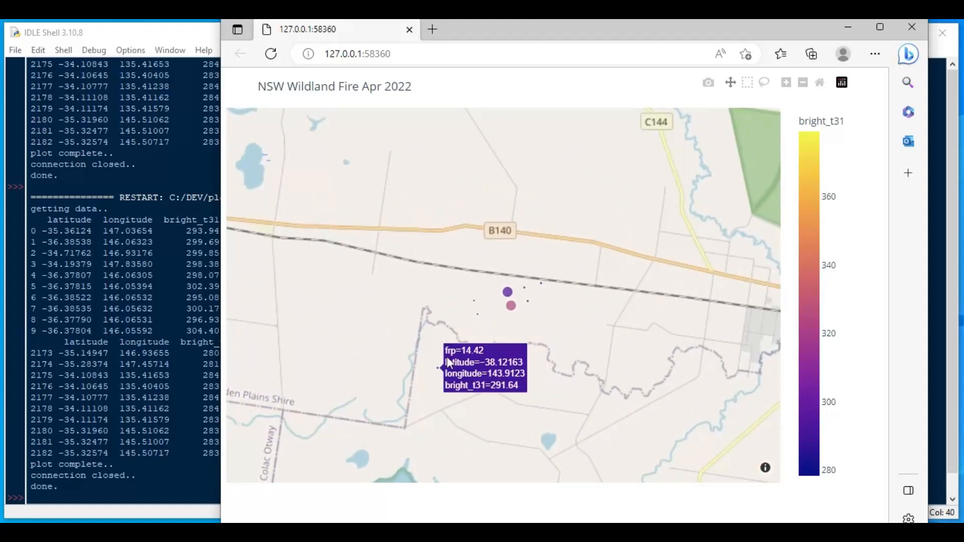
mouse_move(506, 291)
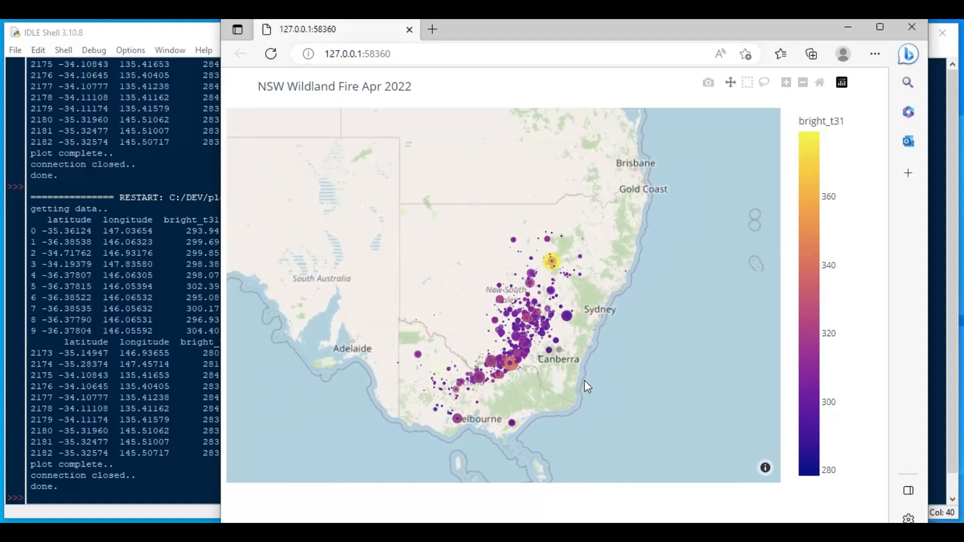
scroll("down", 3)
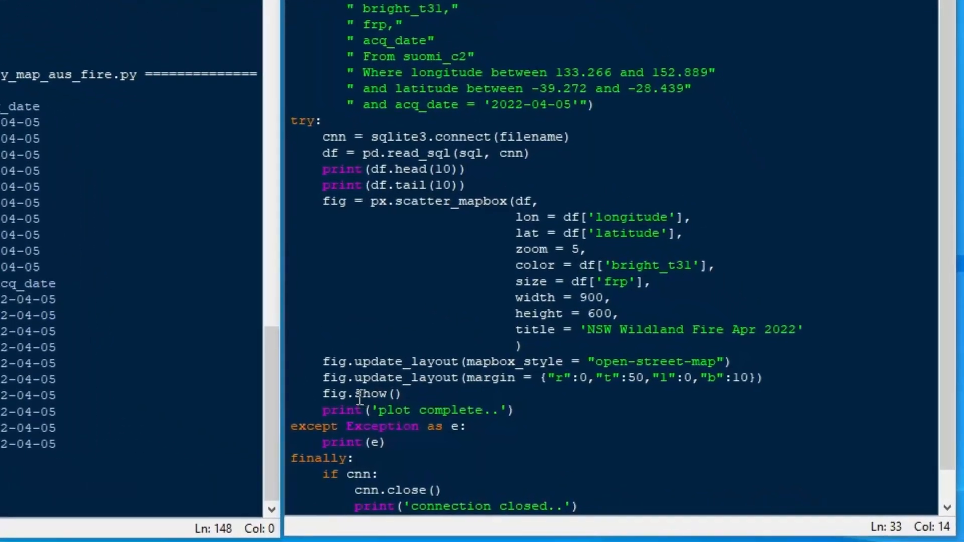
Replace fig.show() with fig.write_html('myfiremap.html')
double_click(377, 394)
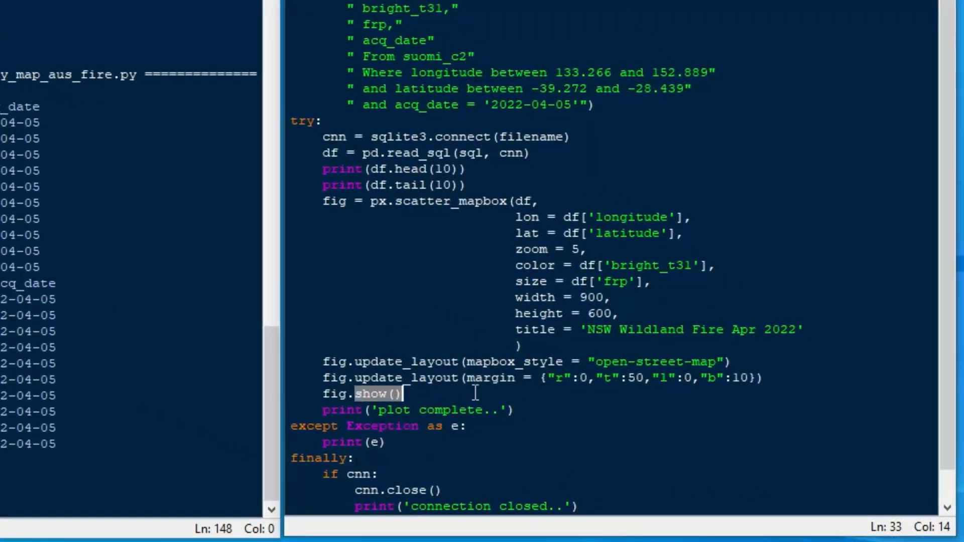
type("write")
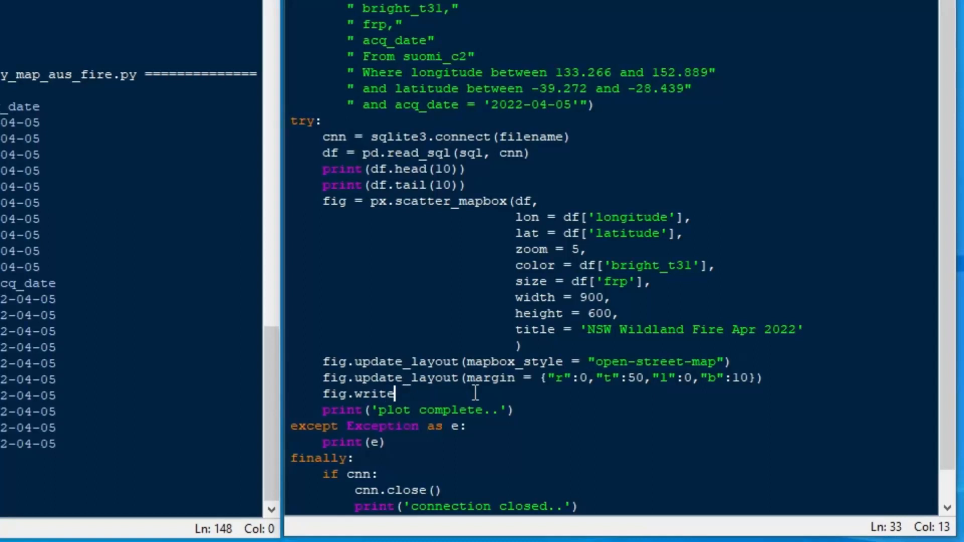
type("_html")
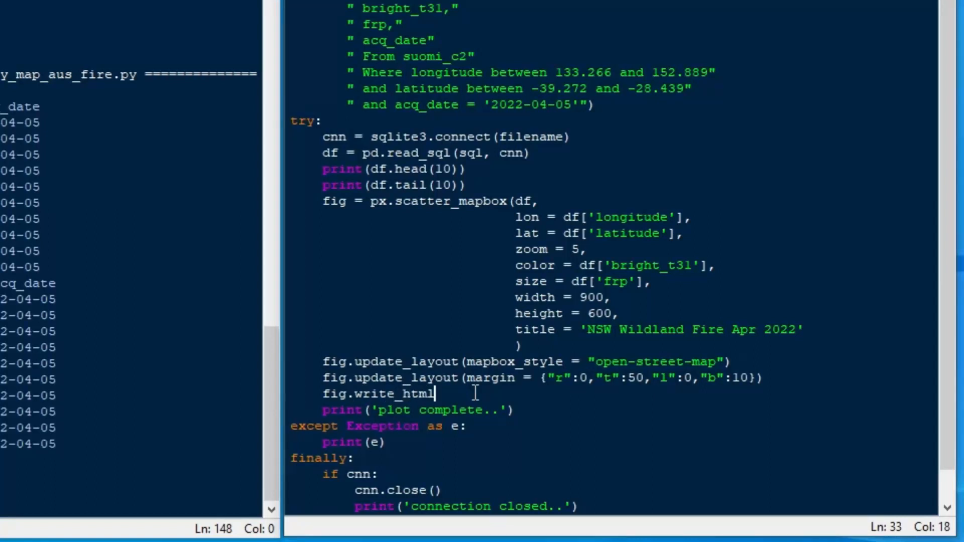
type("('")
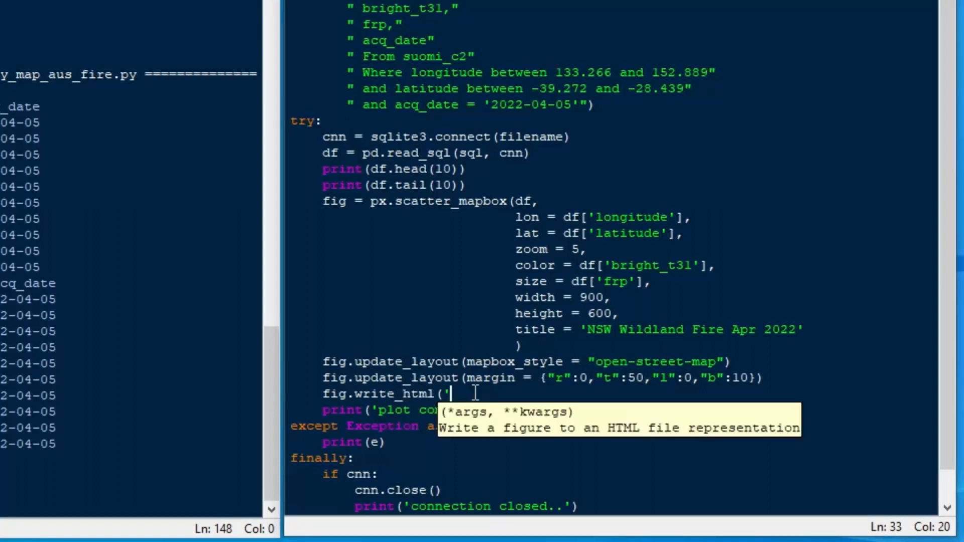
type("my")
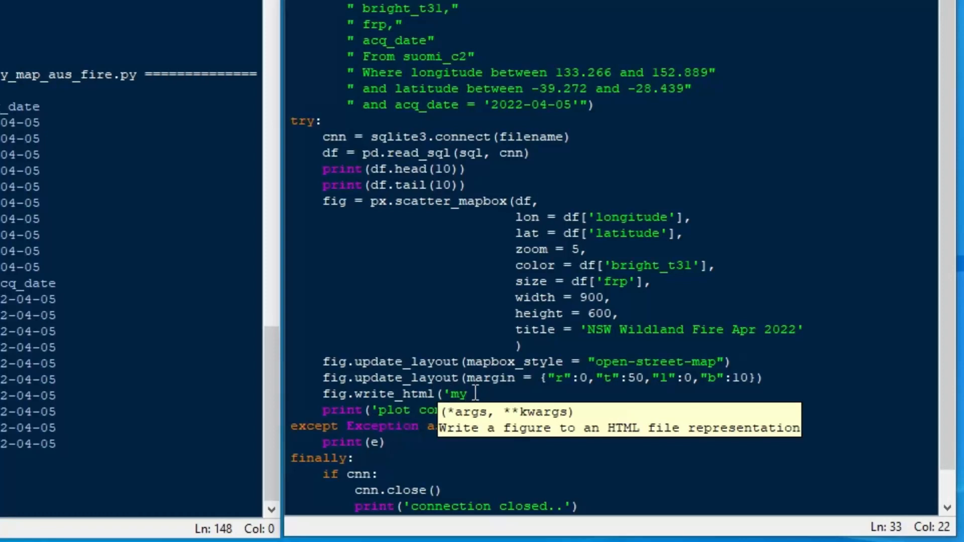
type("firemap.html'")
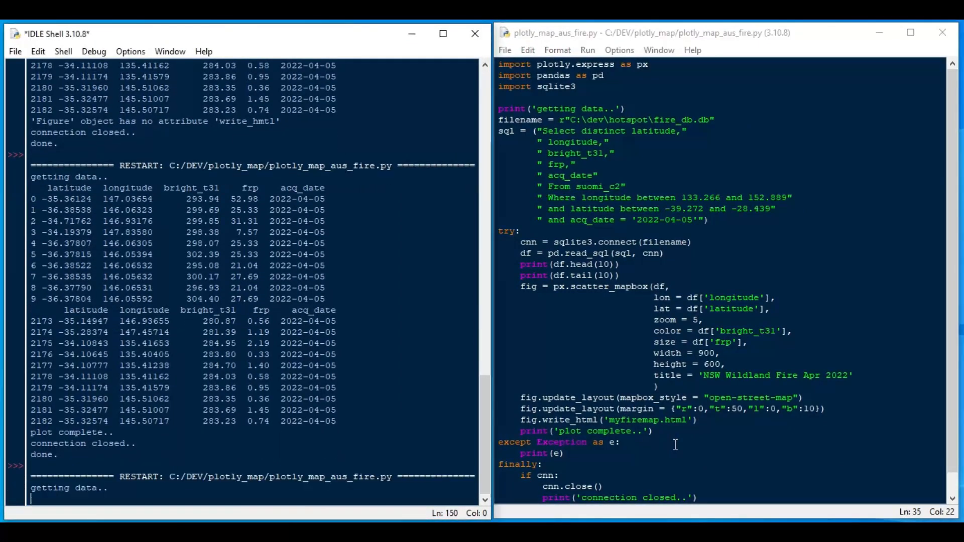
Scroll the shell output to confirm the run finished with 'done.'
scroll("down", 3)
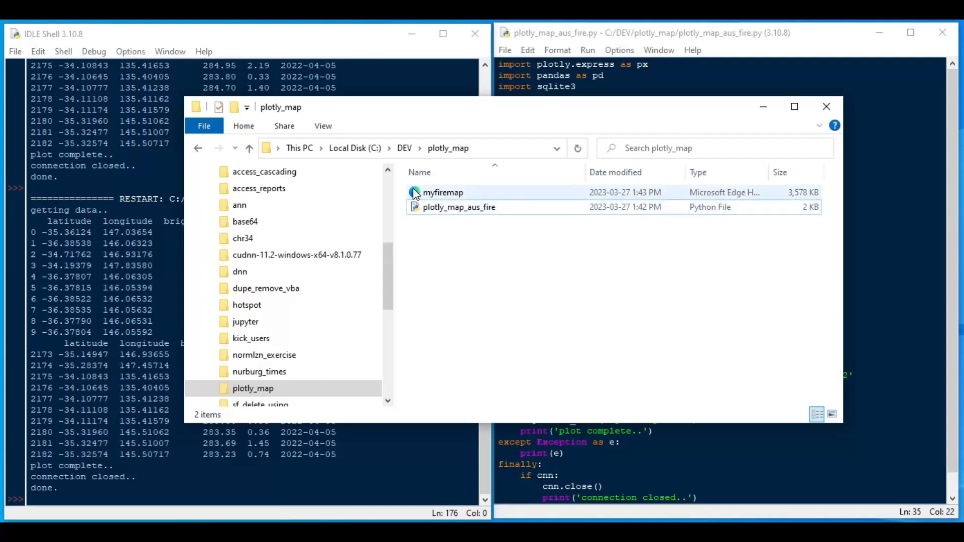
Open myfiremap.html in Edge, then close the browser window
double_click(443, 193)
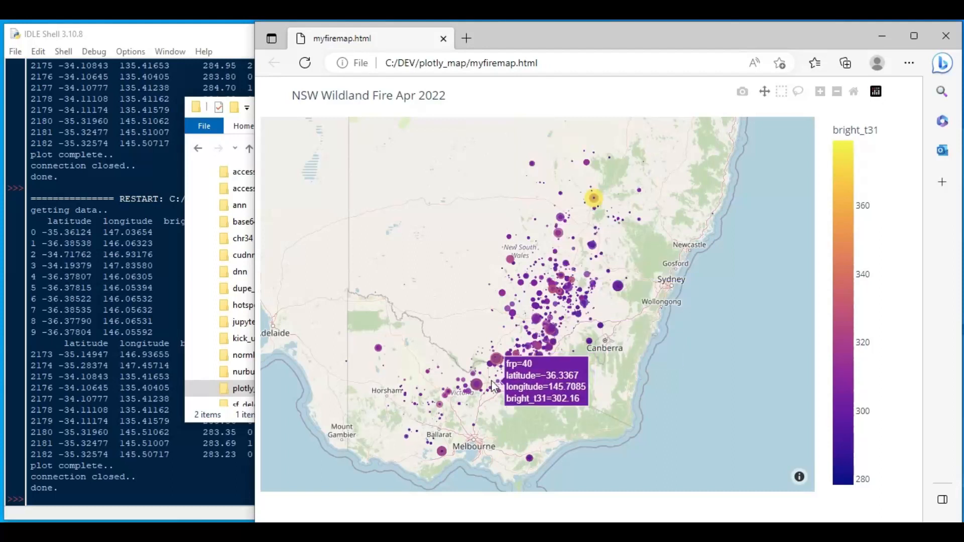
mouse_move(496, 246)
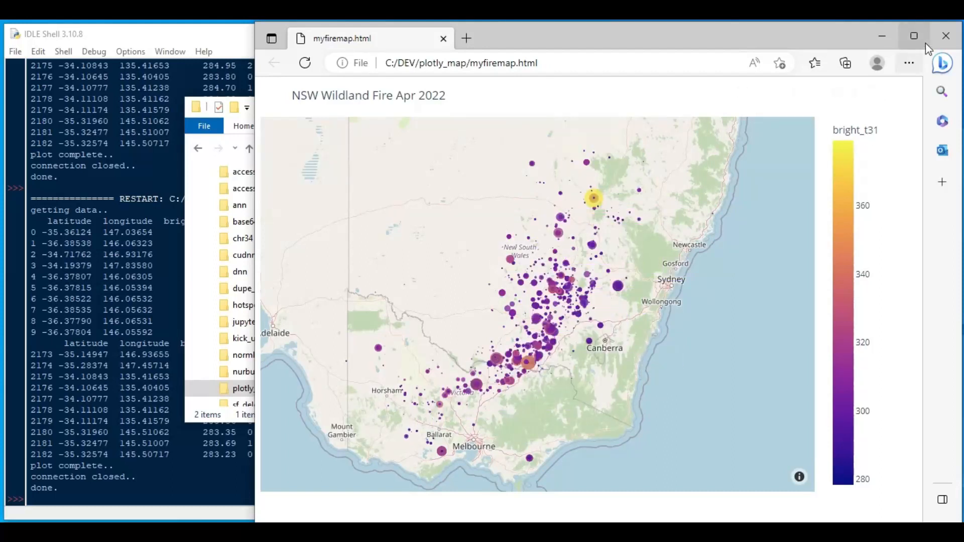
mouse_move(945, 36)
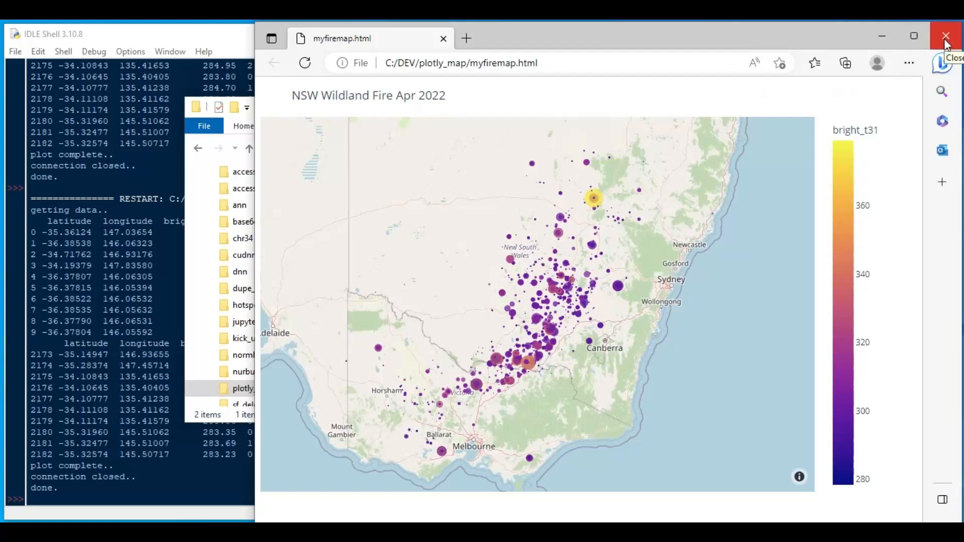
left_click(945, 36)
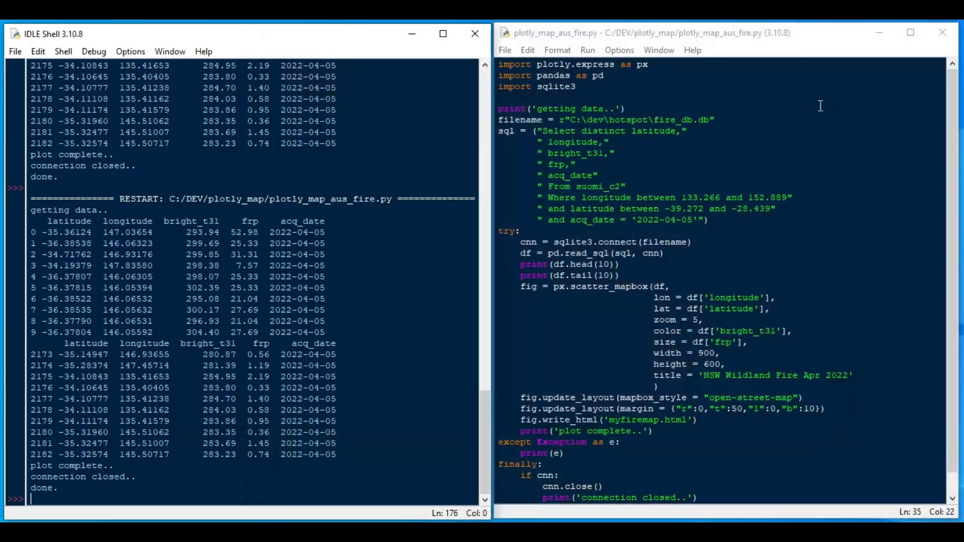